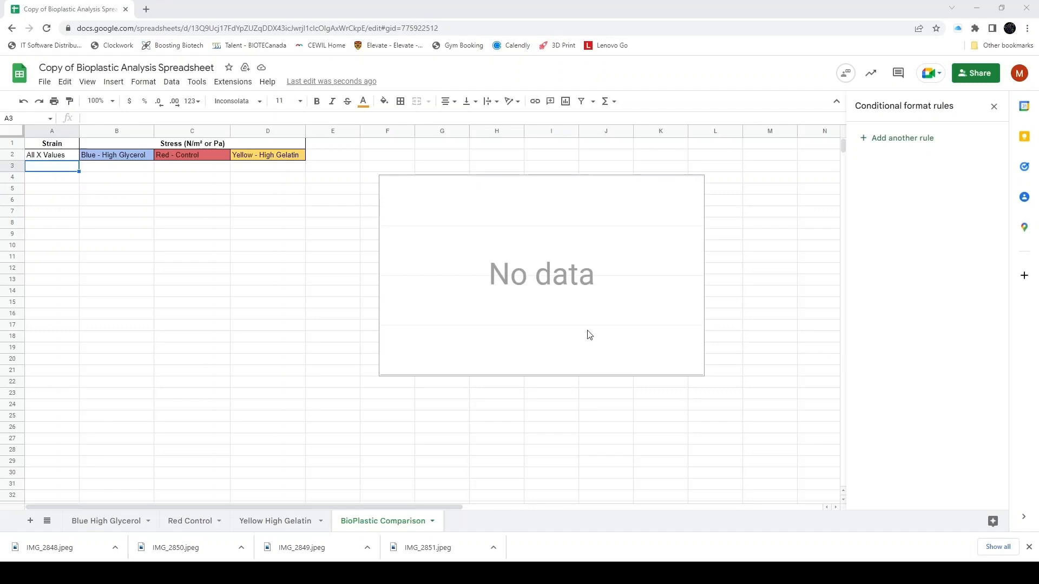
{"action": "mouse_move", "coordinate": [243, 281]}
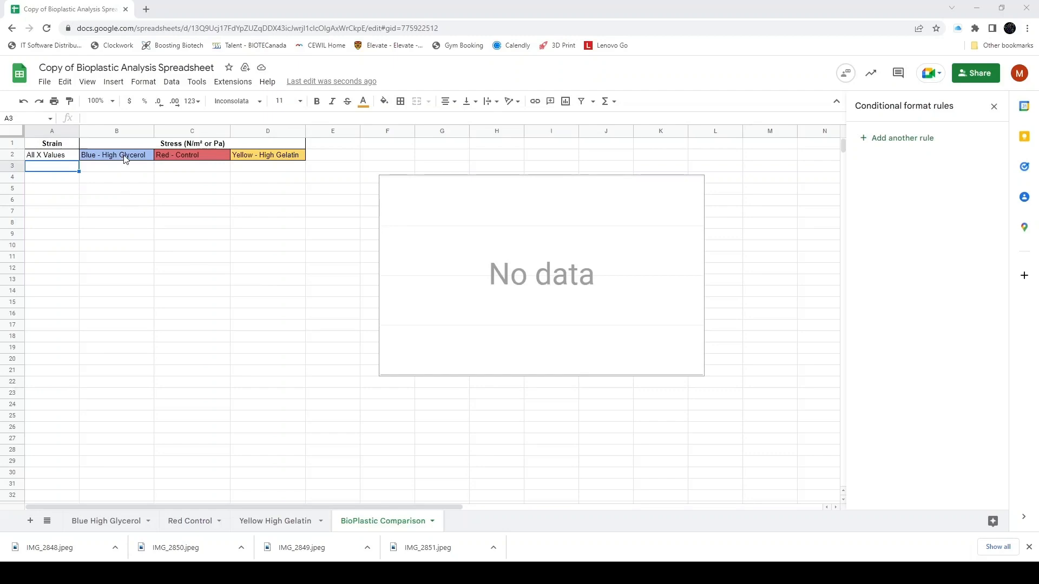
Link A3 to the first High Glycerol strain value, ='Blue High Glycerol'!K6.
{"action": "left_click", "coordinate": [115, 211]}
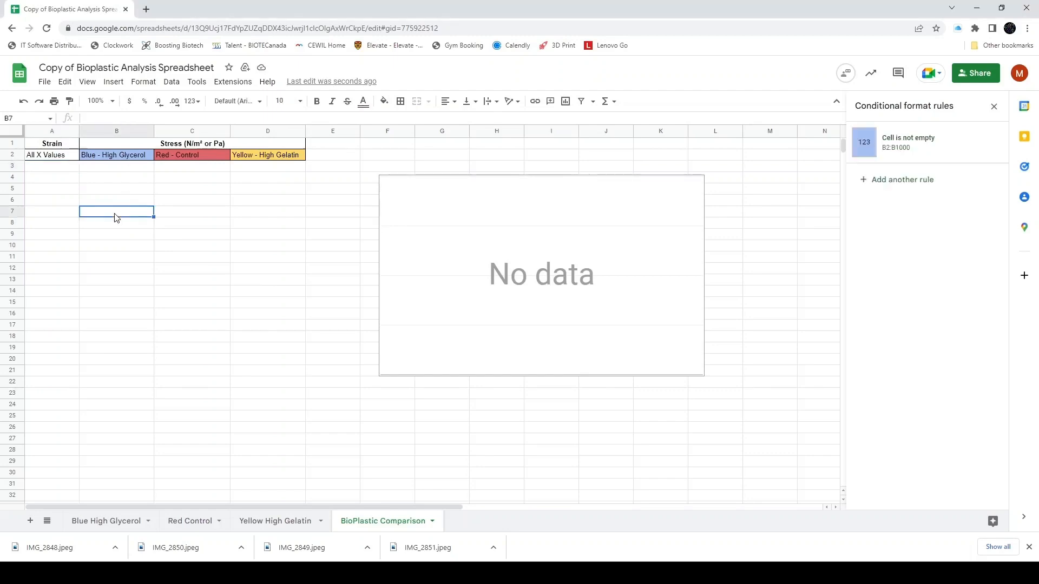
{"action": "mouse_move", "coordinate": [119, 241]}
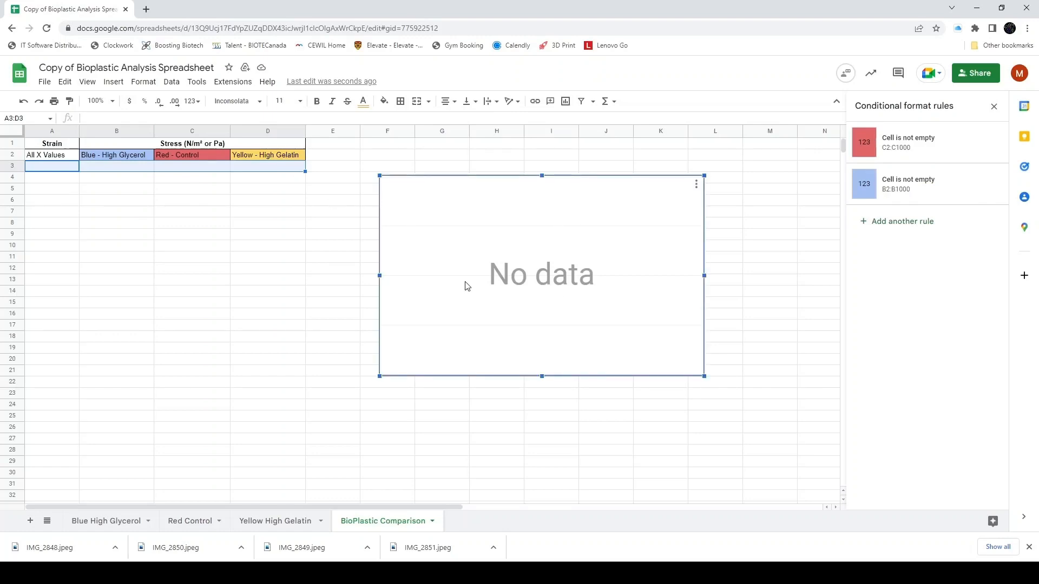
{"action": "left_click", "coordinate": [116, 234]}
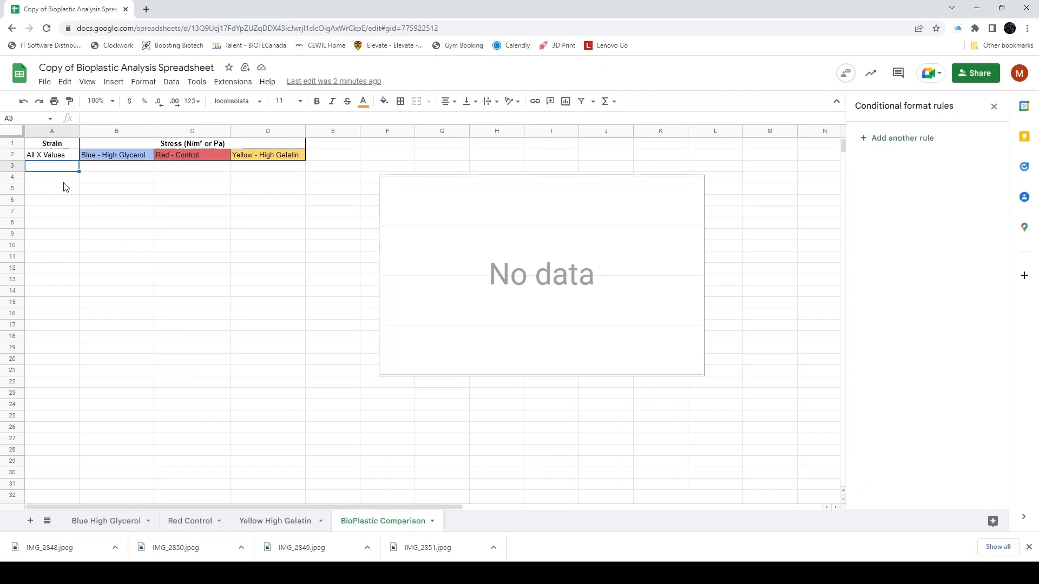
{"action": "type", "text": "="}
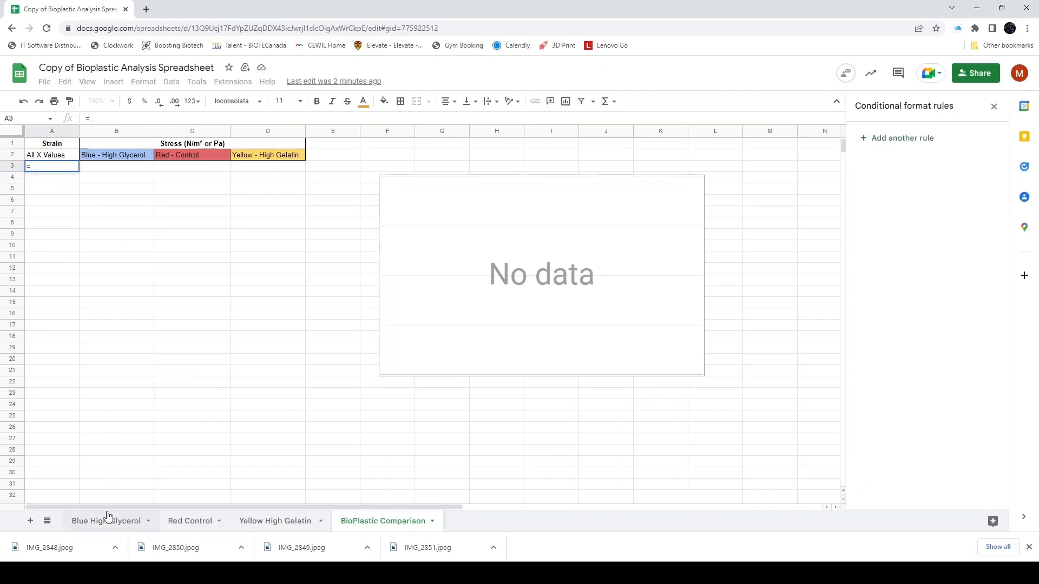
{"action": "left_click", "coordinate": [106, 521]}
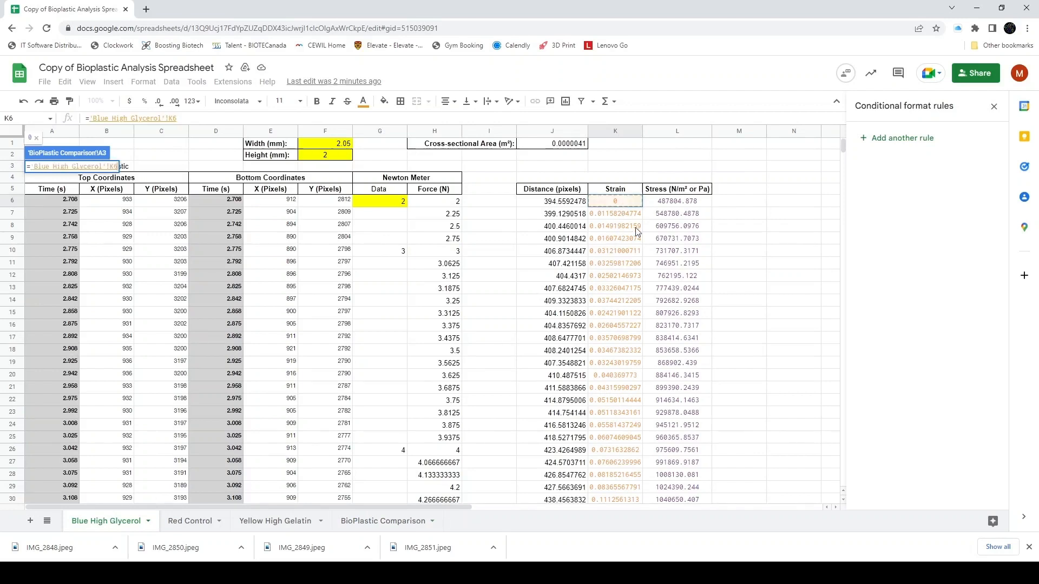
{"action": "left_click", "coordinate": [380, 521]}
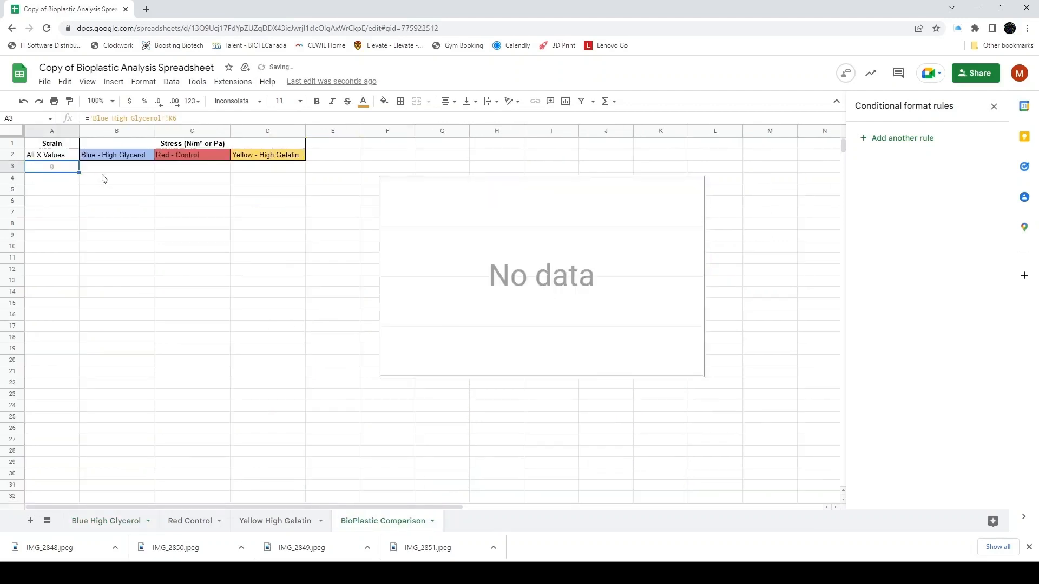
Link B3 to the first High Glycerol stress value, ='Blue High Glycerol'!L6.
{"action": "left_click", "coordinate": [116, 167]}
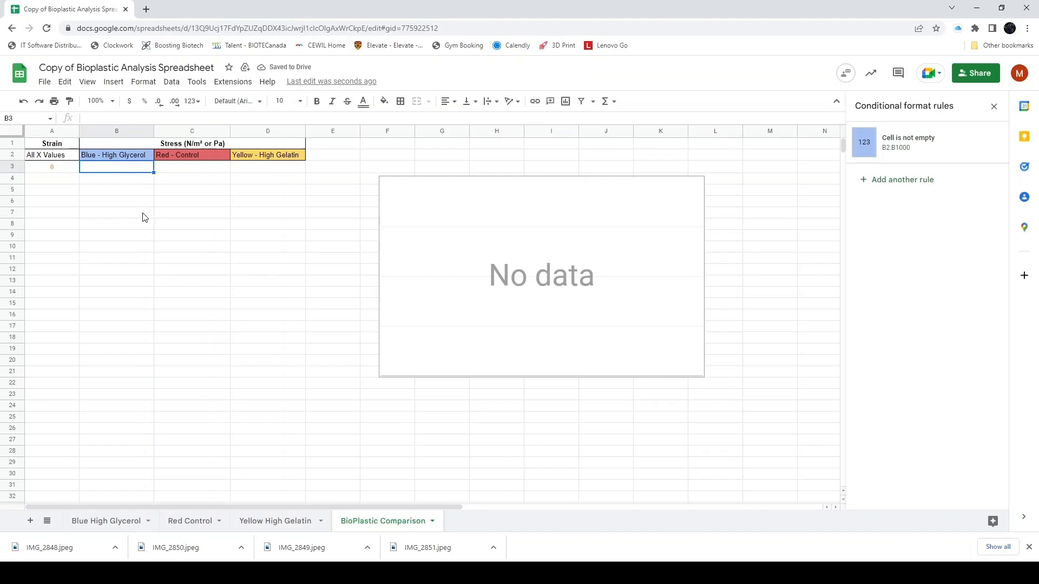
{"action": "type", "text": "="}
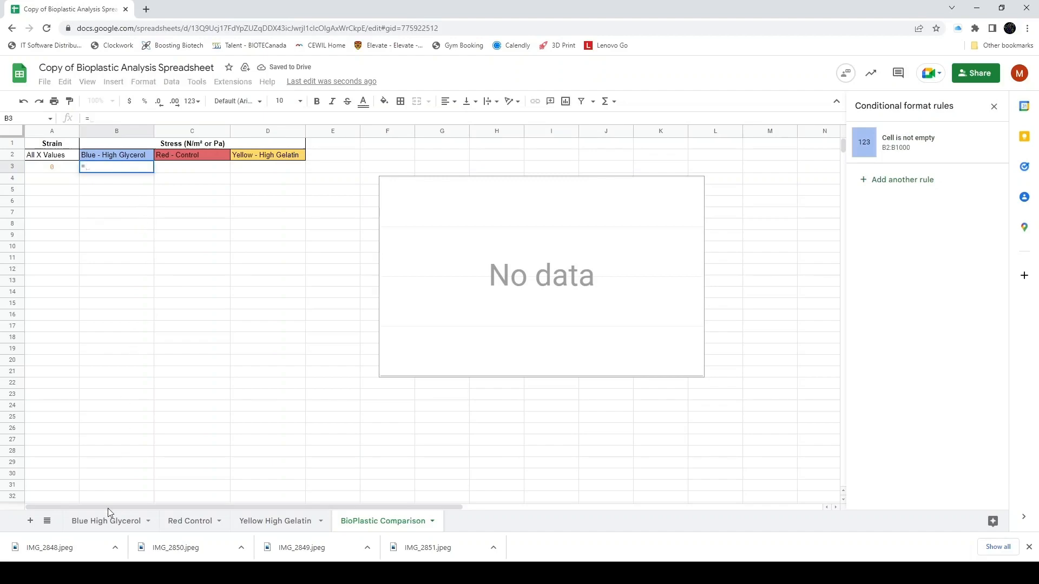
{"action": "left_click", "coordinate": [106, 521]}
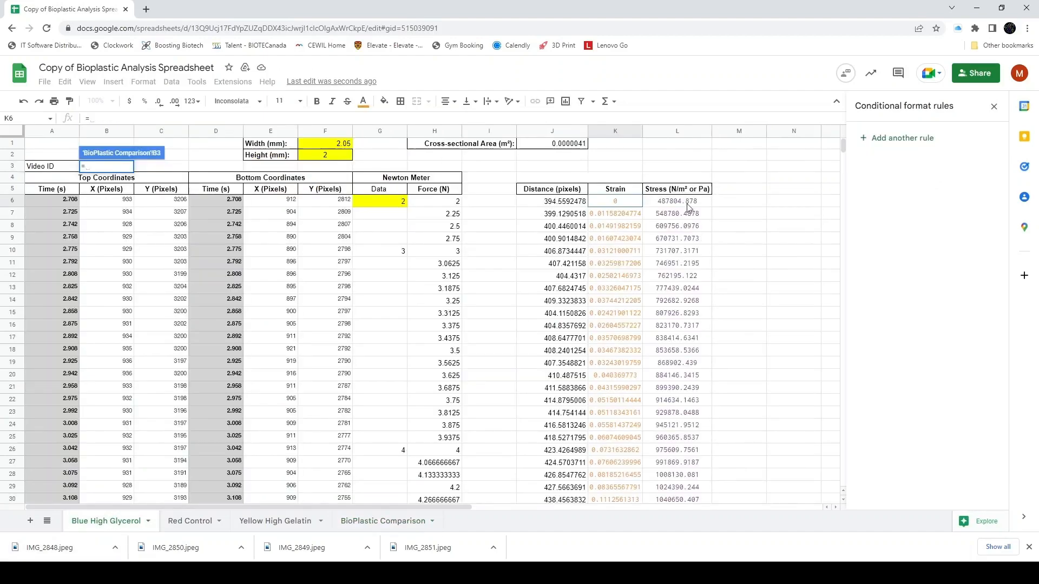
{"action": "left_click", "coordinate": [381, 520]}
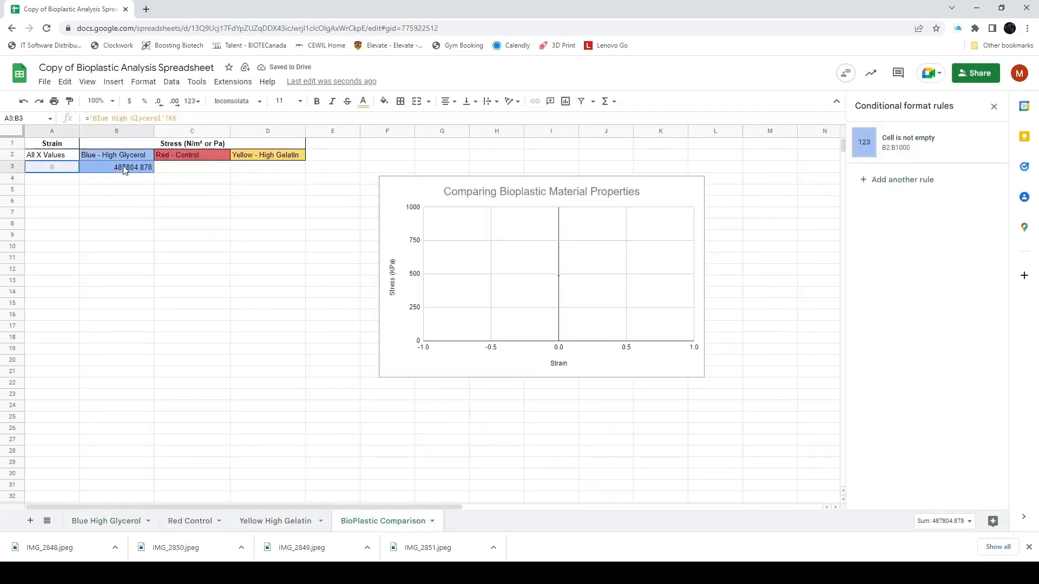
Fill the links down and clear the surplus -1 and 0 rows below row 74.
{"action": "scroll", "scroll_direction": "down", "scroll_amount": 3}
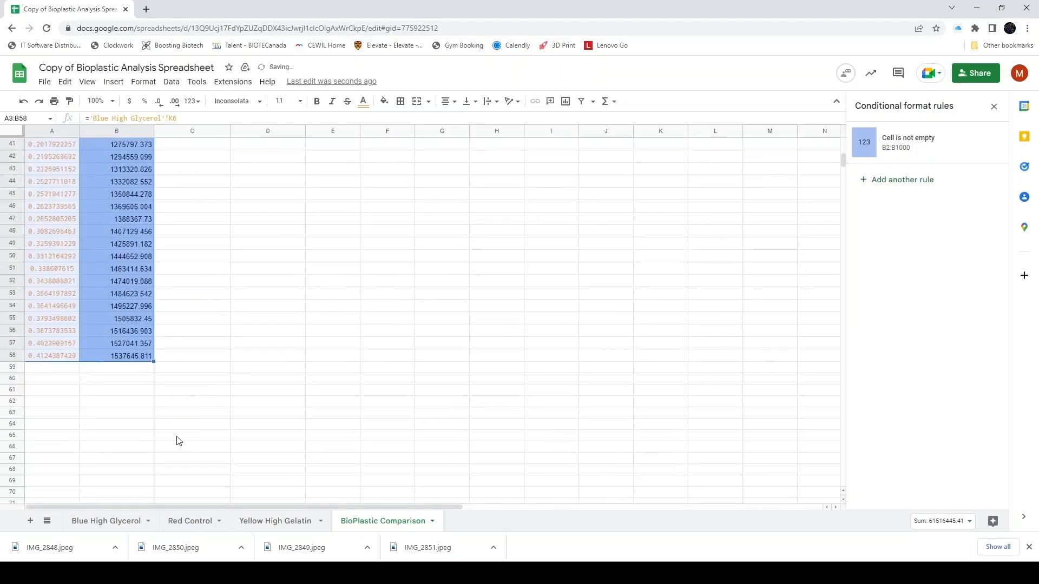
{"action": "left_click", "coordinate": [52, 355]}
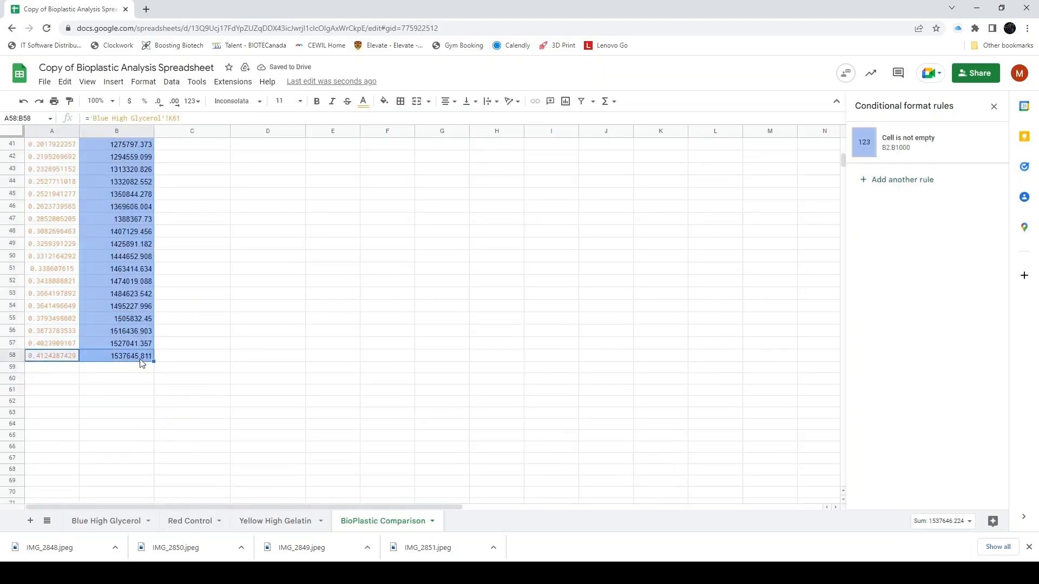
{"action": "scroll", "scroll_direction": "down", "scroll_amount": 3}
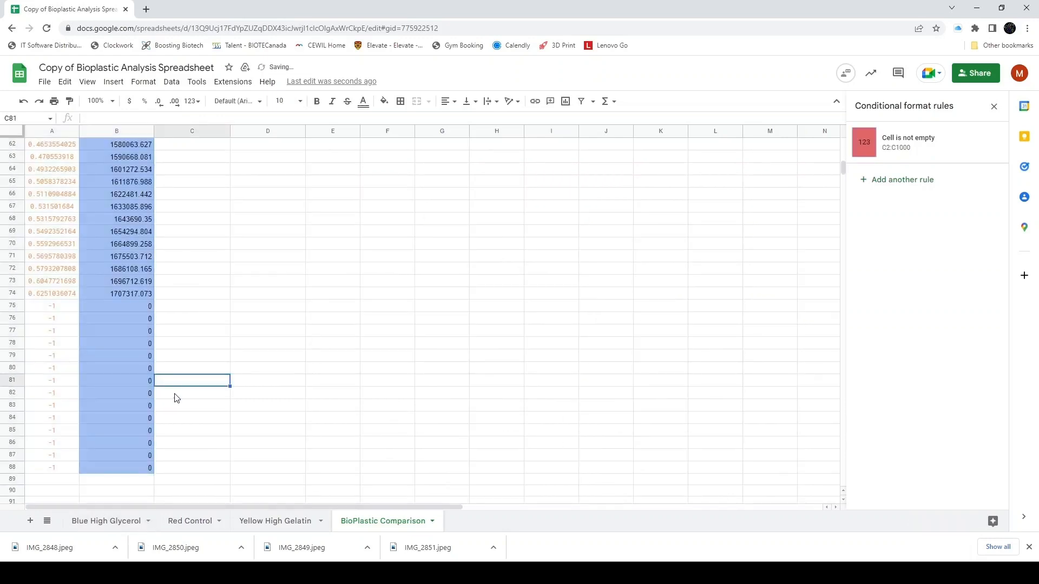
{"action": "mouse_move", "coordinate": [138, 472]}
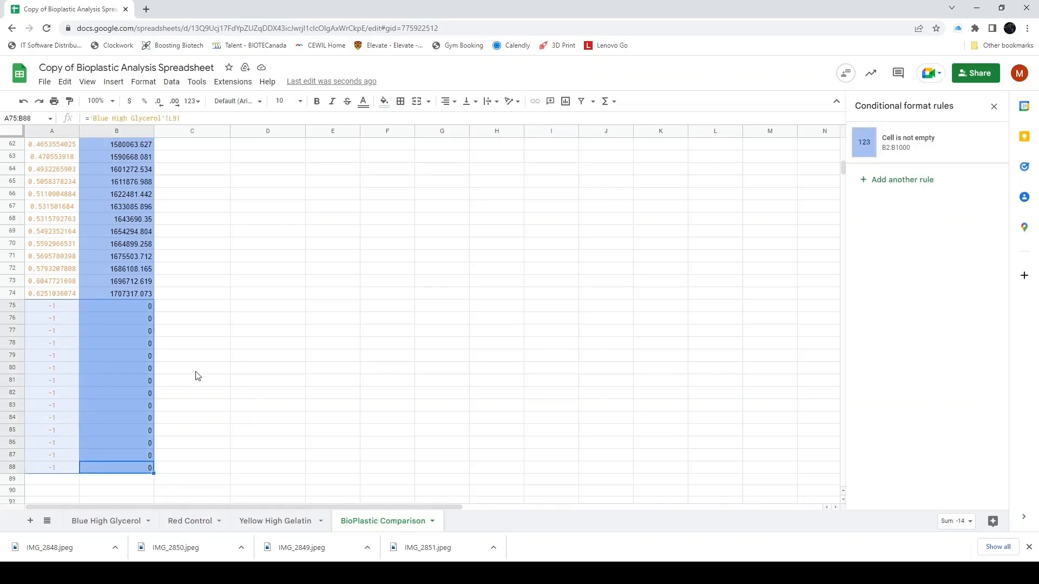
{"action": "key", "text": "Delete"}
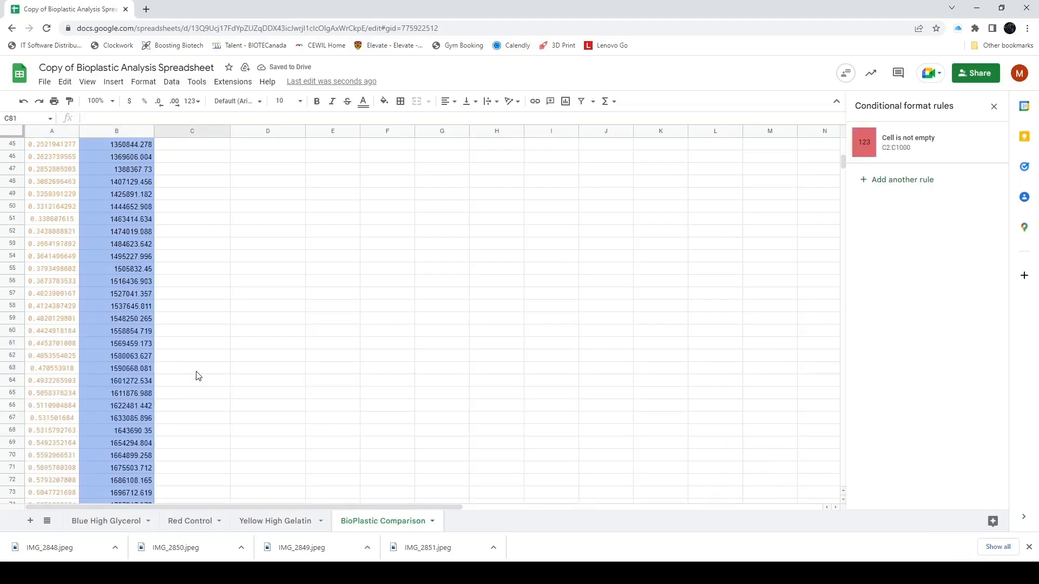
Link the Control strain in A75 to the first Red Control strain value.
{"action": "scroll", "scroll_direction": "up", "scroll_amount": 3}
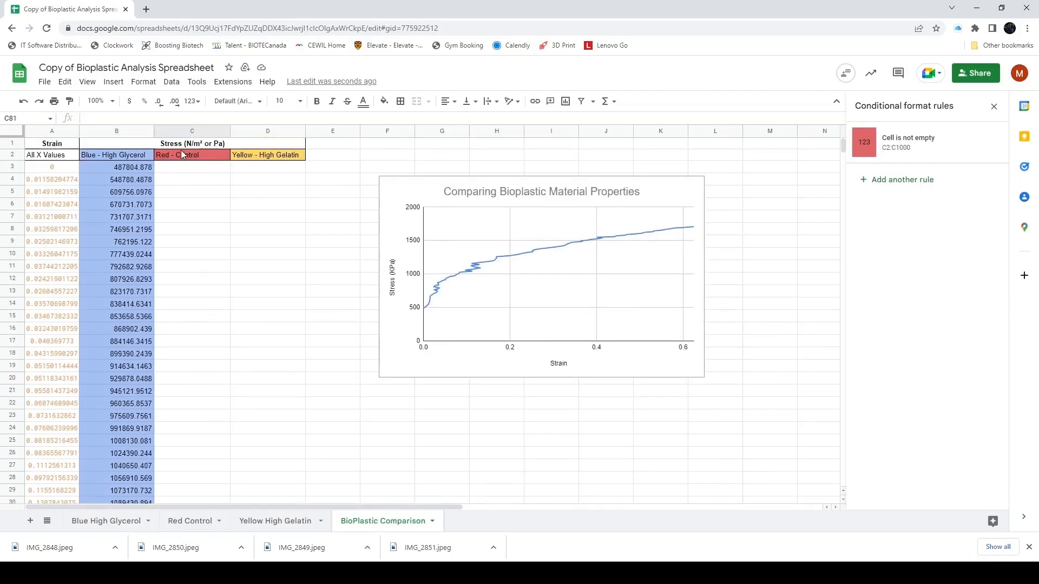
{"action": "left_click", "coordinate": [184, 155]}
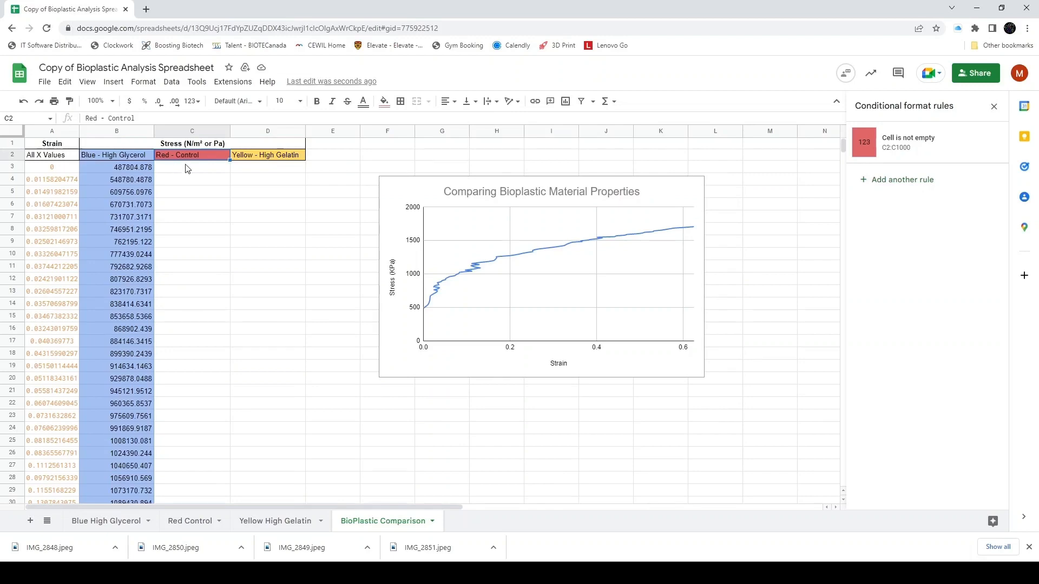
{"action": "mouse_move", "coordinate": [202, 178]}
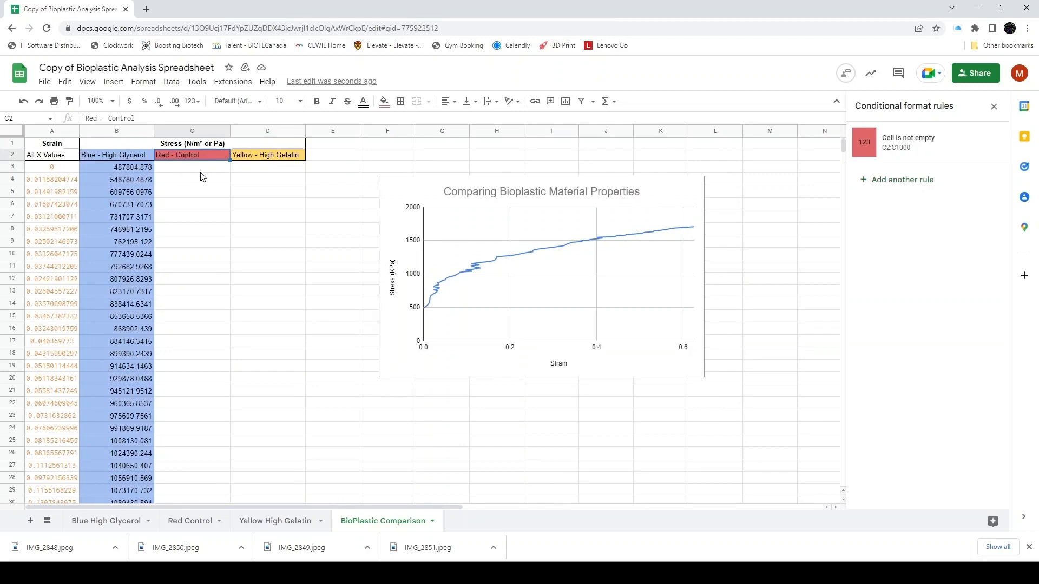
{"action": "scroll", "scroll_direction": "down", "scroll_amount": 3}
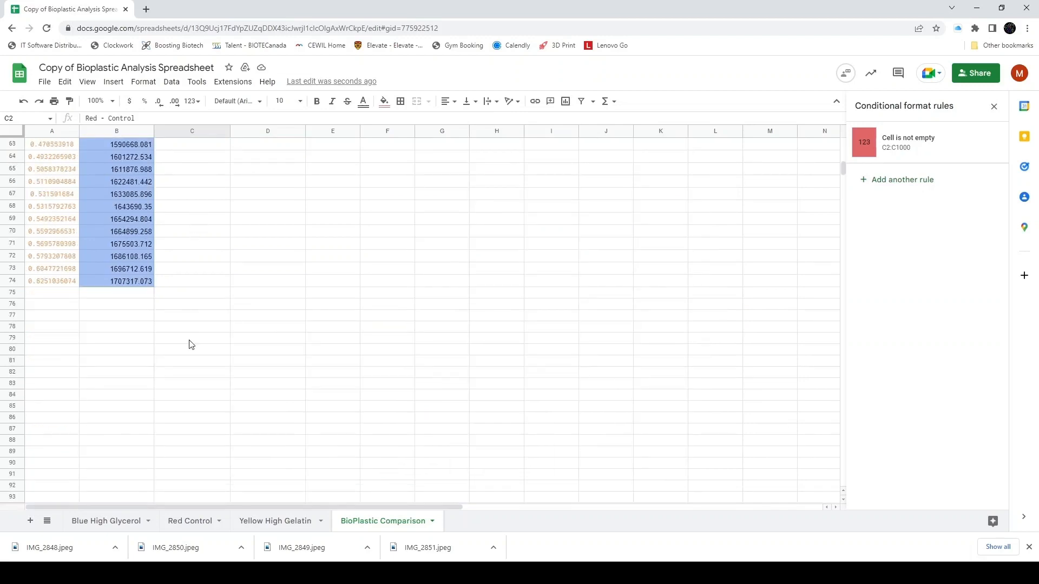
{"action": "left_click", "coordinate": [52, 293]}
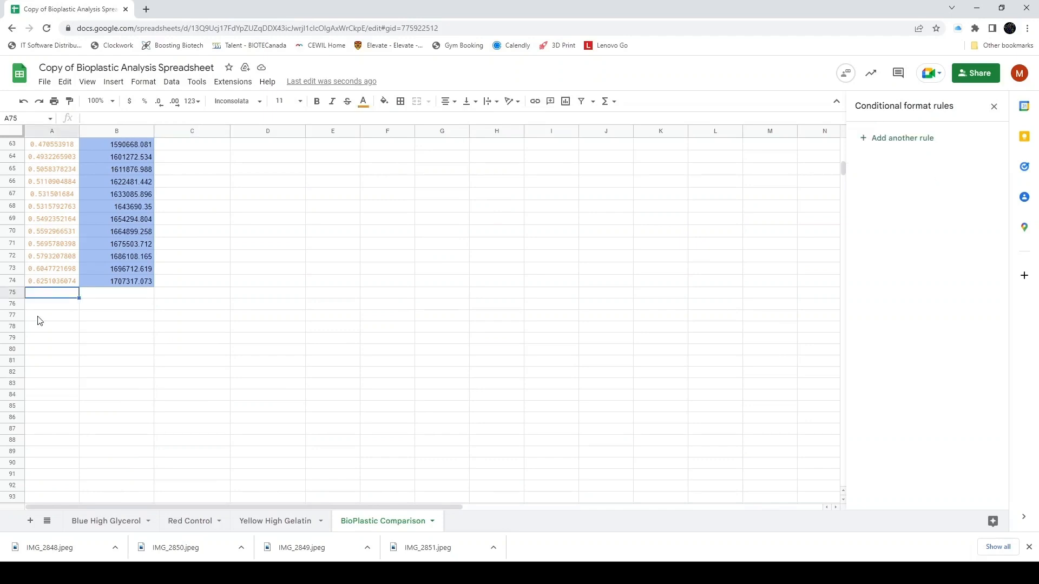
{"action": "mouse_move", "coordinate": [52, 299]}
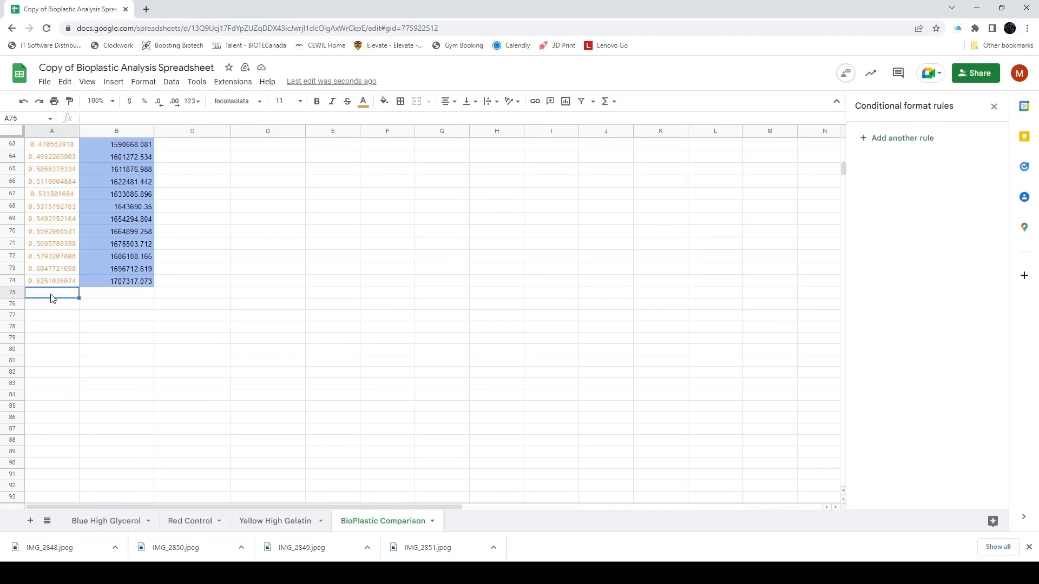
{"action": "mouse_move", "coordinate": [99, 333]}
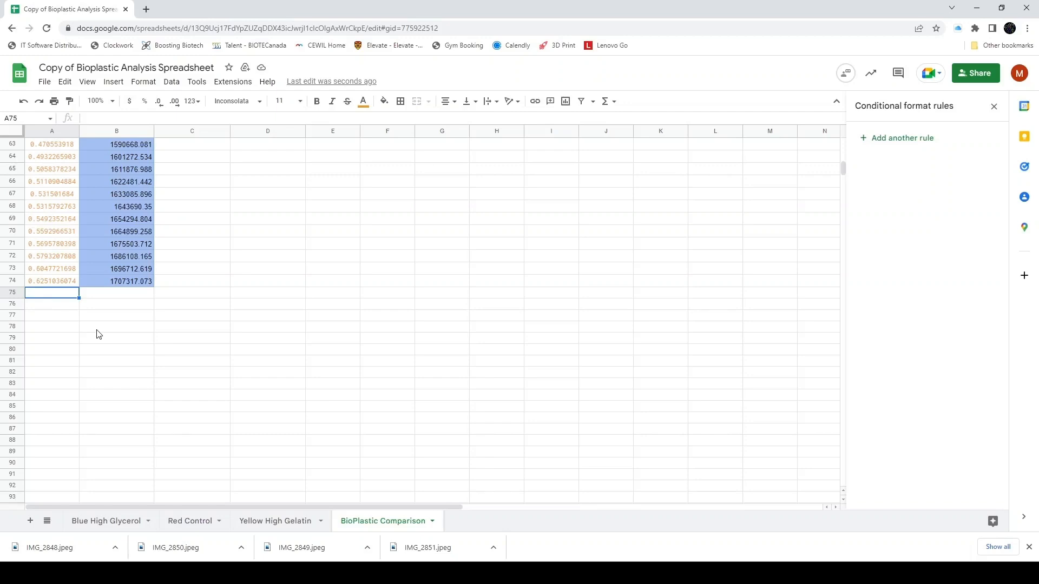
{"action": "type", "text": "=SUM(A1:A74)"}
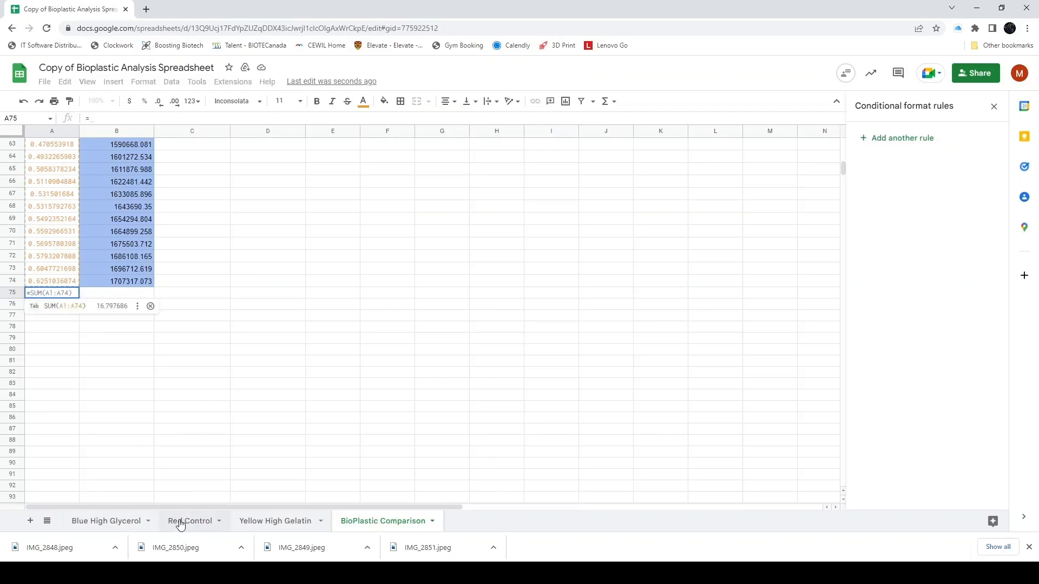
{"action": "left_click", "coordinate": [191, 520]}
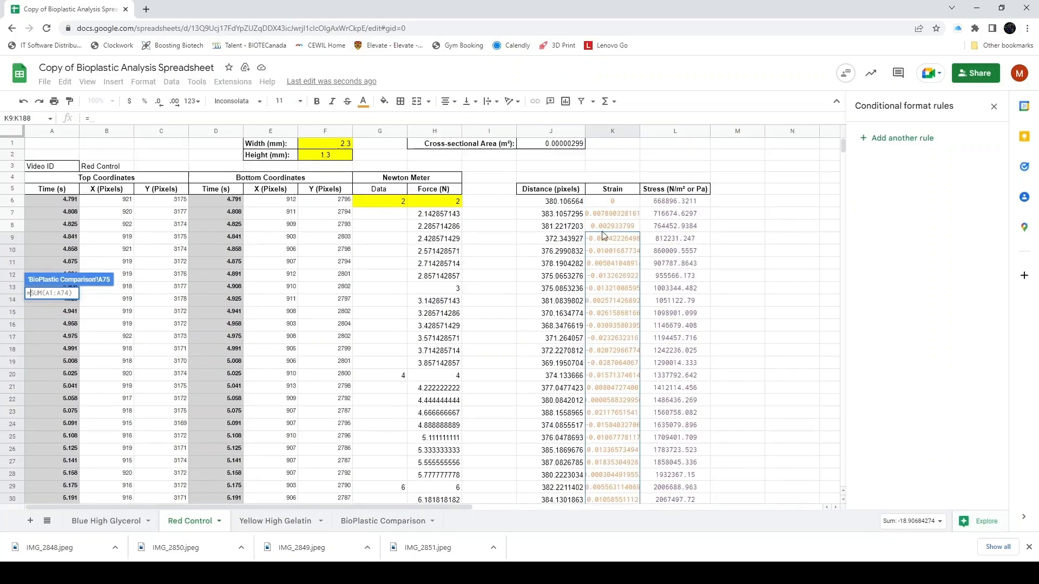
{"action": "left_click", "coordinate": [611, 201]}
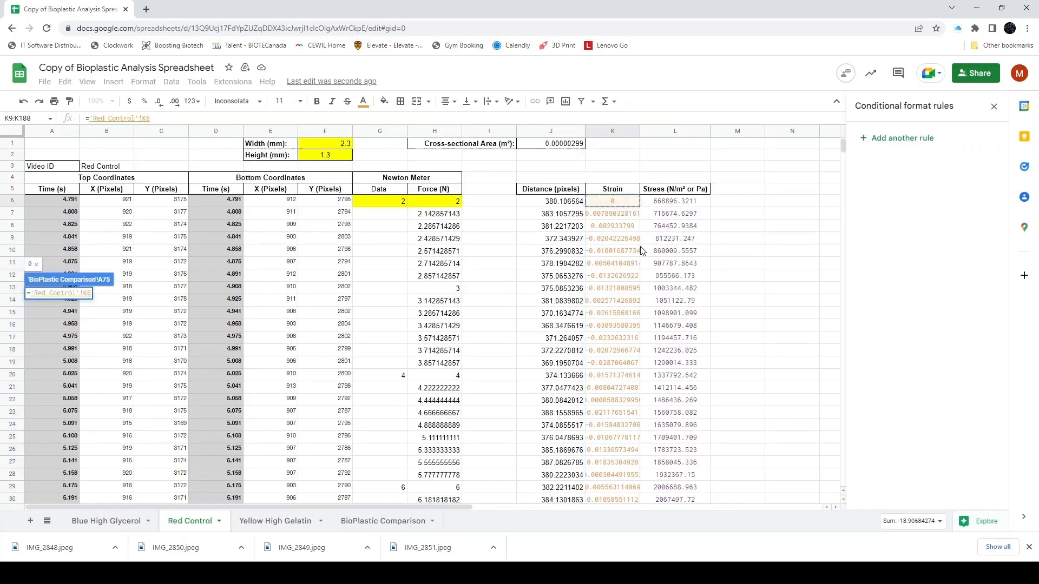
Start the Control data at row 75, fill down to 236 and clear the leftover placeholder rows.
{"action": "left_click", "coordinate": [381, 520]}
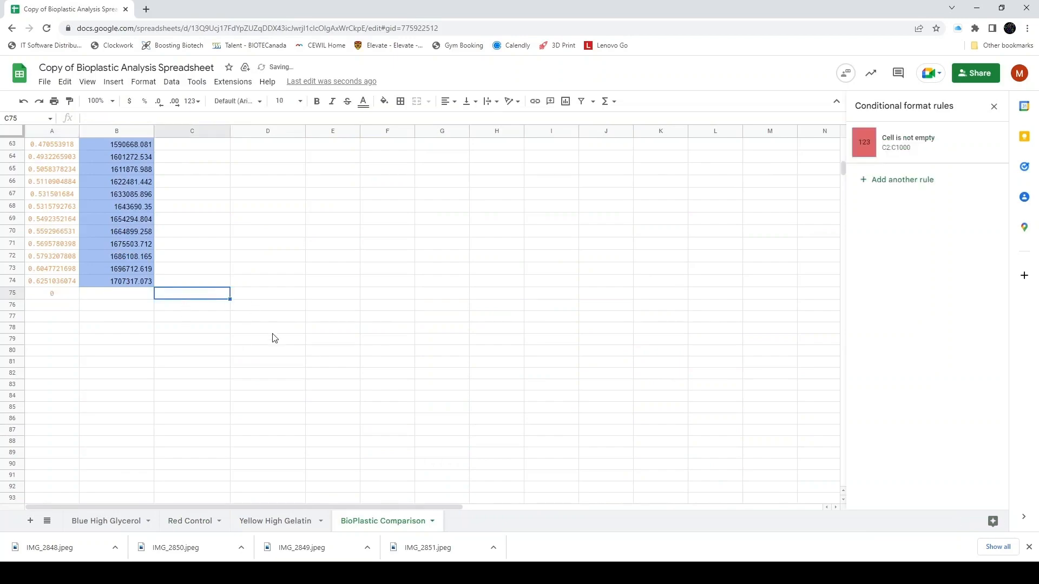
{"action": "left_click", "coordinate": [189, 520]}
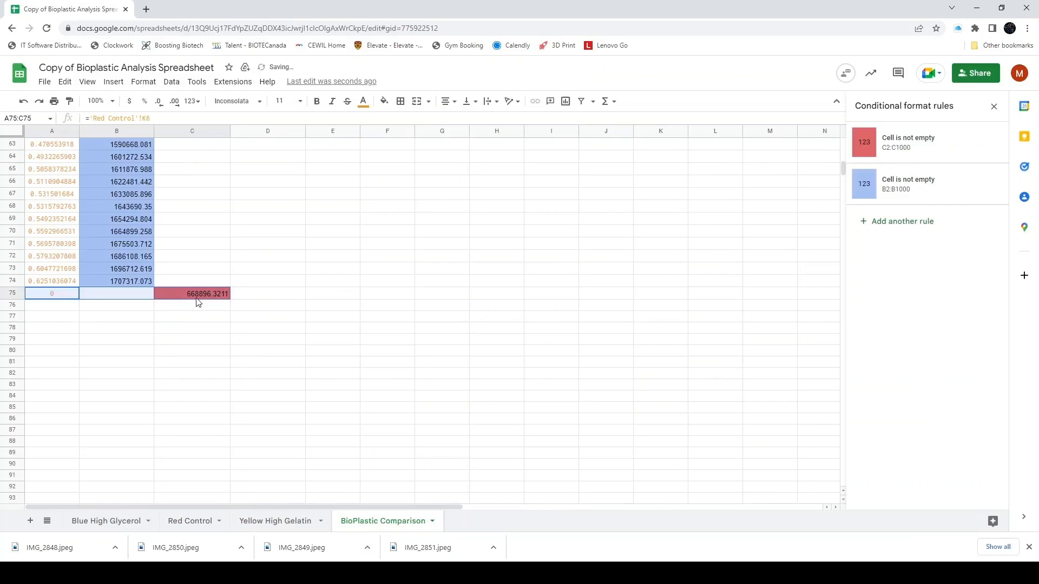
{"action": "scroll", "scroll_direction": "down", "scroll_amount": 3}
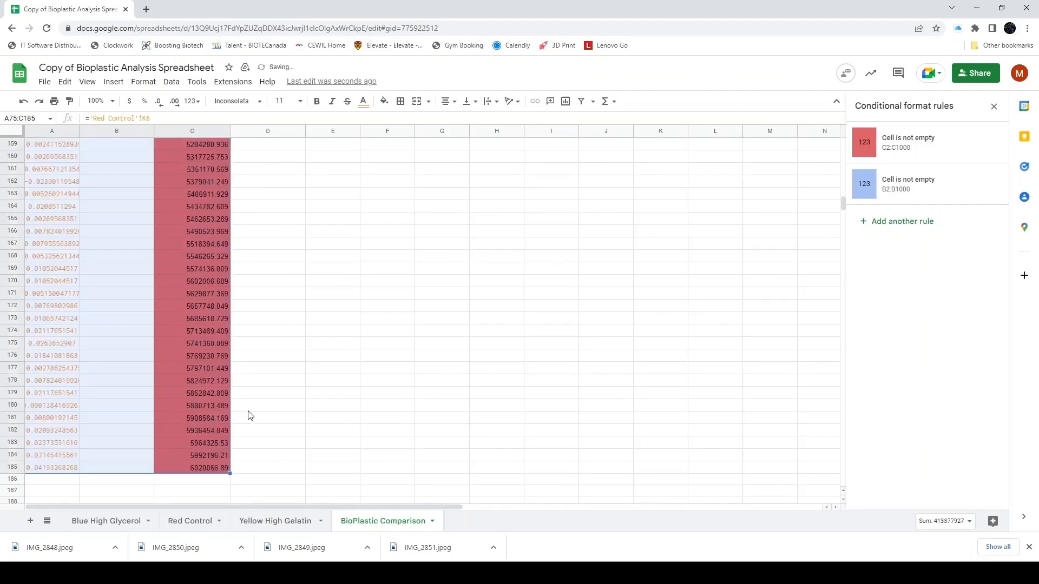
{"action": "scroll", "scroll_direction": "down", "scroll_amount": 3}
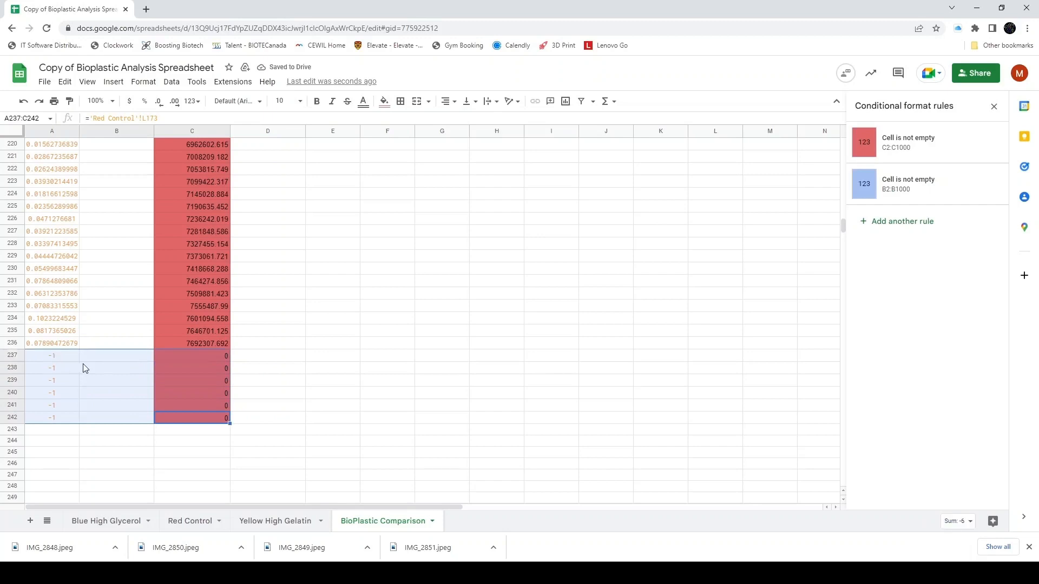
{"action": "key", "text": "Delete"}
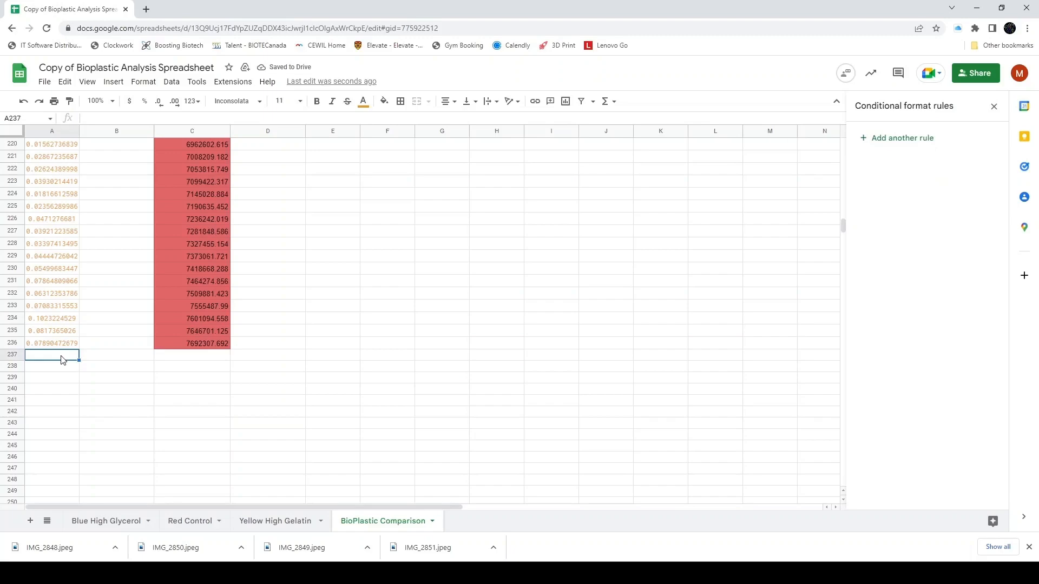
Link A237 and D237 to the first Yellow High Gelatin strain and stress values (K6, L6).
{"action": "type", "text": "='Yellow High Gelatin '!K6"}
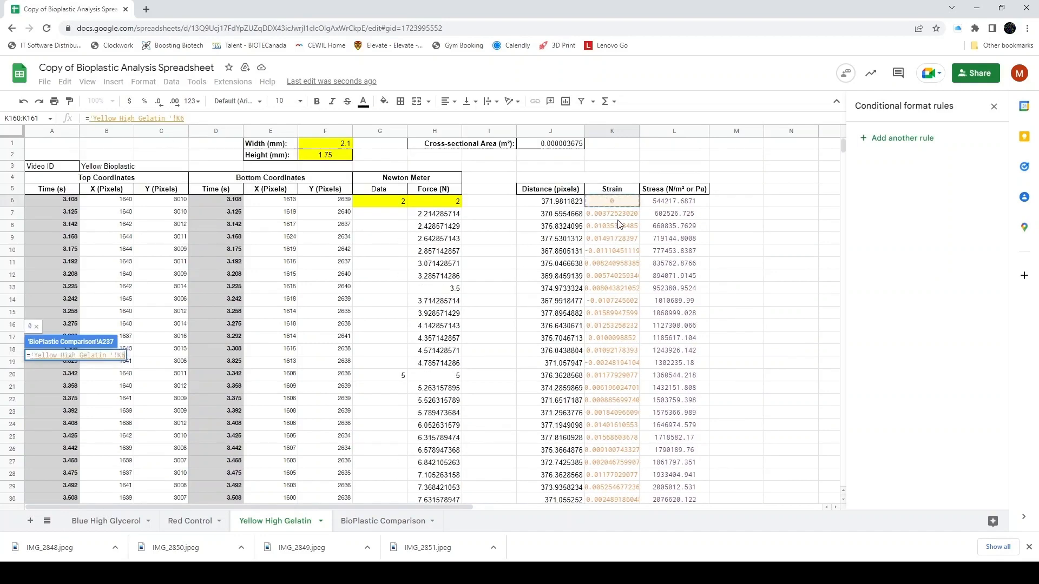
{"action": "left_click", "coordinate": [383, 521]}
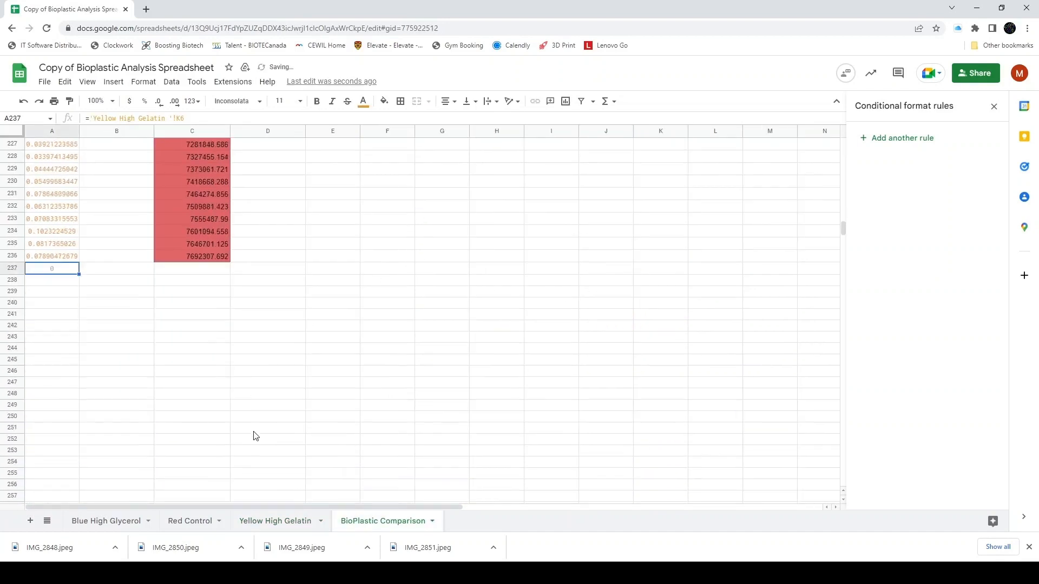
{"action": "left_click", "coordinate": [267, 293]}
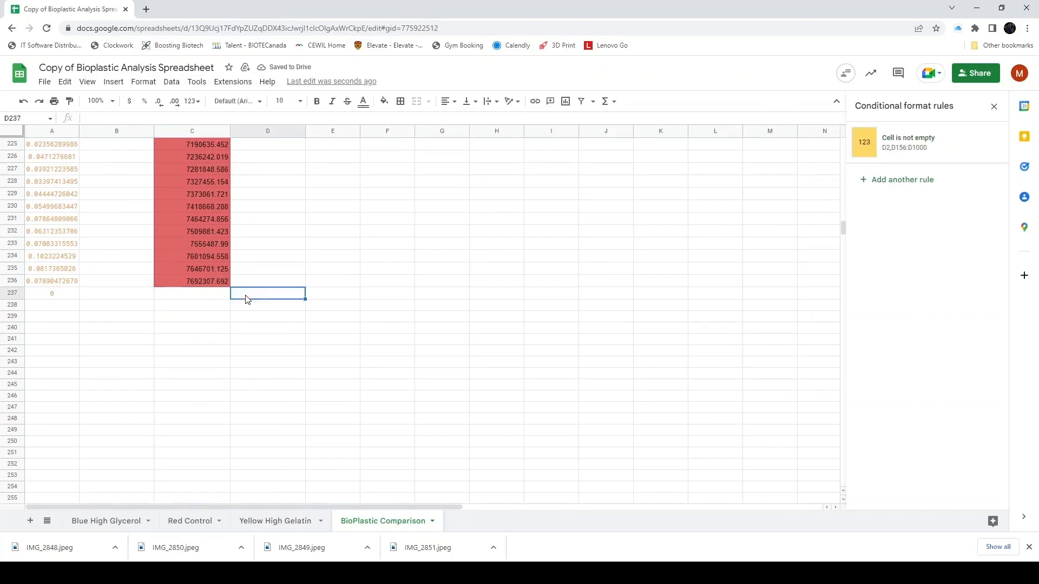
{"action": "left_click", "coordinate": [275, 521]}
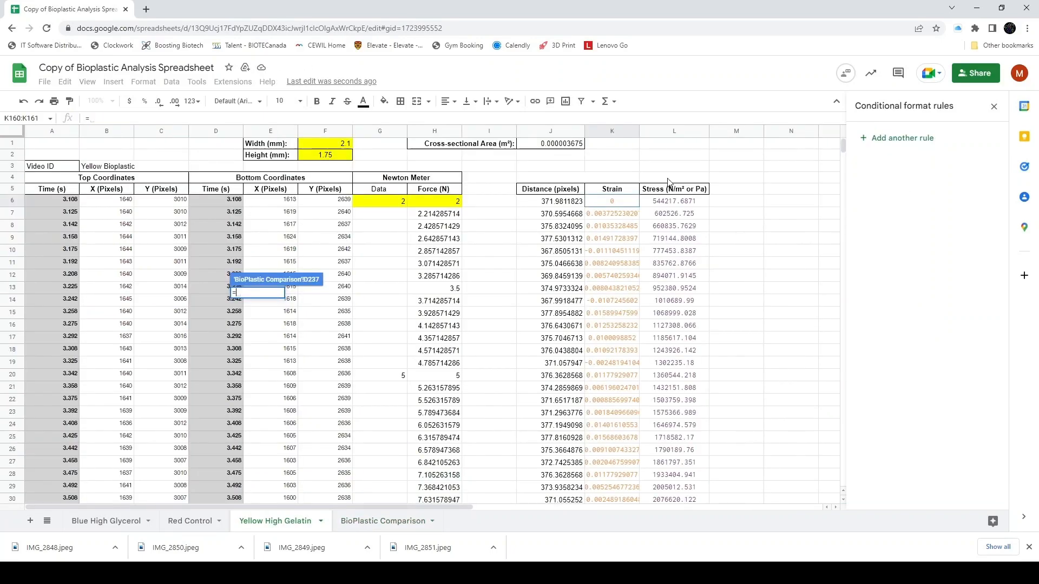
{"action": "left_click", "coordinate": [383, 520]}
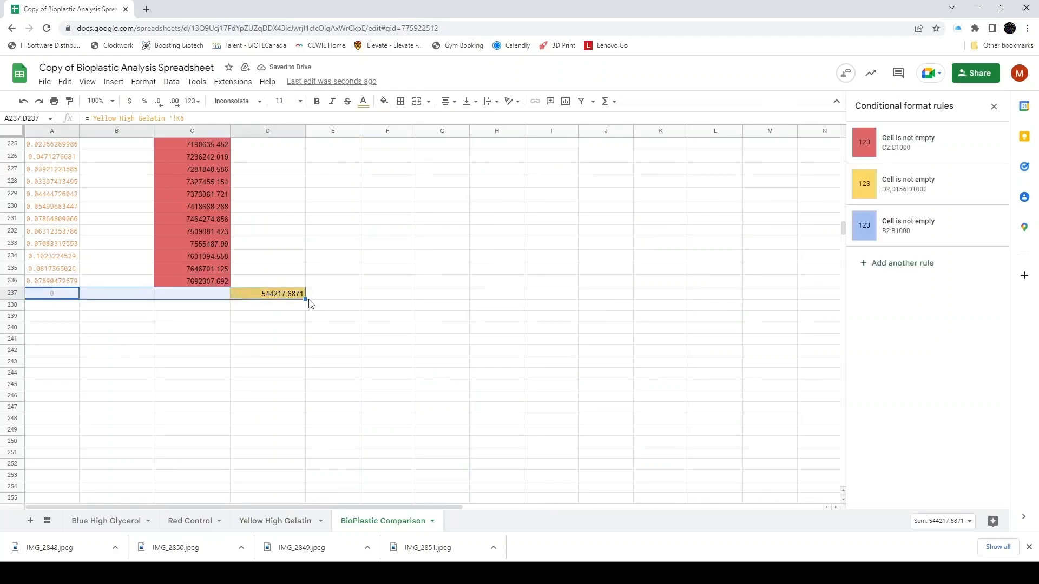
Fill down to row 377 and clear the placeholder rows below the High Gelatin data.
{"action": "scroll", "scroll_direction": "down", "scroll_amount": 3}
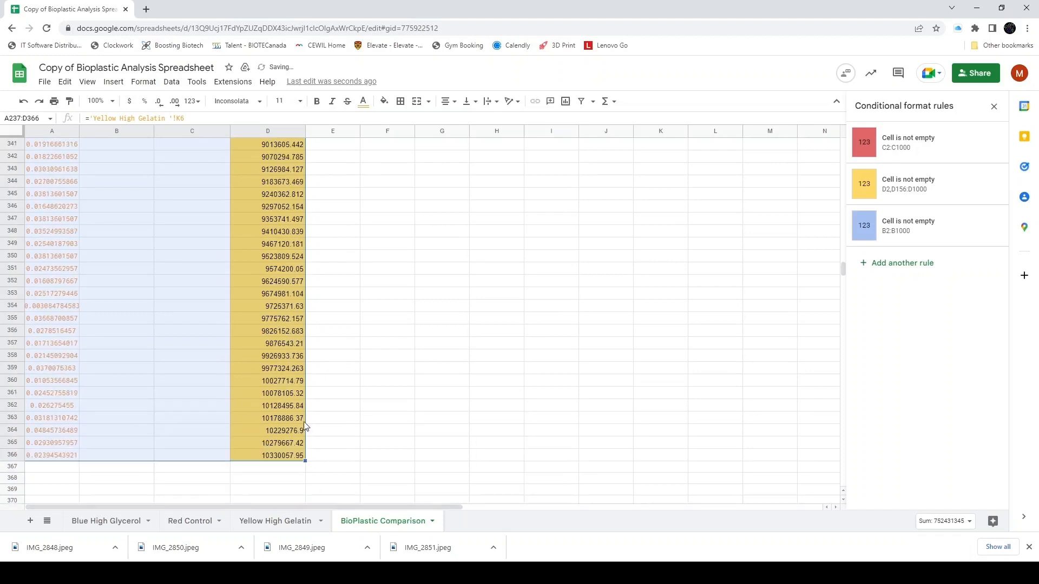
{"action": "scroll", "scroll_direction": "down", "scroll_amount": 3}
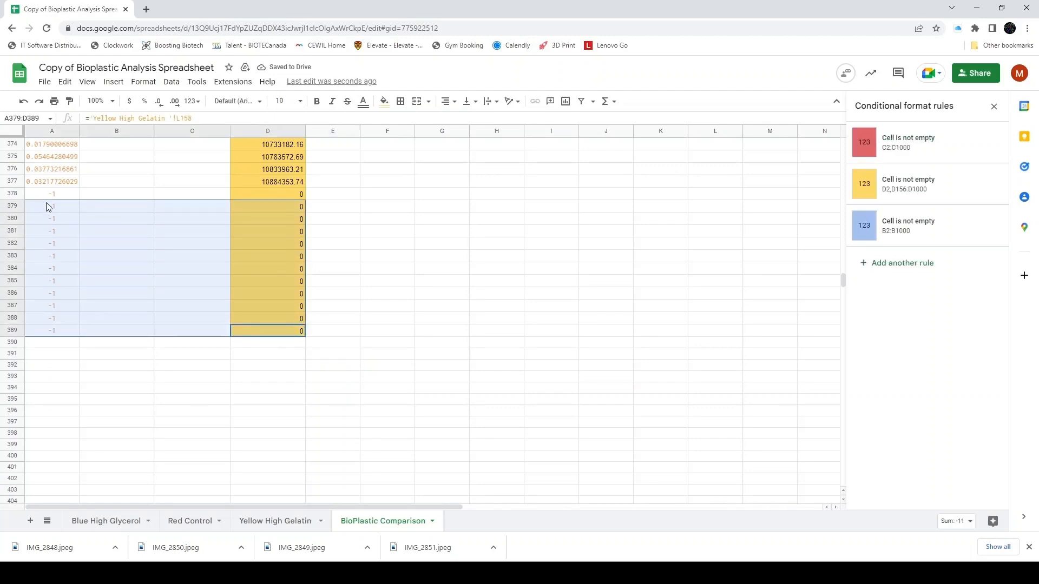
{"action": "key", "text": "Delete"}
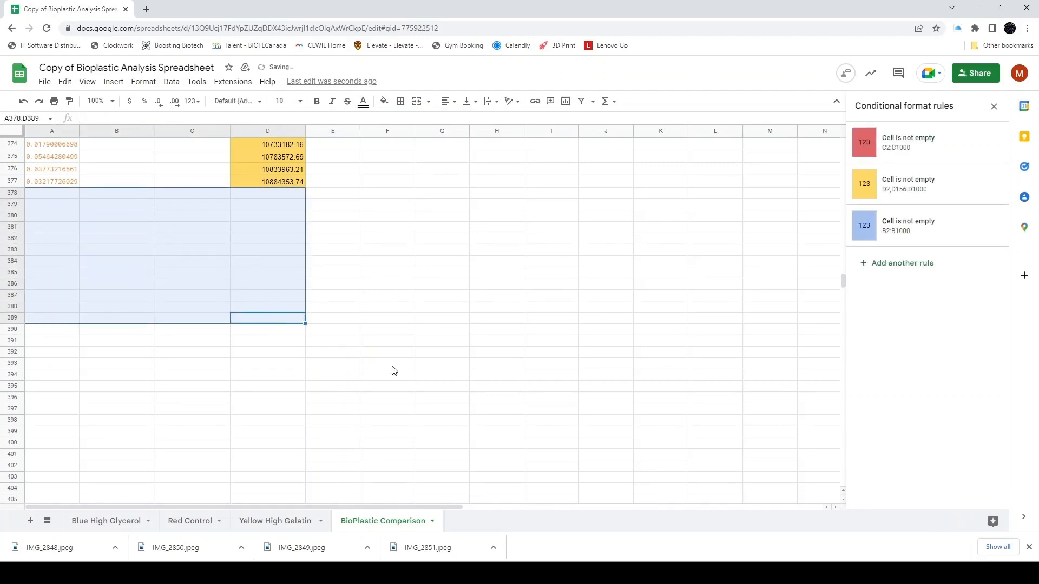
{"action": "mouse_move", "coordinate": [379, 409]}
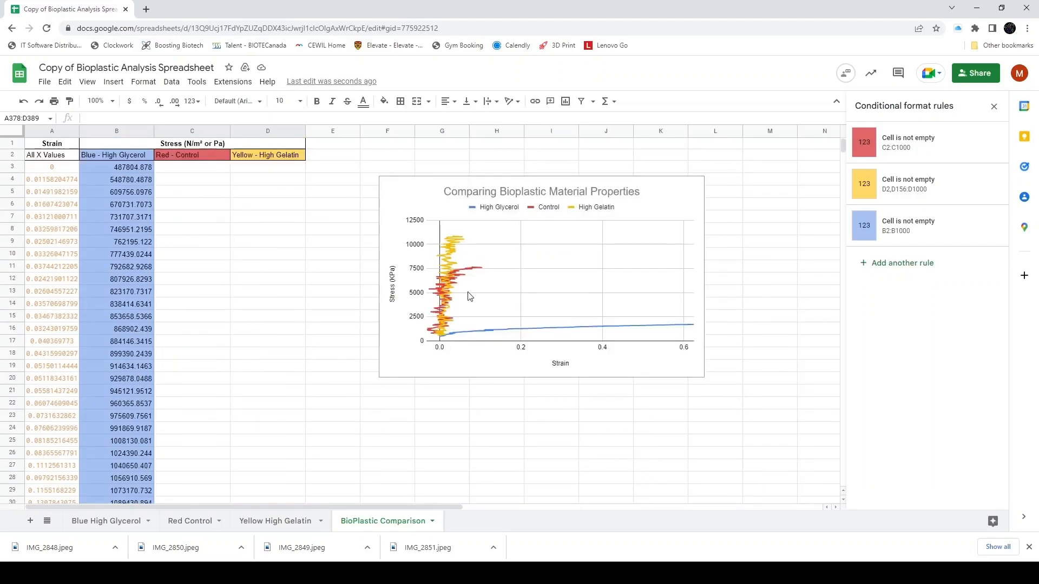
{"action": "mouse_move", "coordinate": [418, 190]}
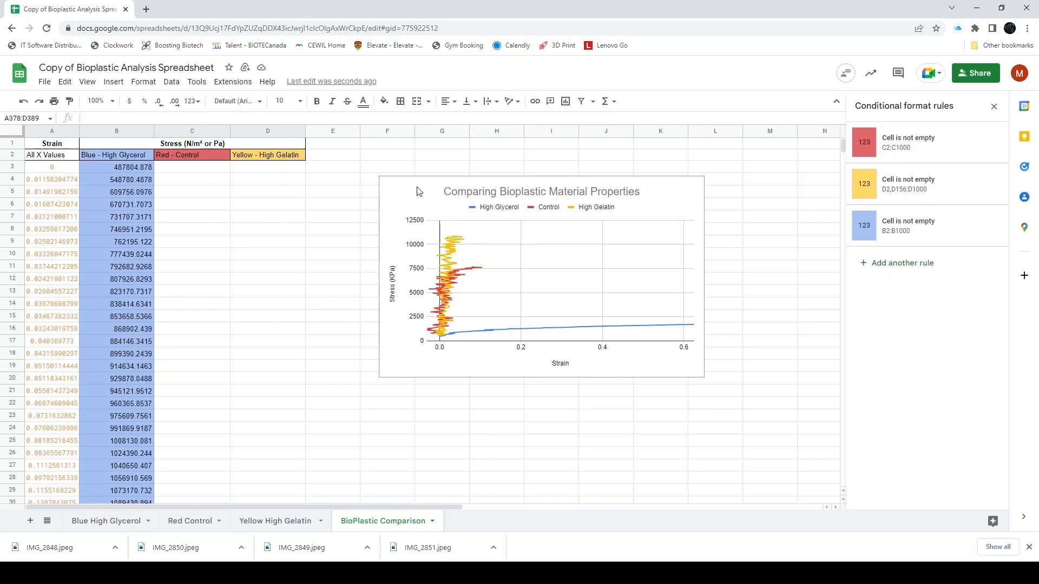
{"action": "mouse_move", "coordinate": [469, 242]}
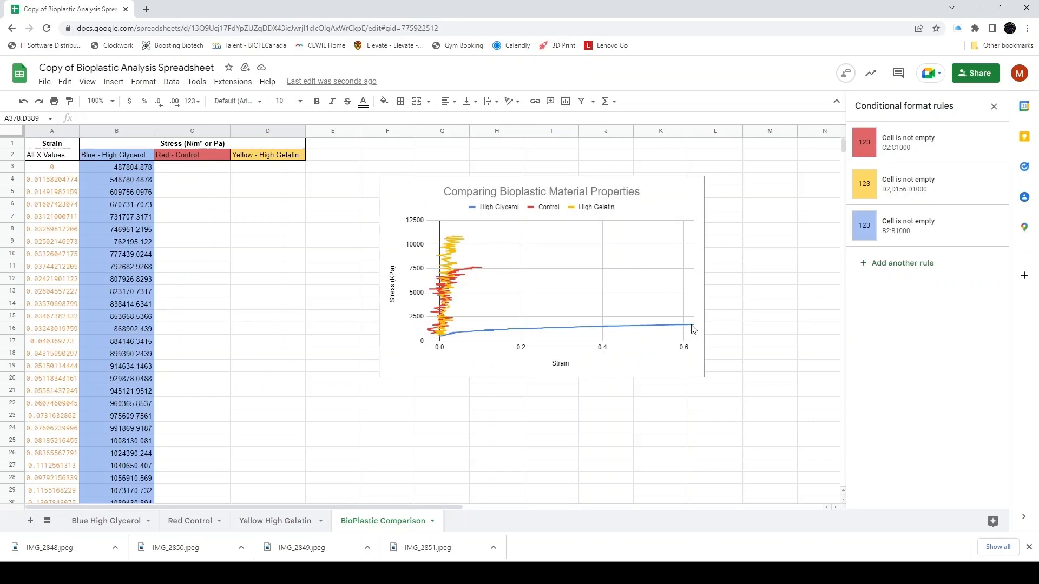
{"action": "mouse_move", "coordinate": [465, 280]}
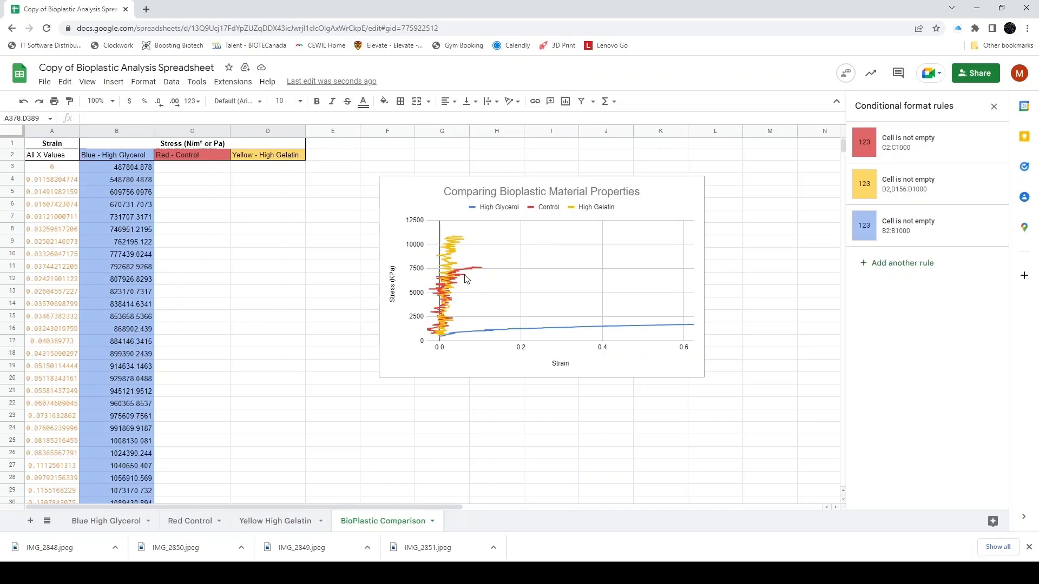
{"action": "mouse_move", "coordinate": [460, 238]}
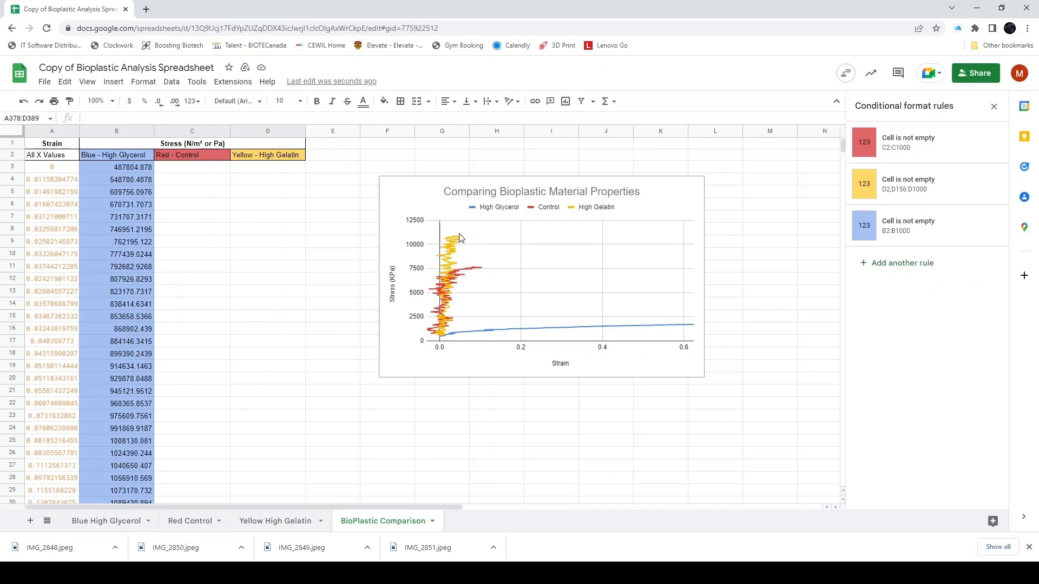
{"action": "mouse_move", "coordinate": [450, 338]}
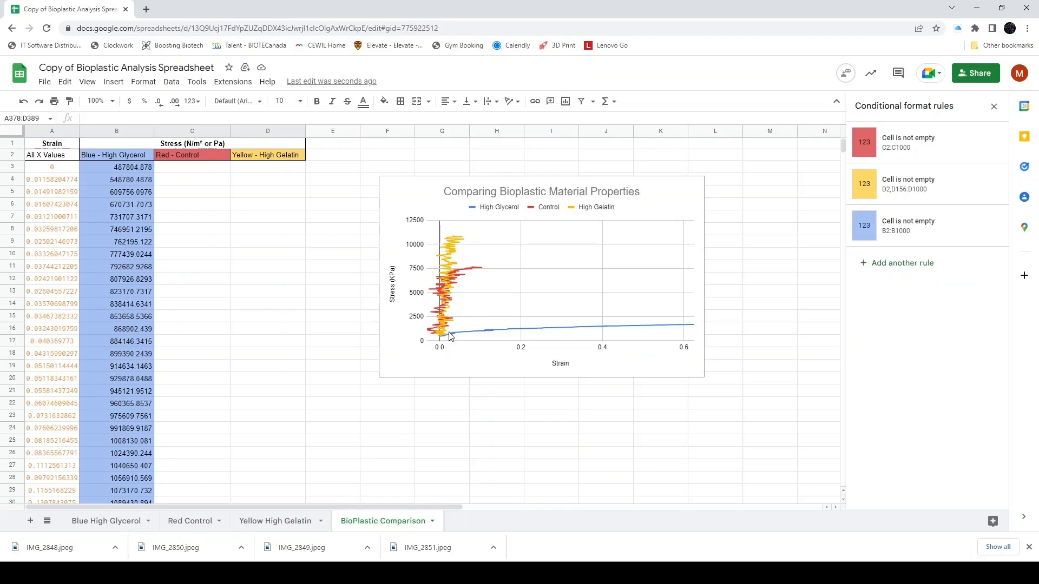
{"action": "mouse_move", "coordinate": [446, 346]}
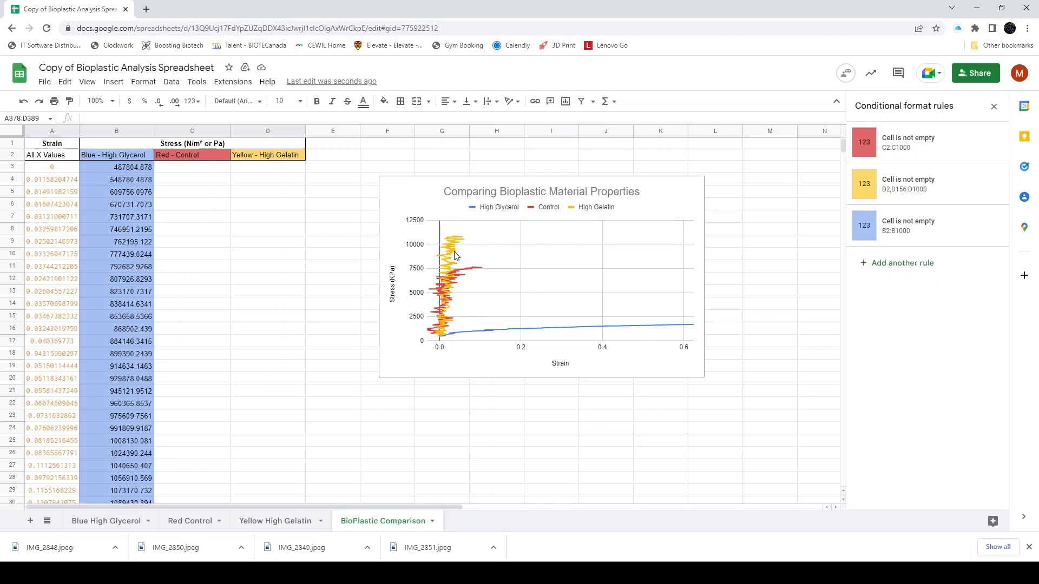
{"action": "mouse_move", "coordinate": [468, 472]}
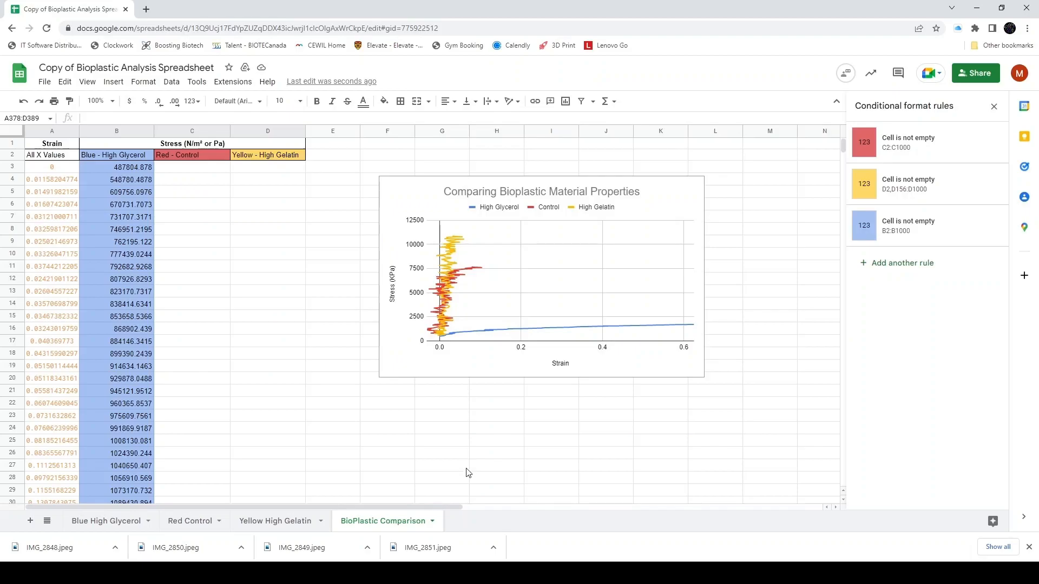
{"action": "mouse_move", "coordinate": [442, 548]}
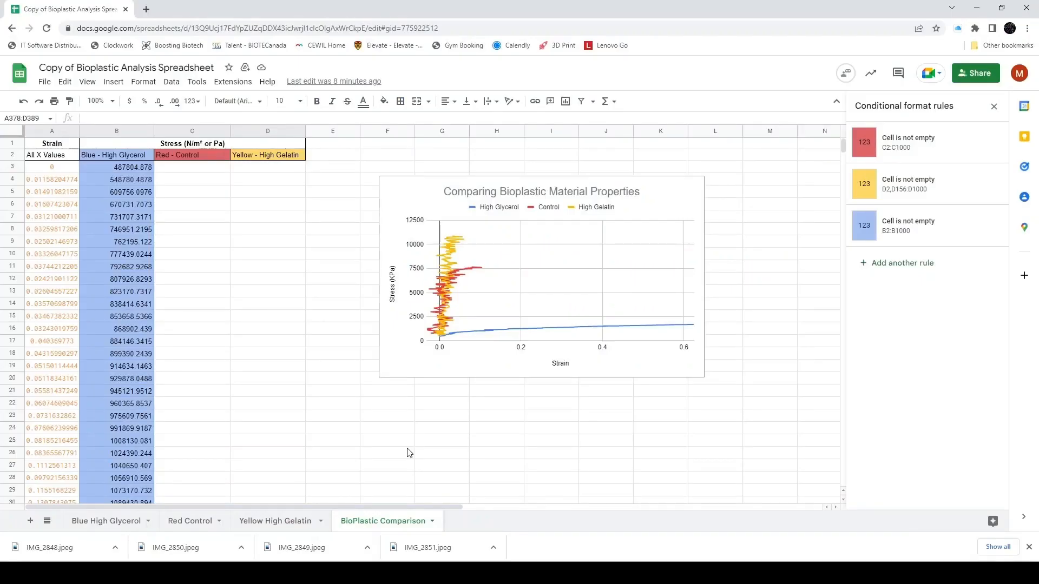
{"action": "mouse_move", "coordinate": [474, 361]}
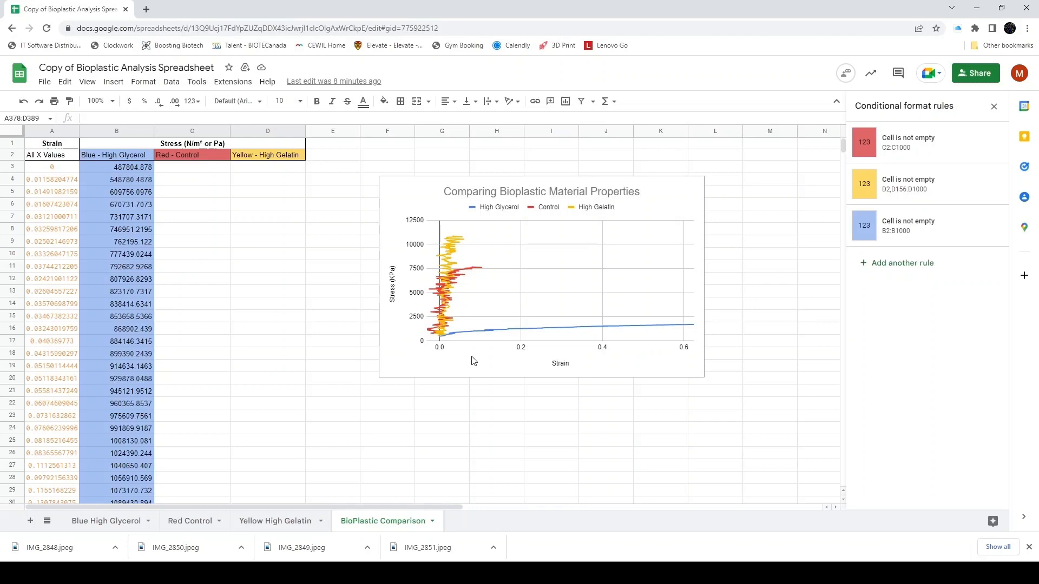
{"action": "mouse_move", "coordinate": [478, 282]}
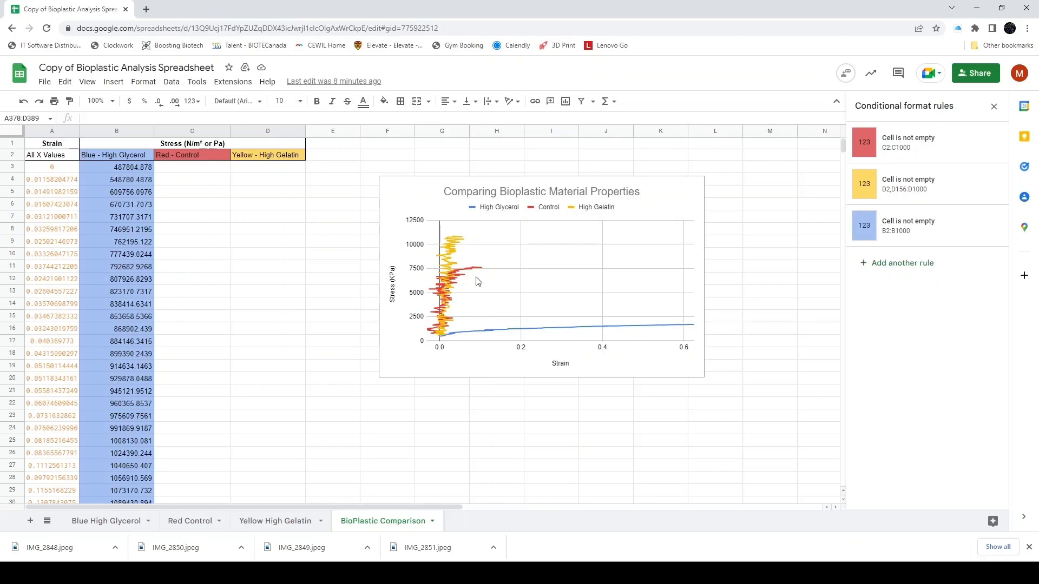
{"action": "mouse_move", "coordinate": [459, 244]}
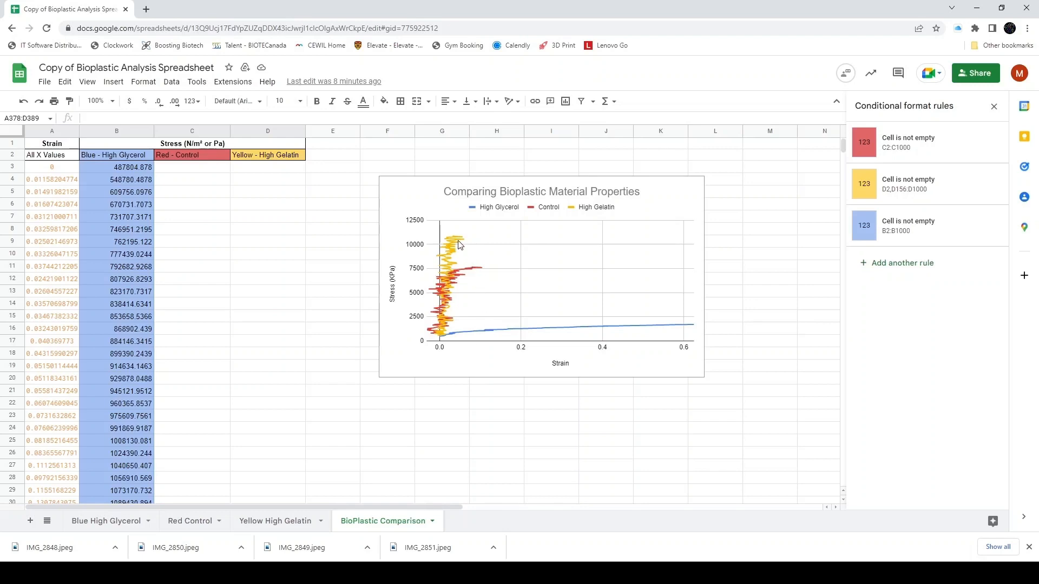
{"action": "mouse_move", "coordinate": [491, 346]}
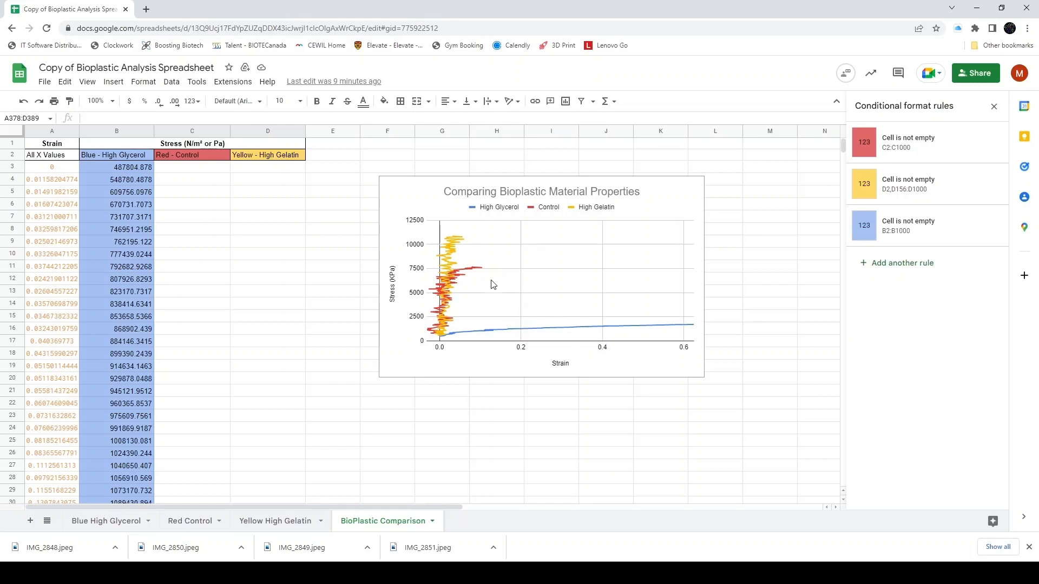
{"action": "mouse_move", "coordinate": [472, 257]}
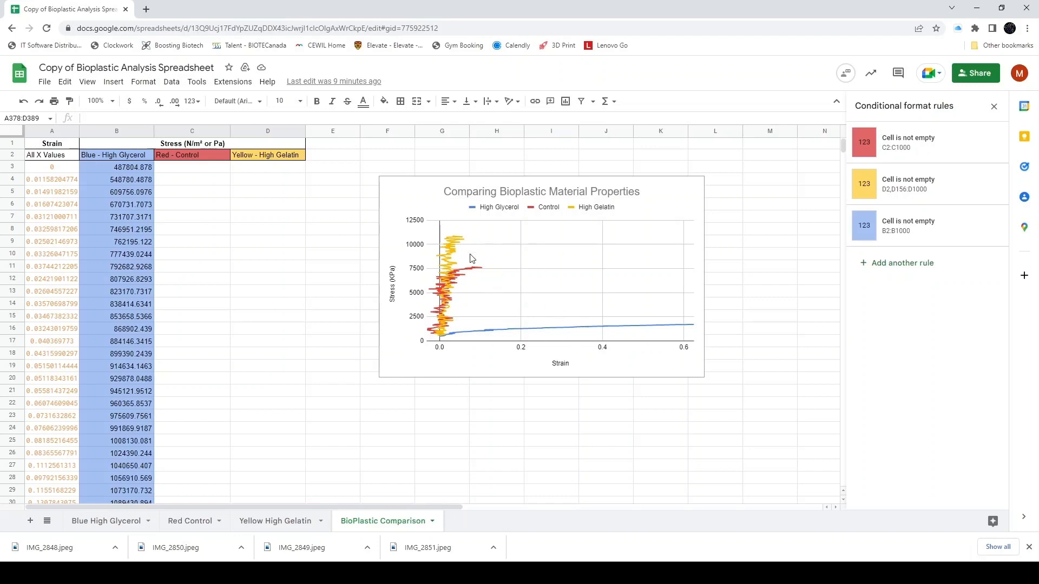
{"action": "mouse_move", "coordinate": [457, 253]}
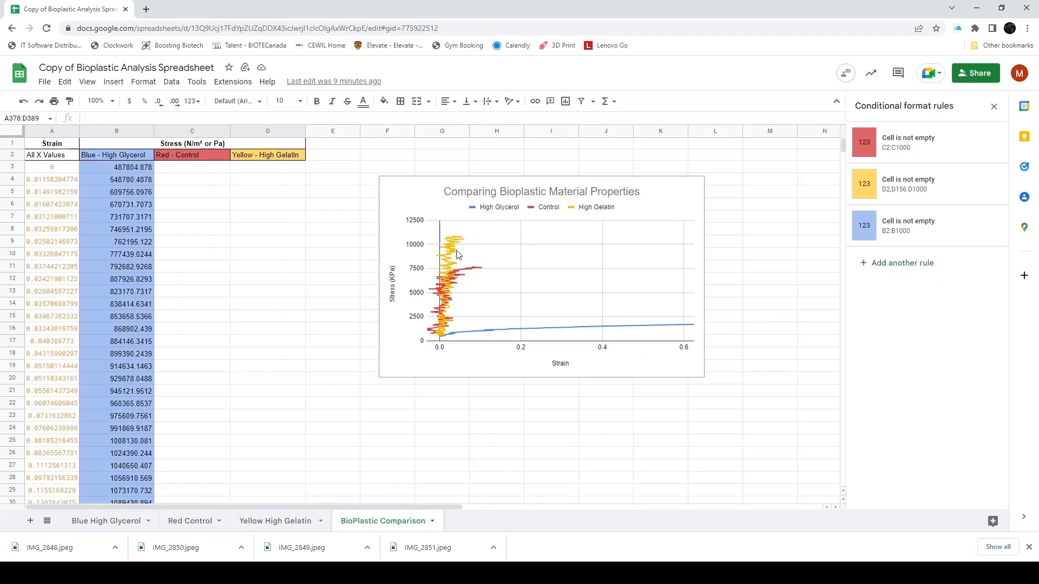
{"action": "mouse_move", "coordinate": [556, 371]}
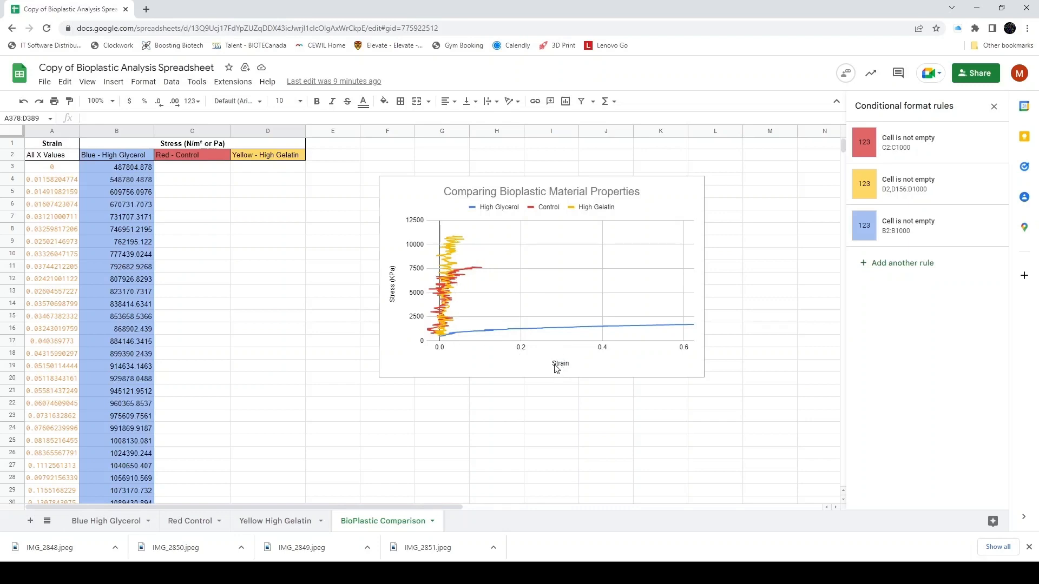
{"action": "mouse_move", "coordinate": [465, 357]}
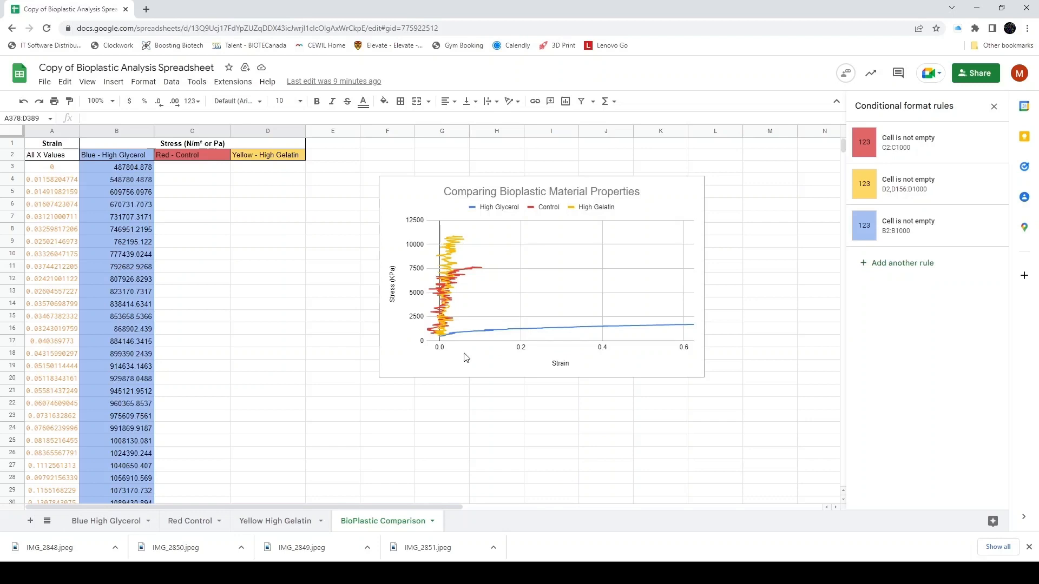
{"action": "mouse_move", "coordinate": [456, 234]}
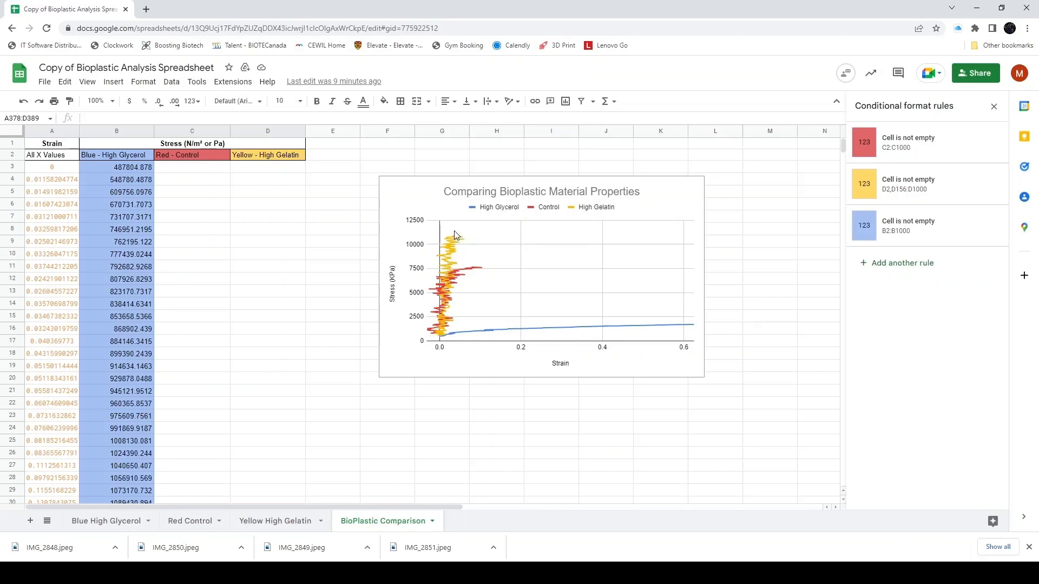
{"action": "mouse_move", "coordinate": [454, 244]}
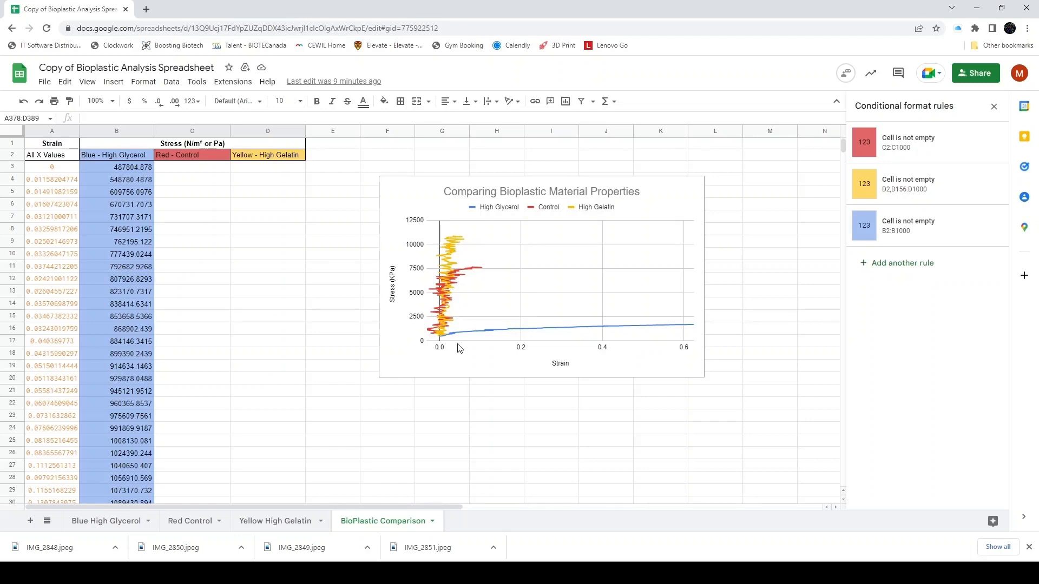
{"action": "mouse_move", "coordinate": [461, 246]}
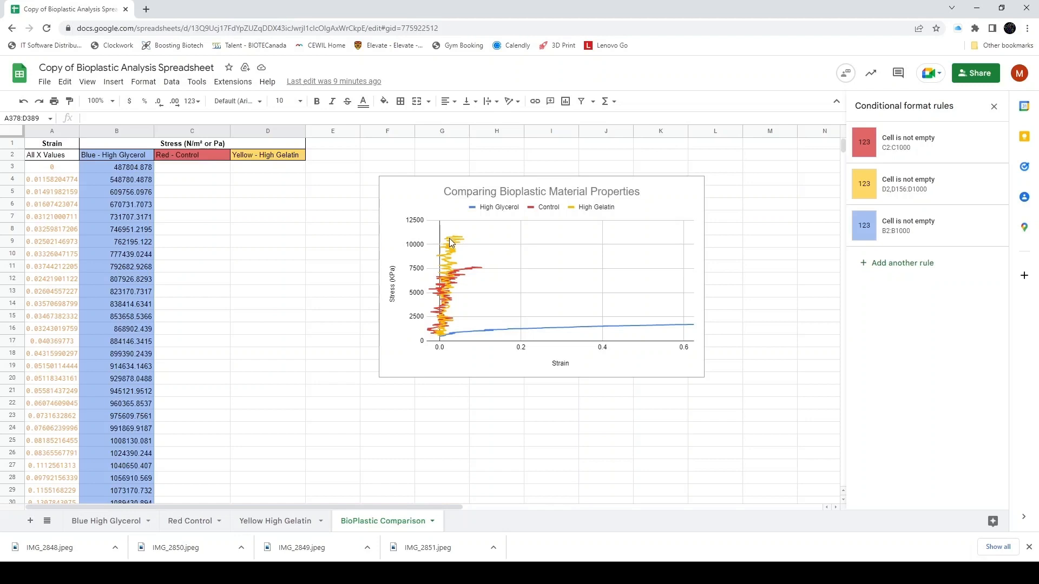
{"action": "mouse_move", "coordinate": [445, 244]}
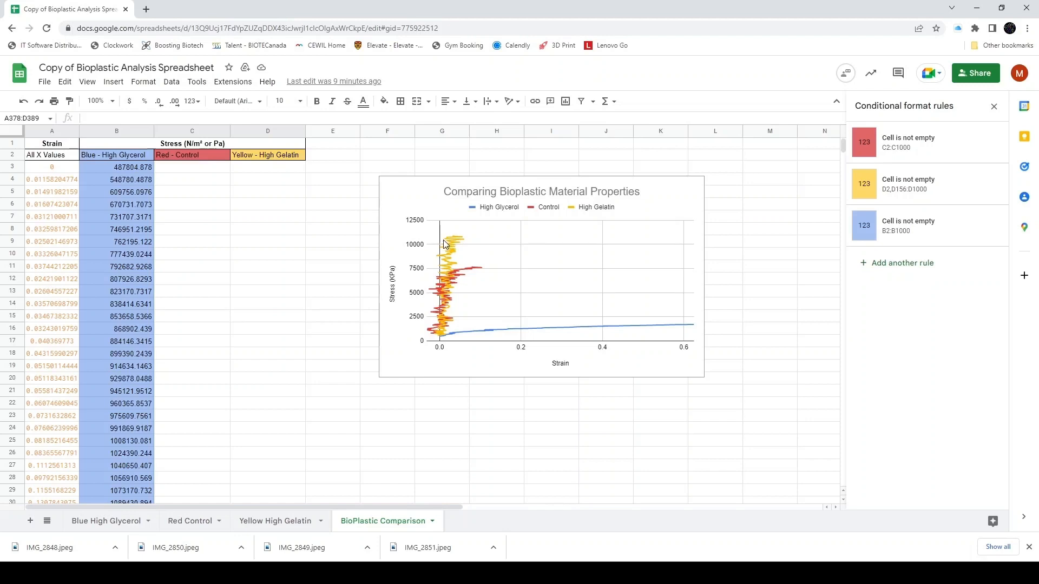
{"action": "mouse_move", "coordinate": [488, 267]}
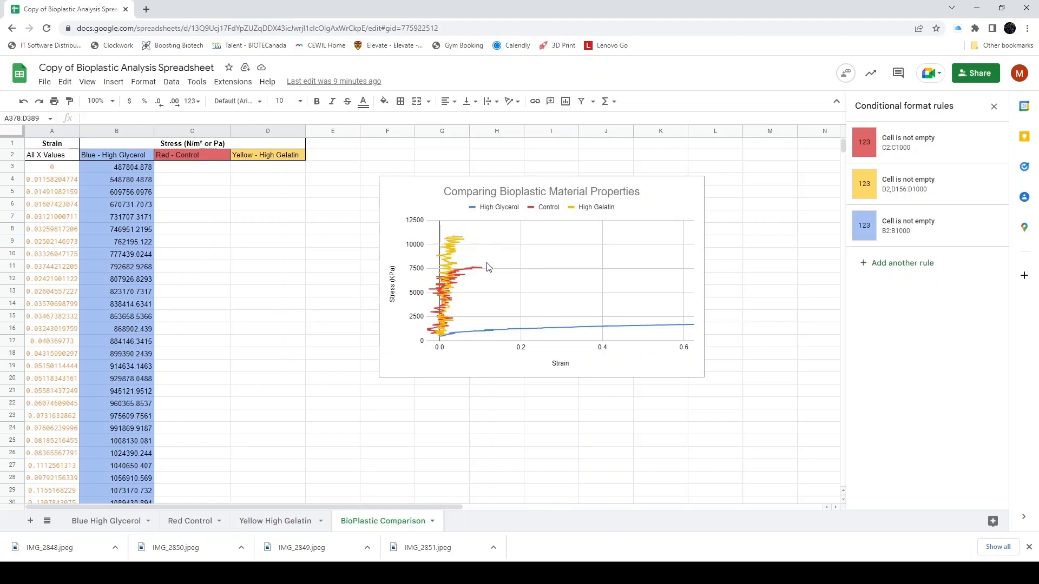
{"action": "mouse_move", "coordinate": [485, 290]}
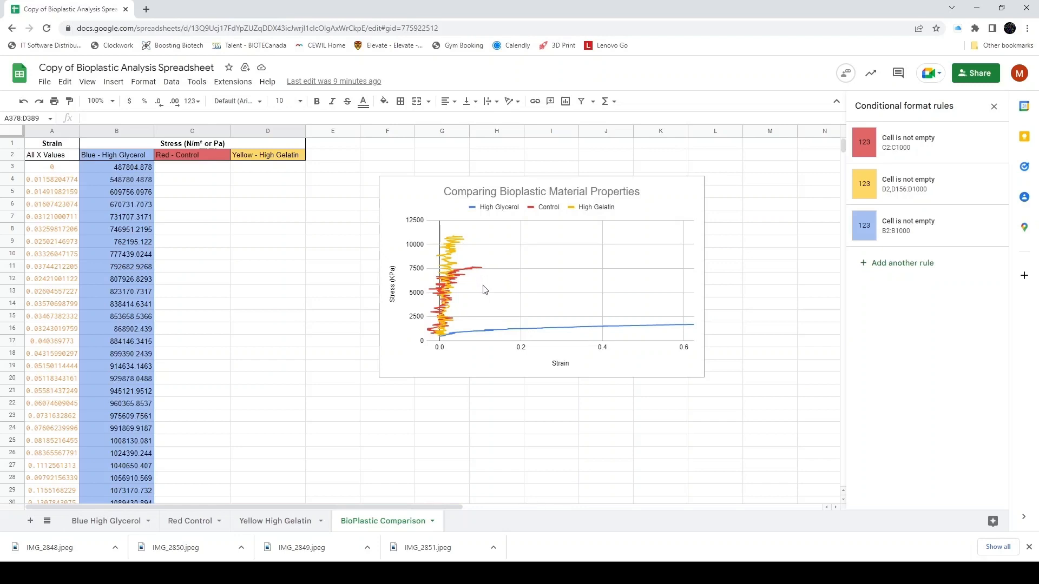
{"action": "mouse_move", "coordinate": [485, 269]}
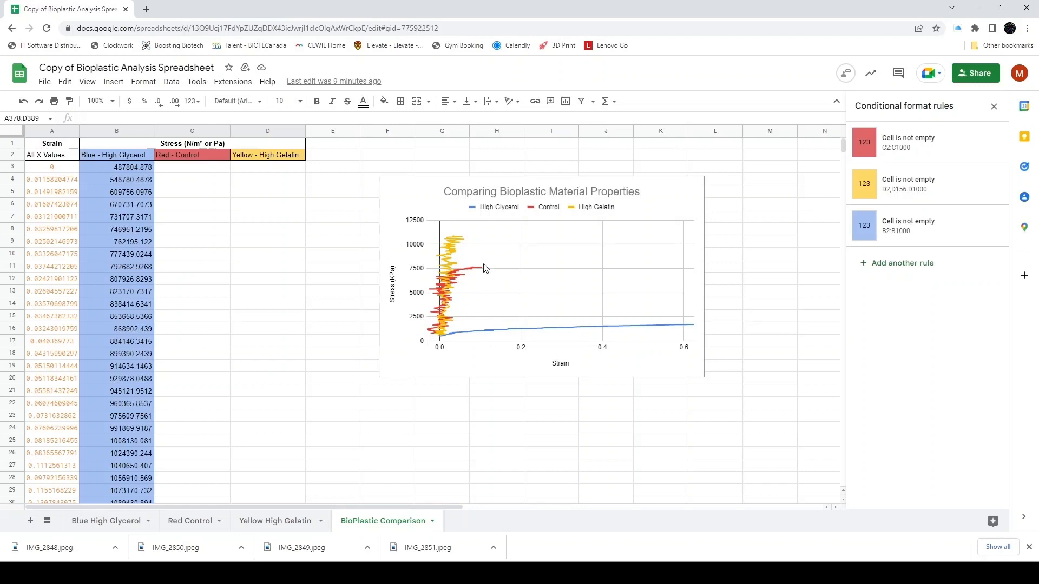
{"action": "mouse_move", "coordinate": [486, 277]}
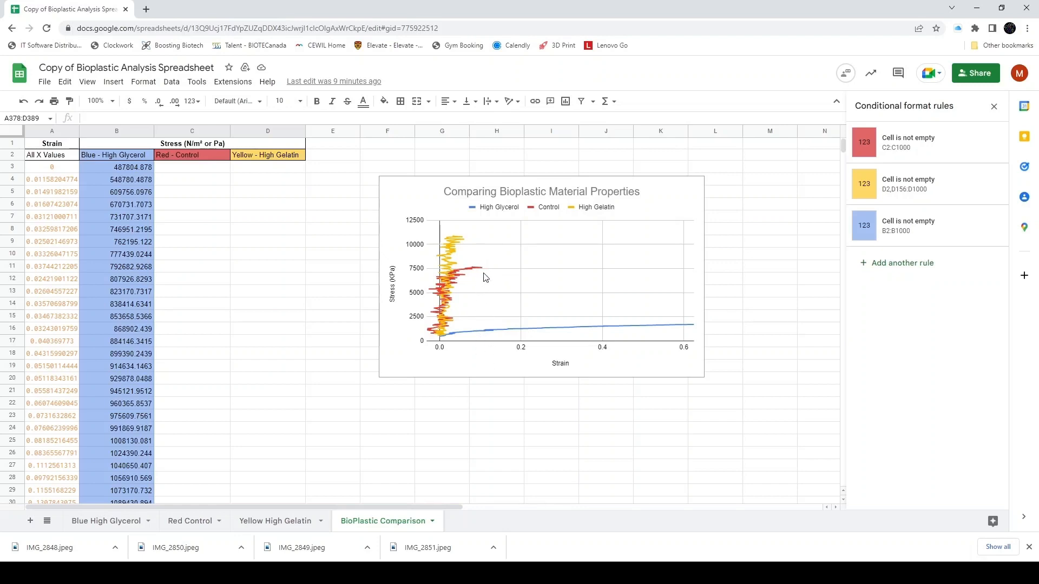
{"action": "mouse_move", "coordinate": [467, 275]}
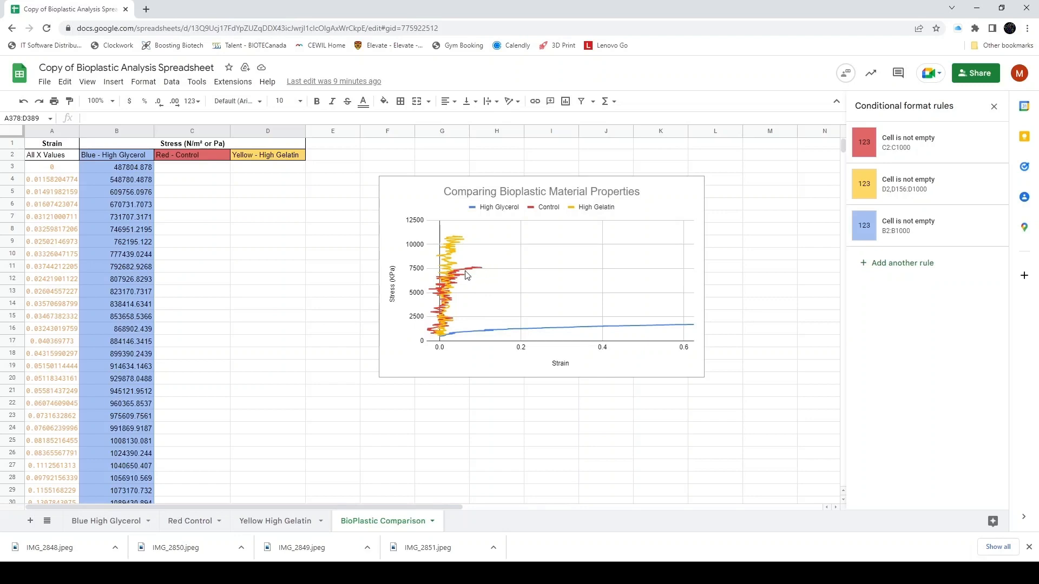
{"action": "mouse_move", "coordinate": [456, 272]}
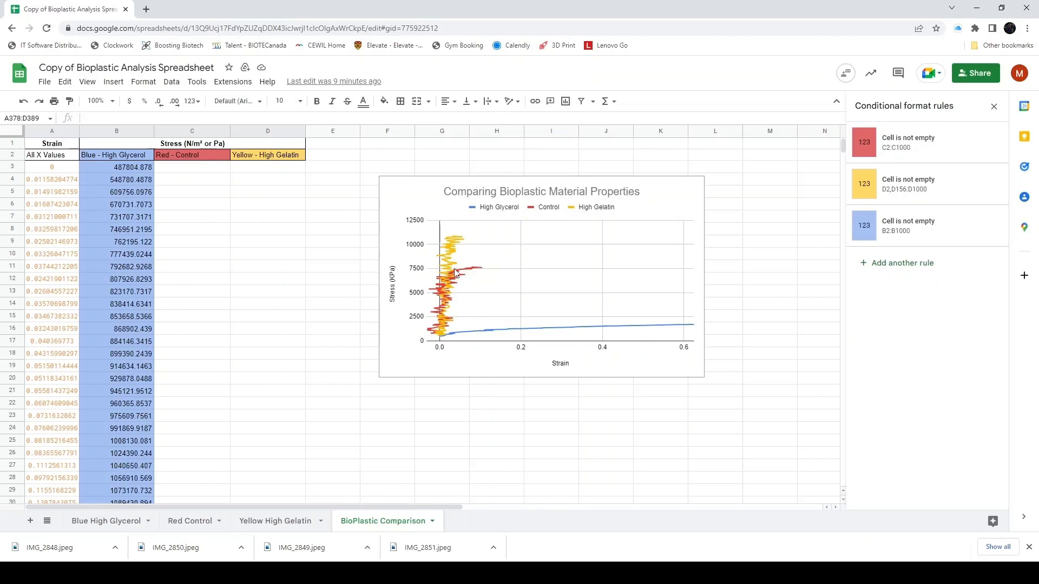
{"action": "mouse_move", "coordinate": [492, 239]}
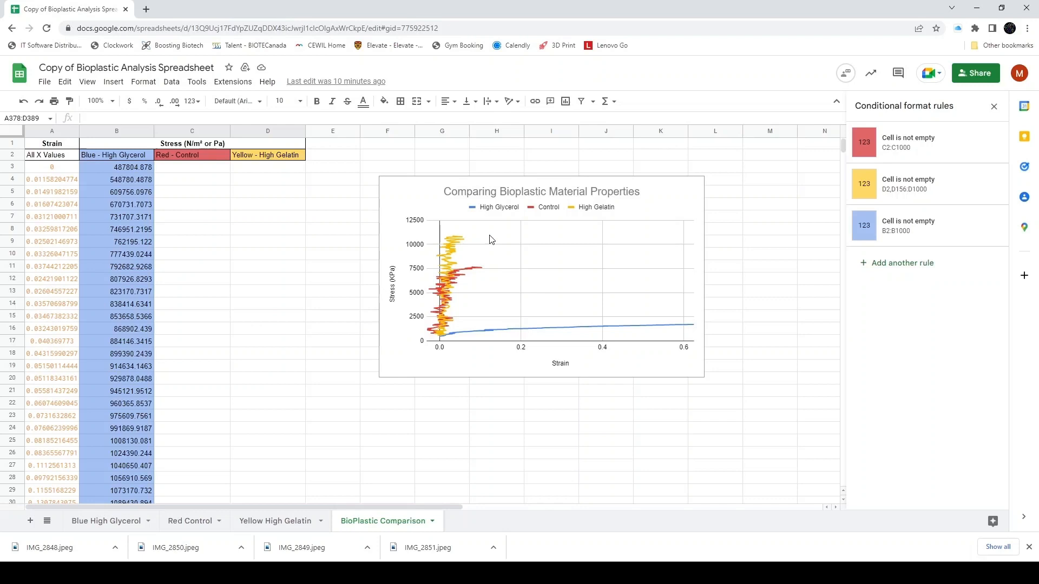
{"action": "mouse_move", "coordinate": [544, 283]}
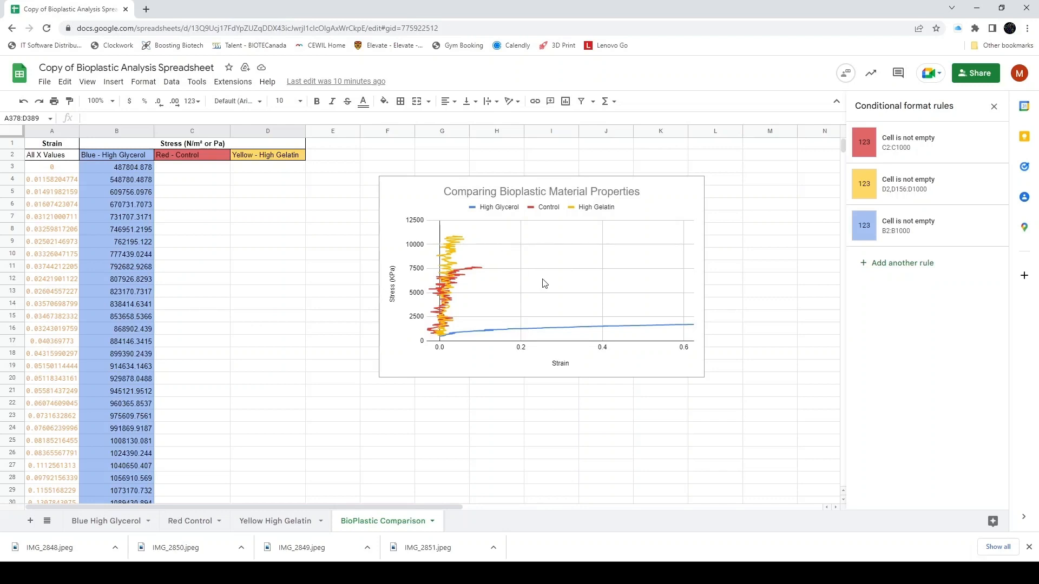
{"action": "mouse_move", "coordinate": [514, 338]}
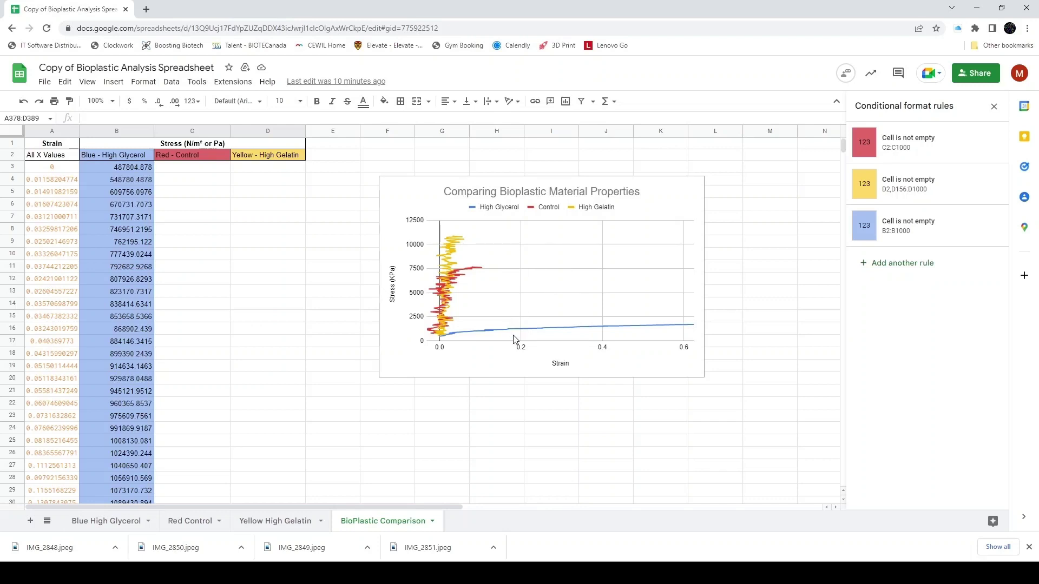
{"action": "mouse_move", "coordinate": [694, 331]}
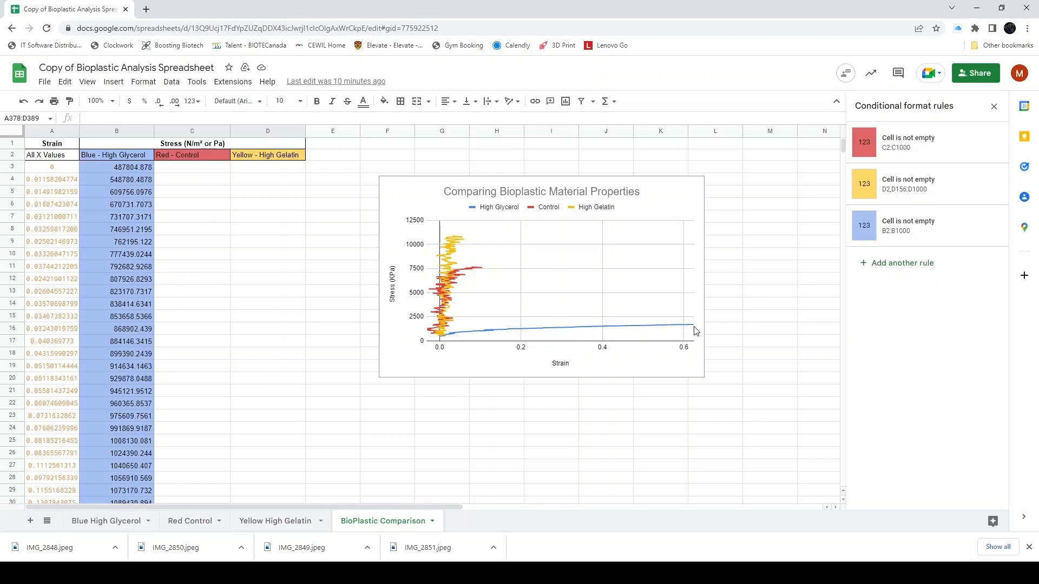
{"action": "mouse_move", "coordinate": [450, 334]}
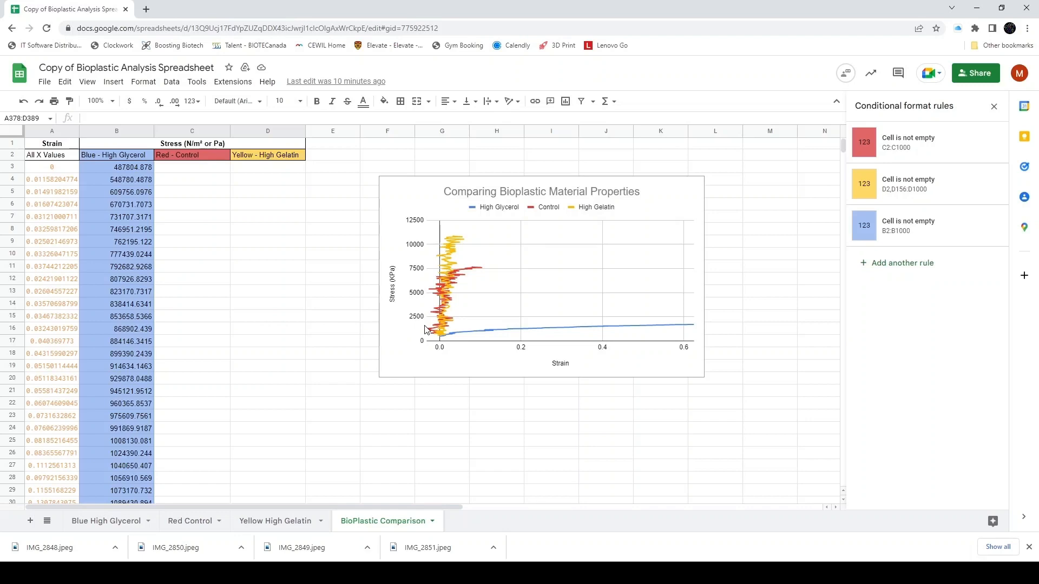
{"action": "mouse_move", "coordinate": [494, 333]}
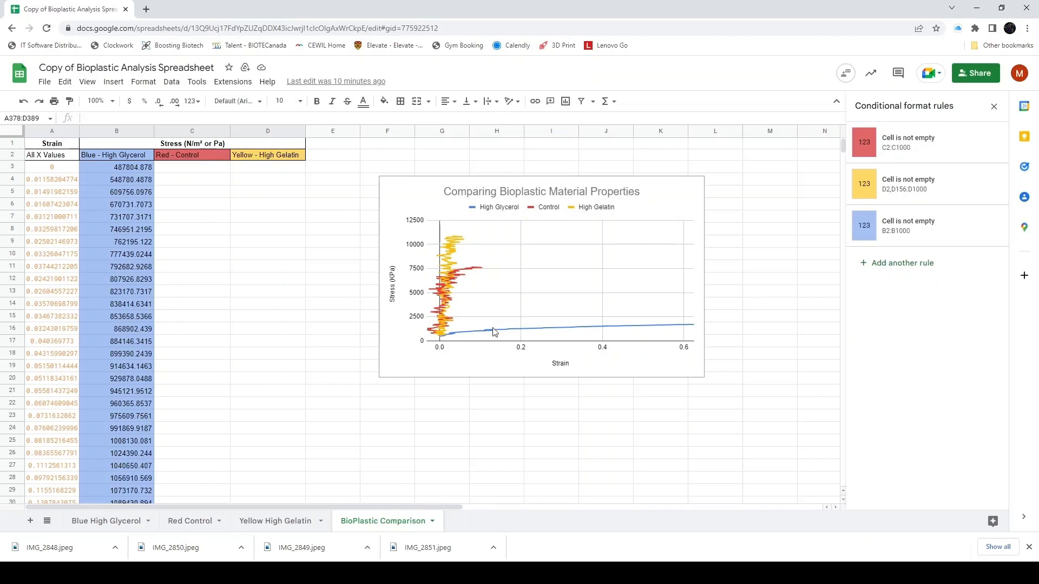
{"action": "mouse_move", "coordinate": [462, 259]}
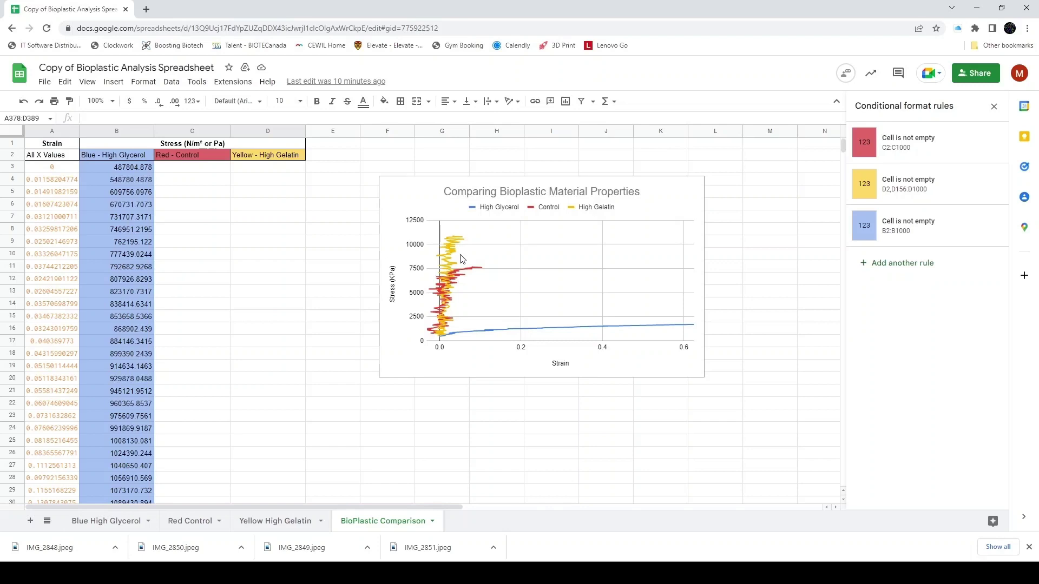
{"action": "mouse_move", "coordinate": [695, 329]}
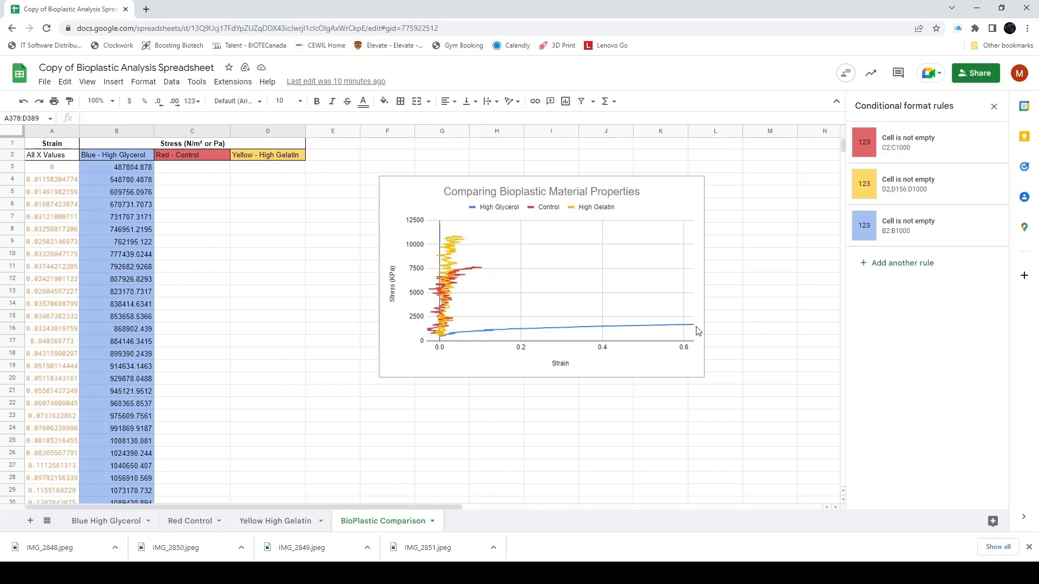
{"action": "mouse_move", "coordinate": [693, 329]}
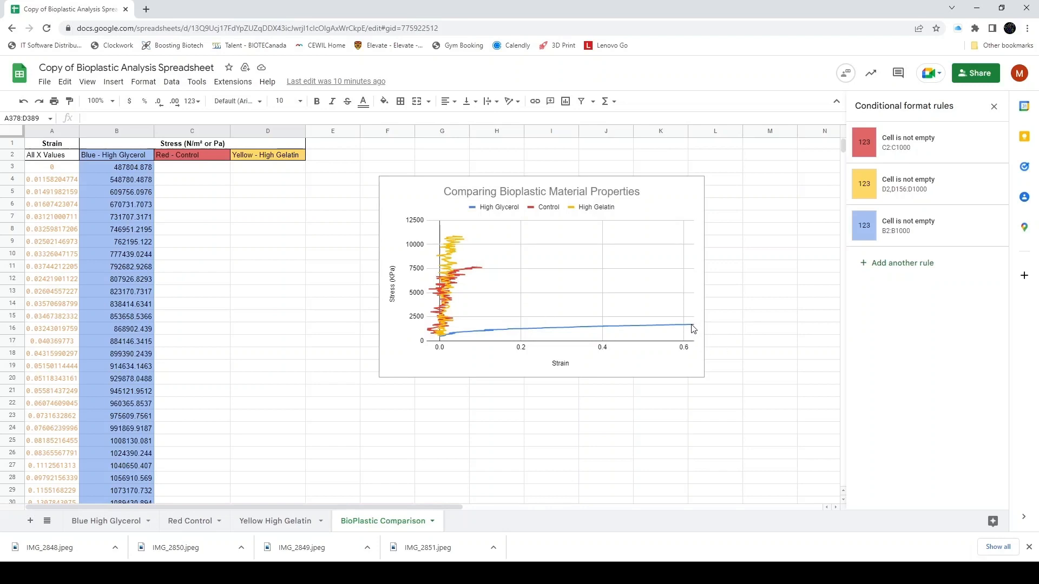
{"action": "mouse_move", "coordinate": [520, 347]}
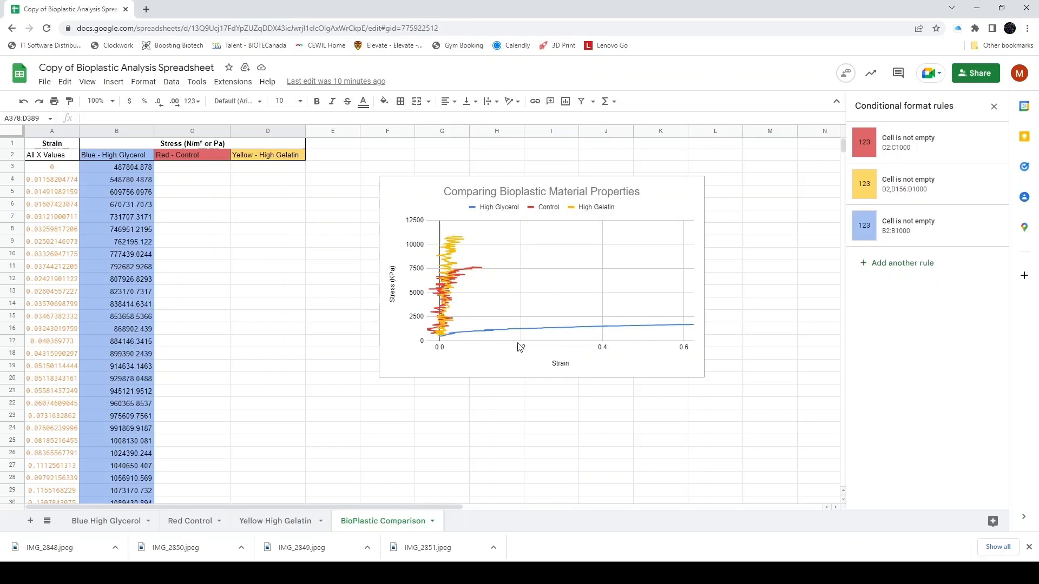
{"action": "mouse_move", "coordinate": [459, 276]}
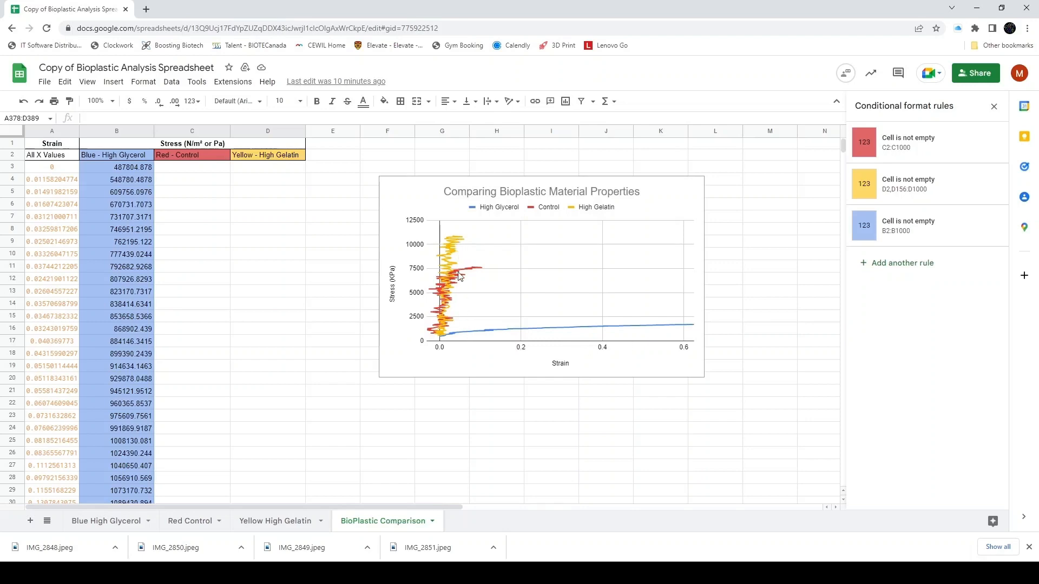
{"action": "mouse_move", "coordinate": [463, 353]}
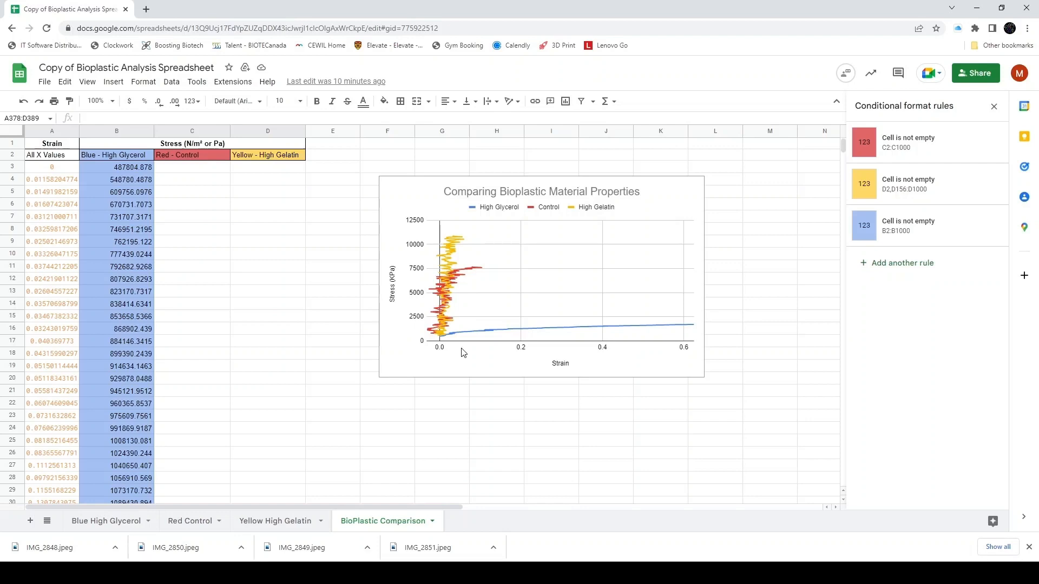
{"action": "mouse_move", "coordinate": [468, 285]}
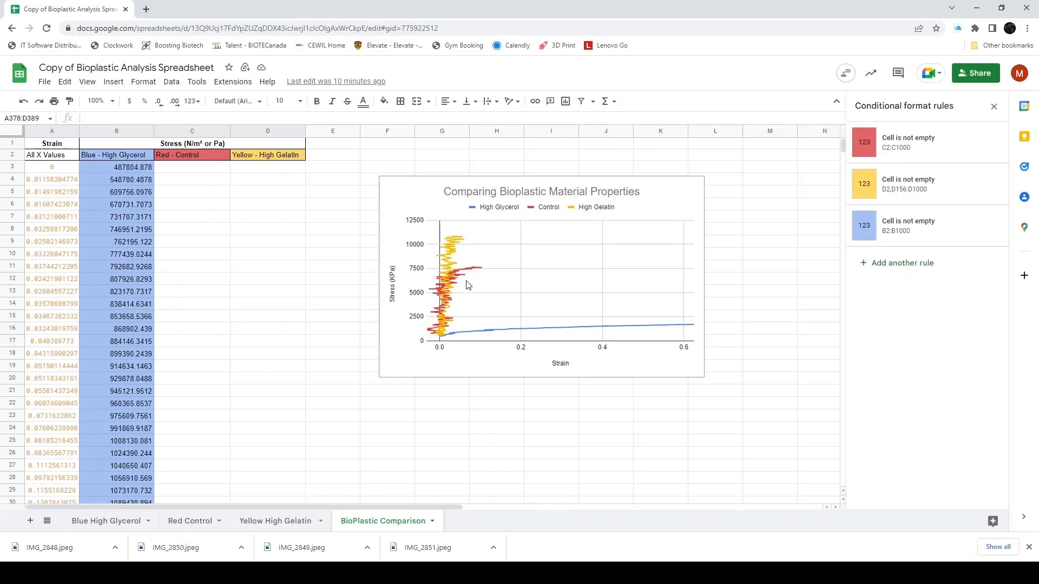
{"action": "mouse_move", "coordinate": [461, 350]}
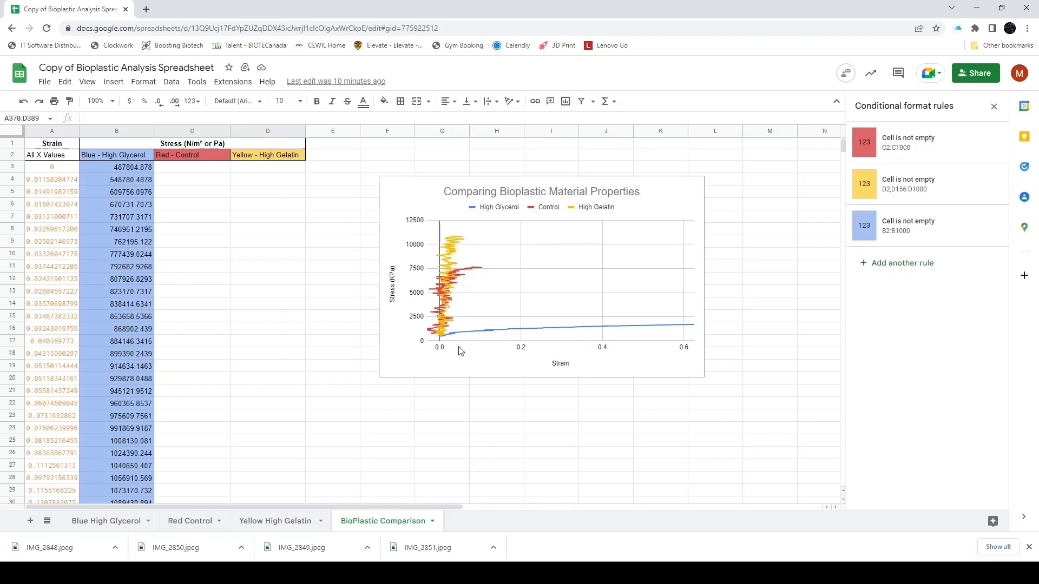
{"action": "mouse_move", "coordinate": [459, 254]}
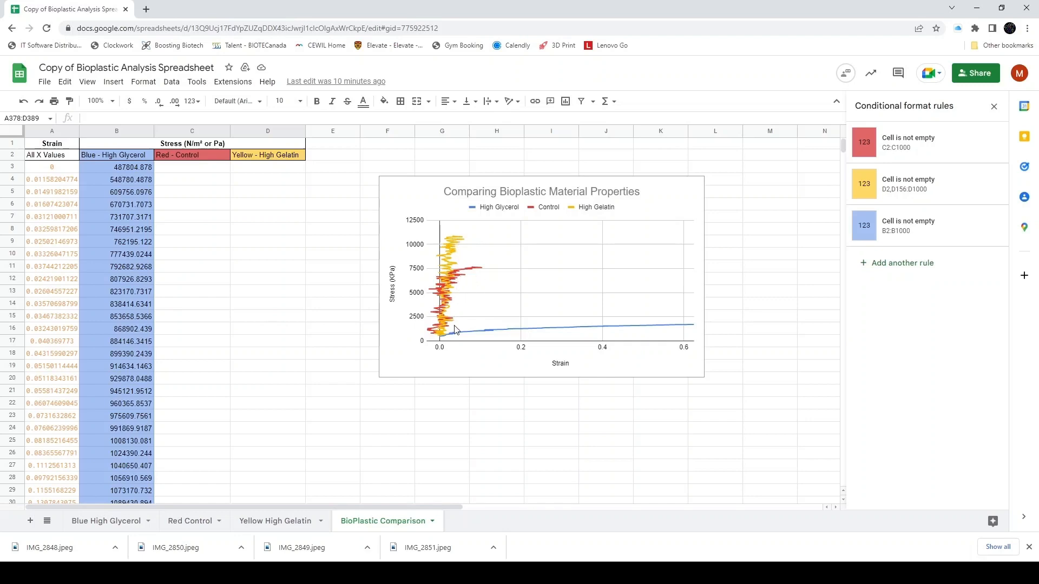
{"action": "mouse_move", "coordinate": [457, 286]}
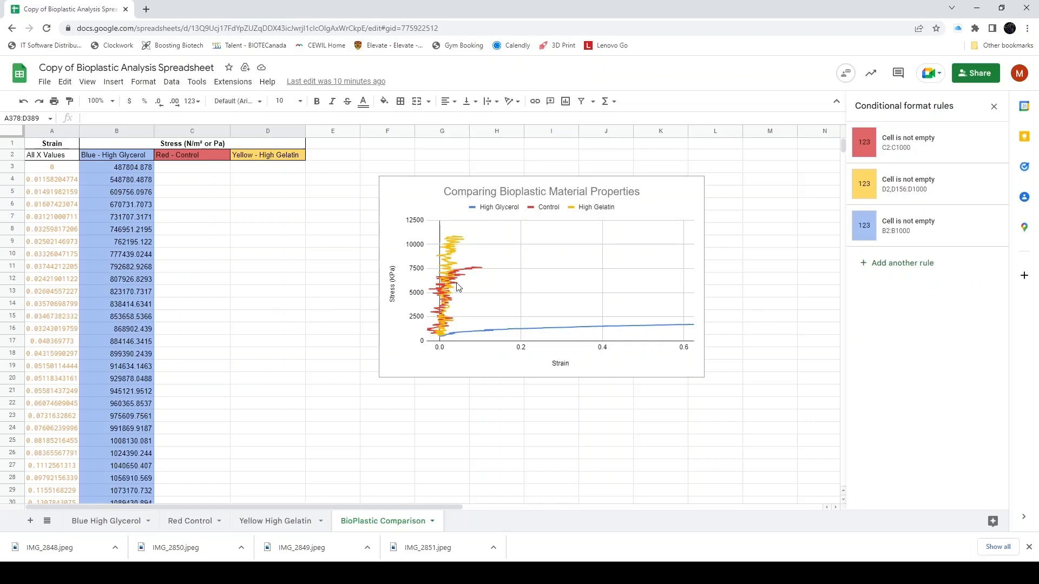
{"action": "mouse_move", "coordinate": [451, 310]}
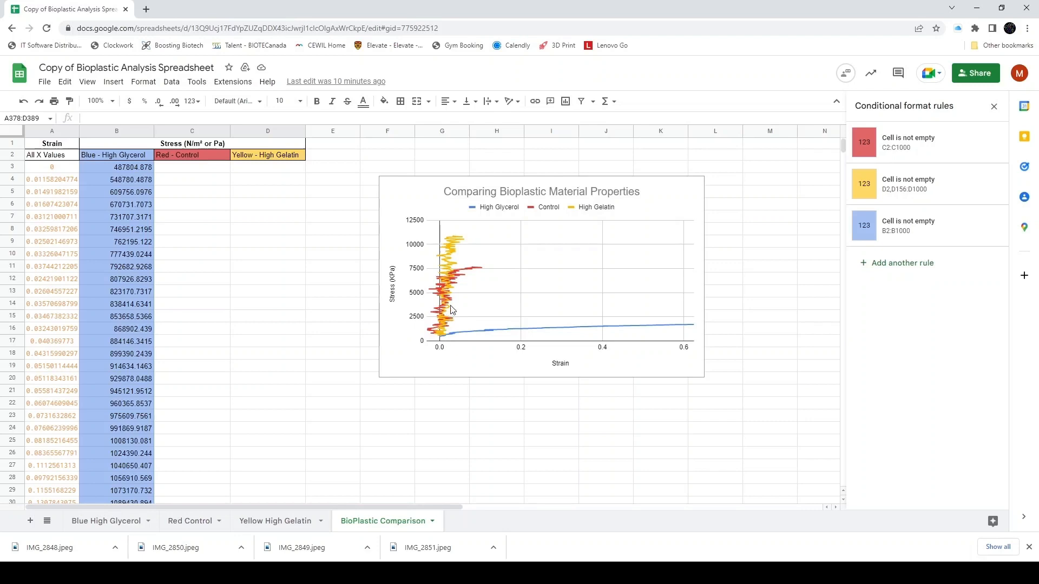
{"action": "mouse_move", "coordinate": [455, 256]}
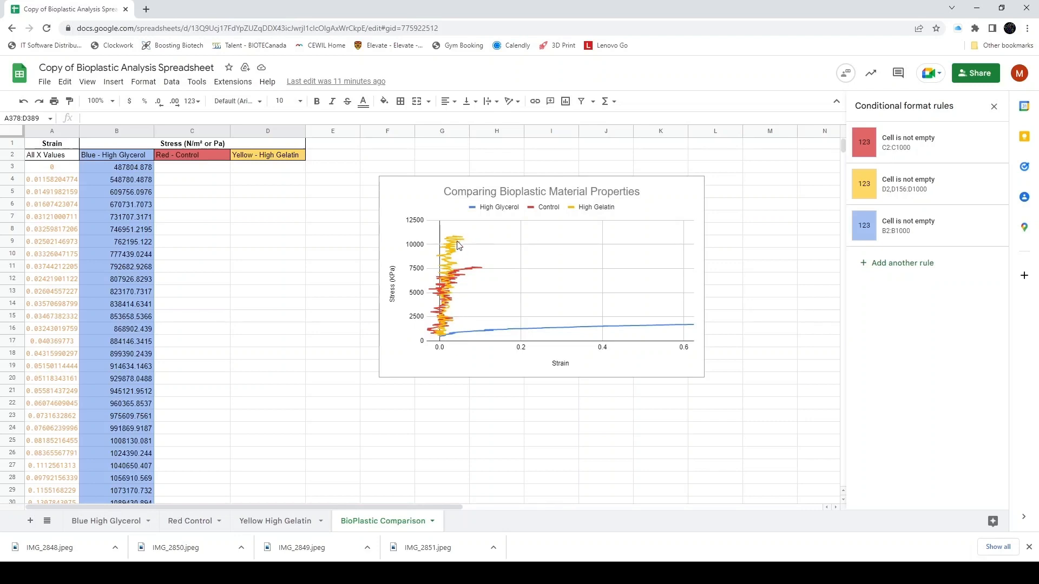
{"action": "mouse_move", "coordinate": [459, 291]}
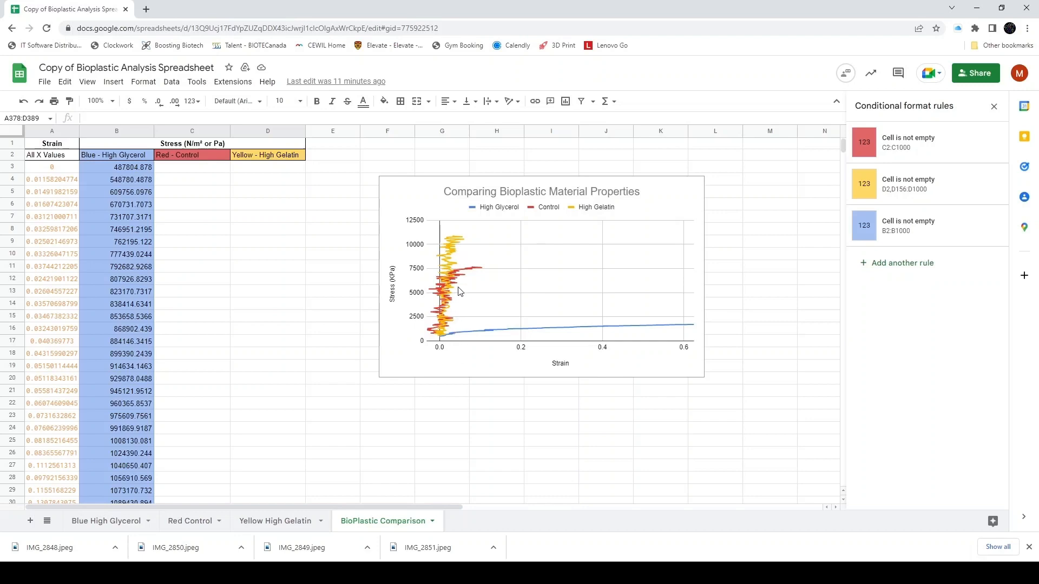
{"action": "mouse_move", "coordinate": [455, 253]}
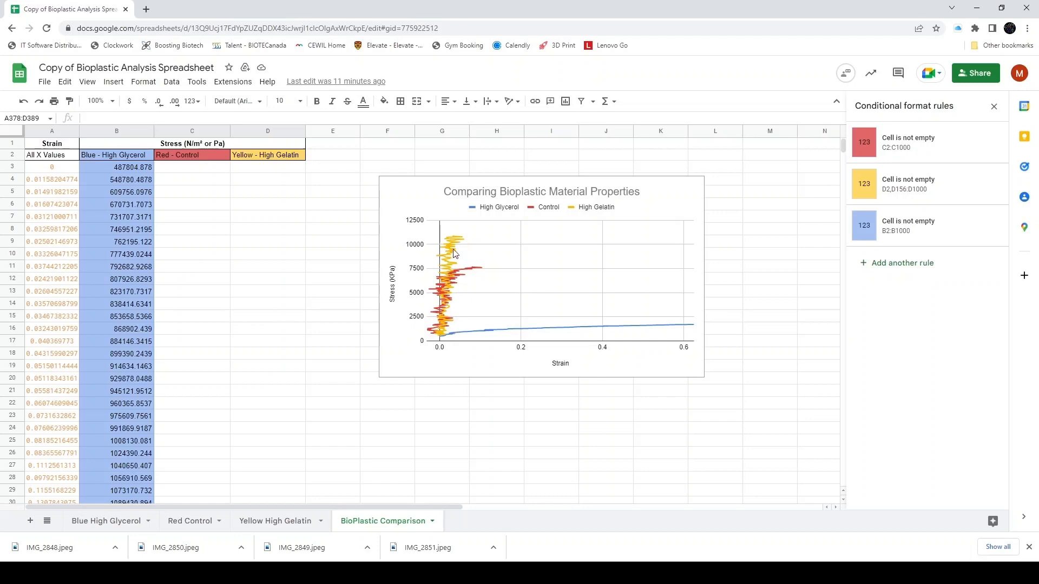
{"action": "mouse_move", "coordinate": [457, 241]}
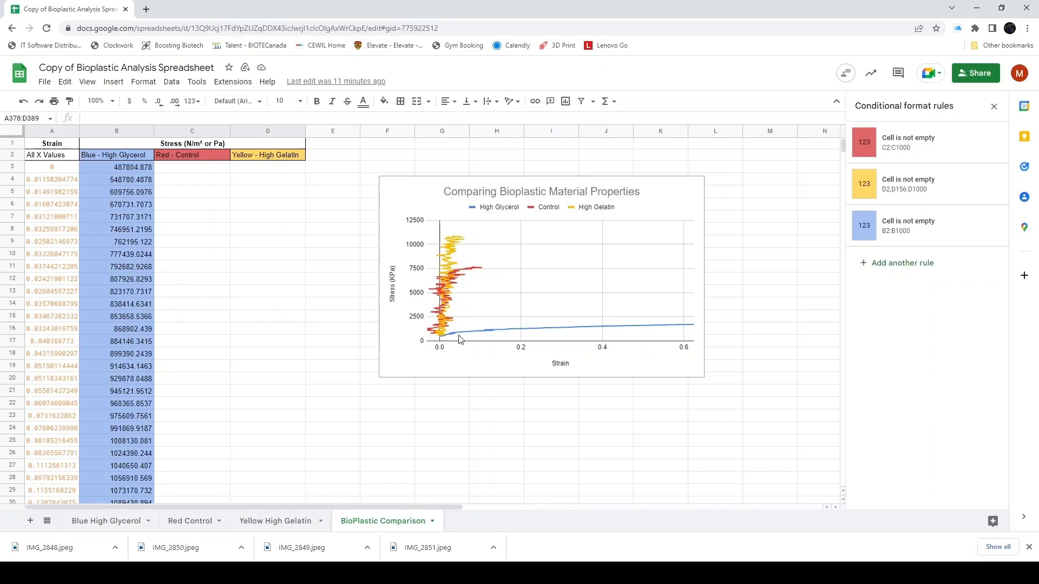
{"action": "mouse_move", "coordinate": [469, 329]}
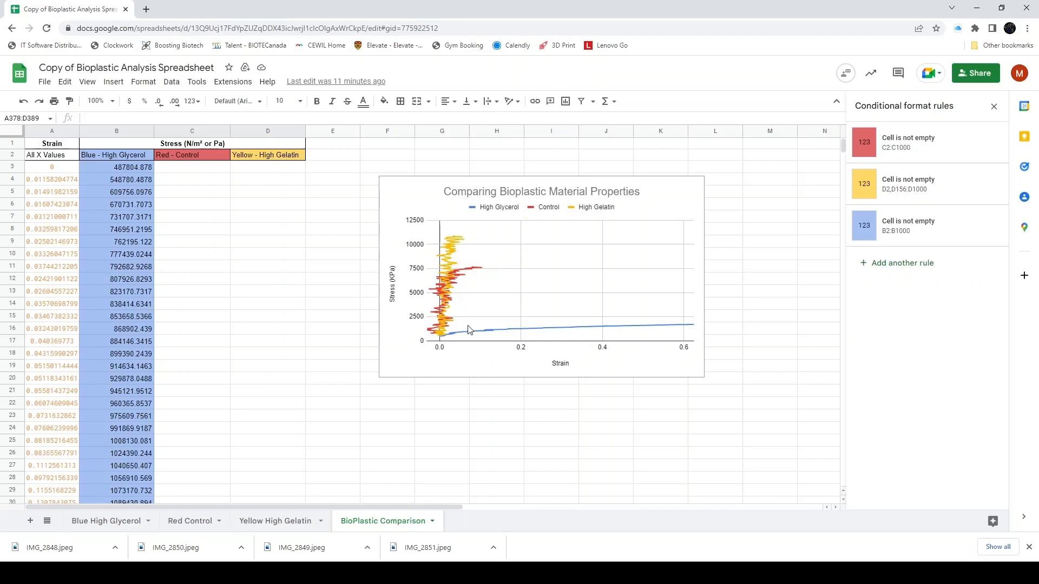
{"action": "mouse_move", "coordinate": [476, 276]}
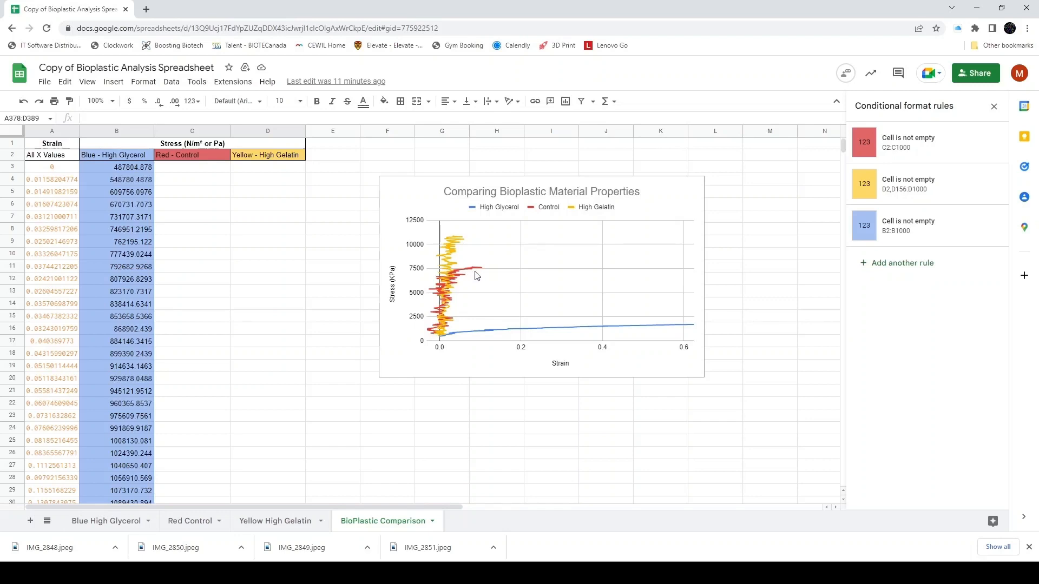
{"action": "mouse_move", "coordinate": [483, 271]}
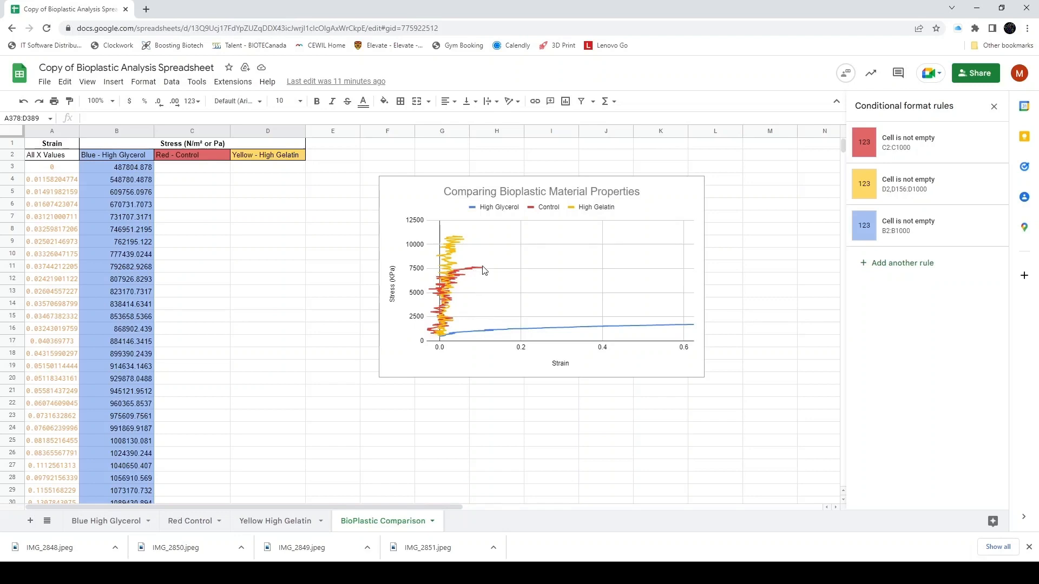
{"action": "mouse_move", "coordinate": [485, 345]}
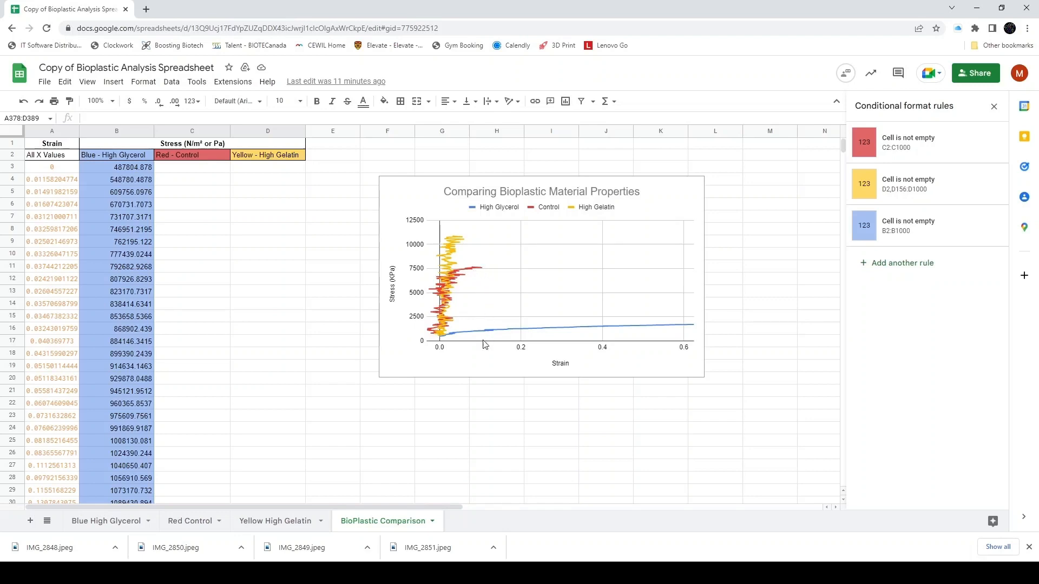
{"action": "mouse_move", "coordinate": [483, 311]}
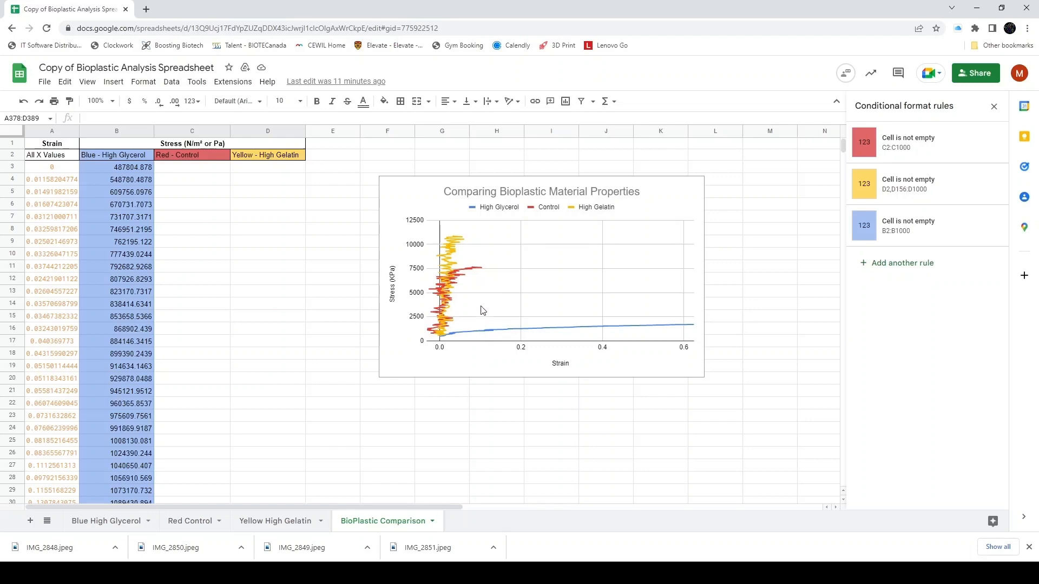
{"action": "mouse_move", "coordinate": [485, 277]}
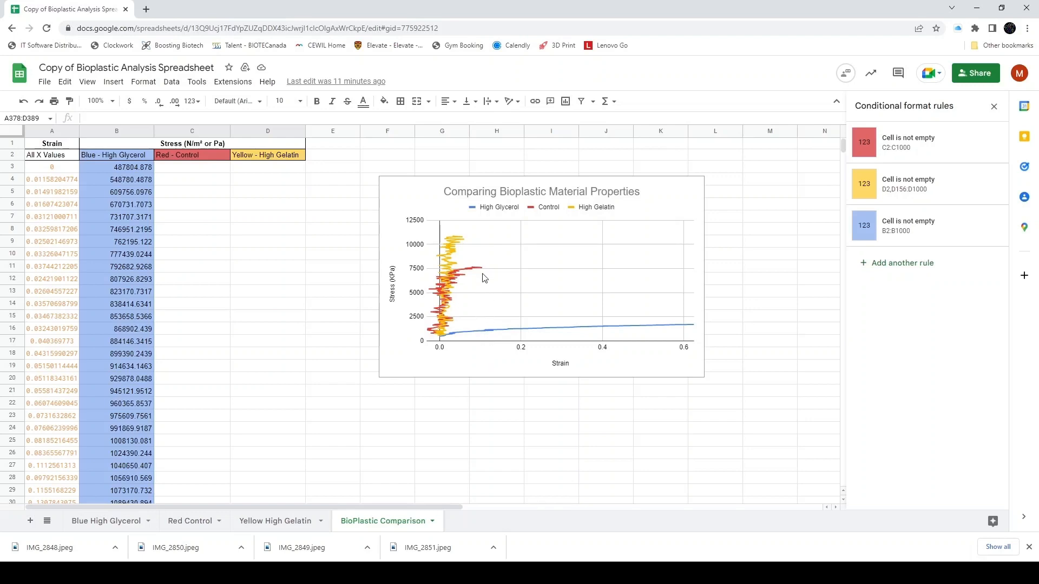
{"action": "mouse_move", "coordinate": [483, 351]}
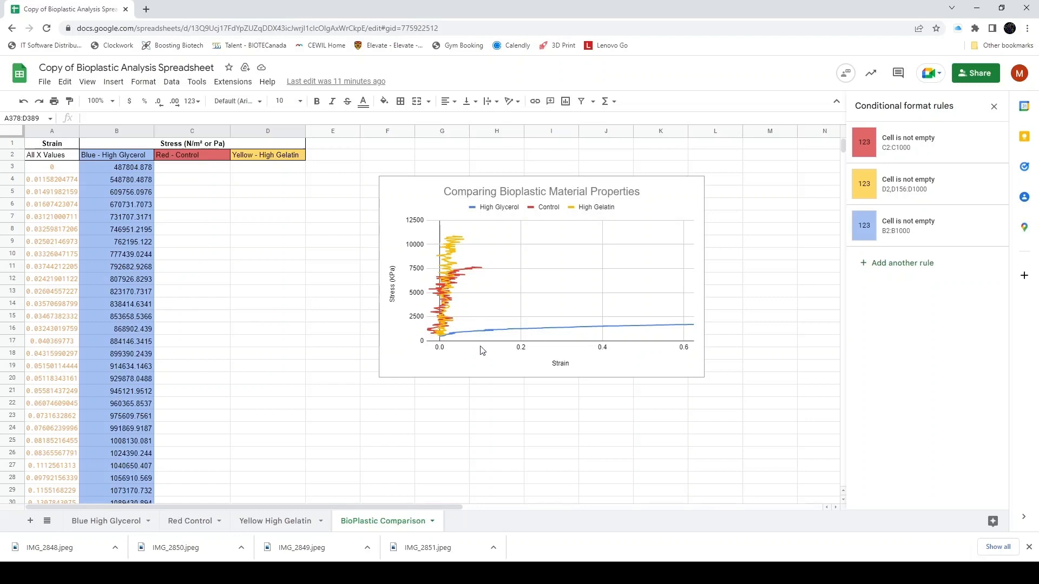
{"action": "mouse_move", "coordinate": [455, 256]}
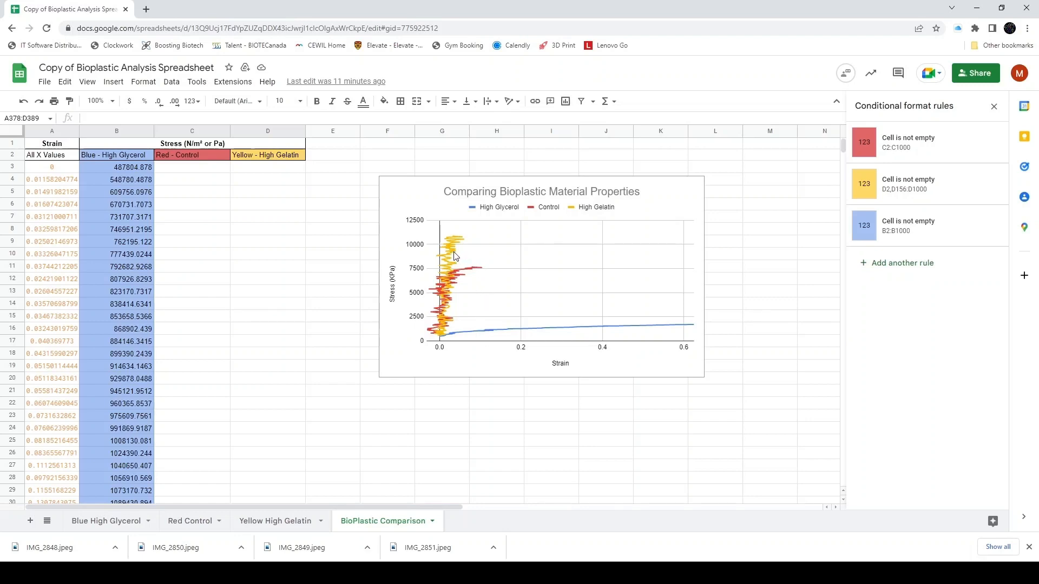
{"action": "mouse_move", "coordinate": [469, 346]}
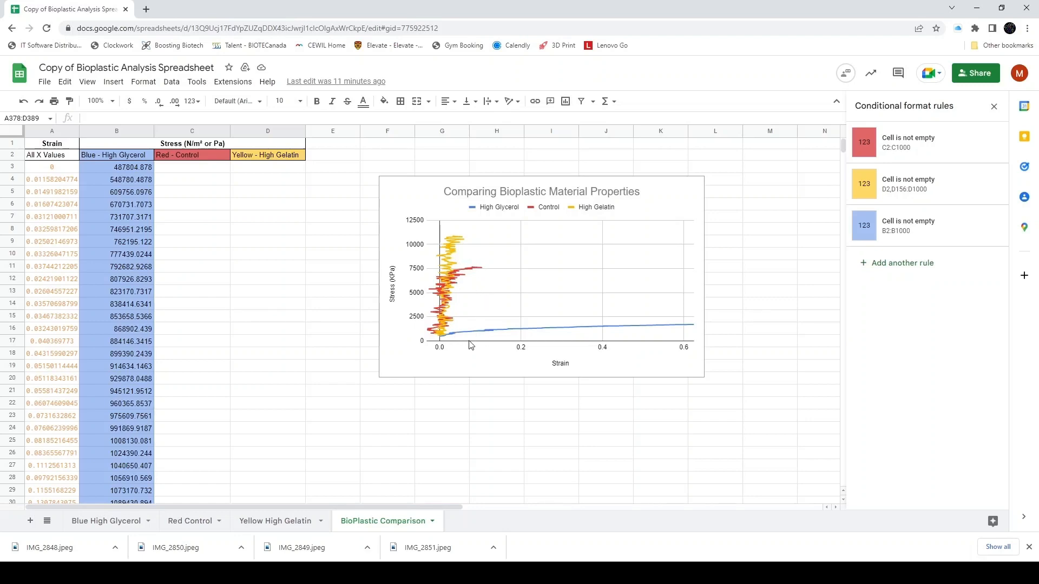
{"action": "mouse_move", "coordinate": [450, 344]}
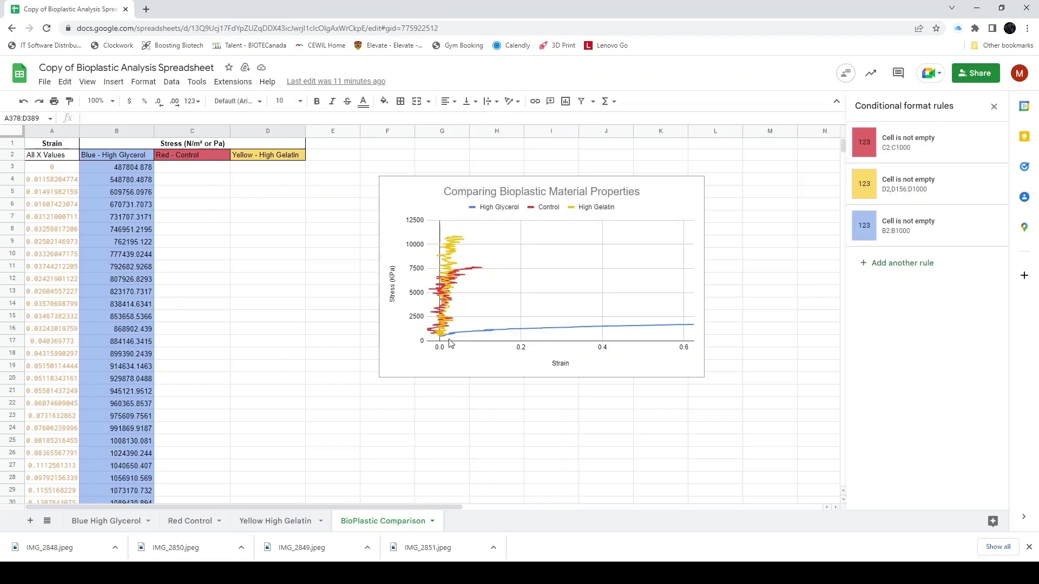
{"action": "mouse_move", "coordinate": [639, 342]}
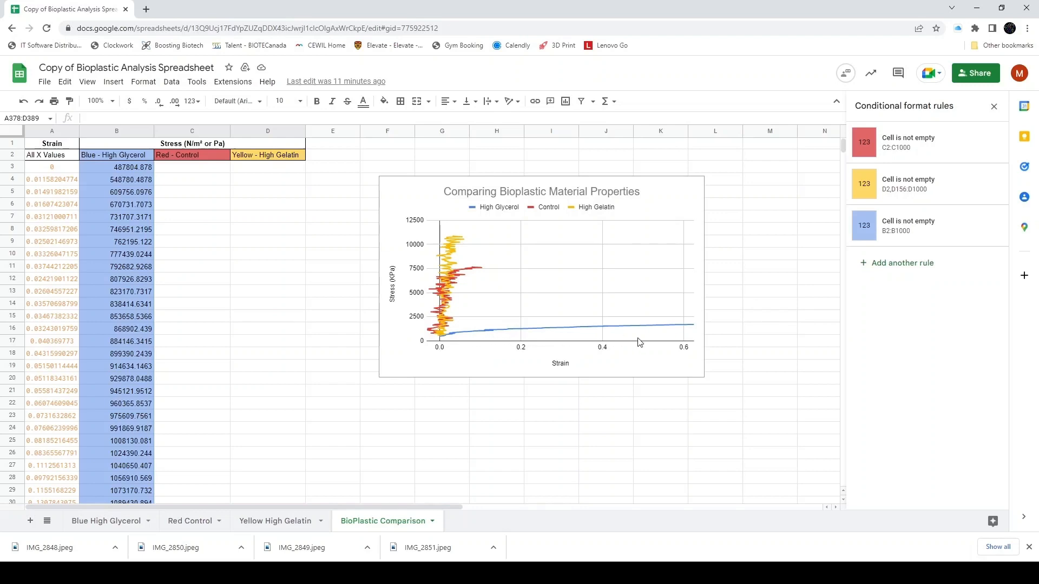
{"action": "mouse_move", "coordinate": [450, 345]}
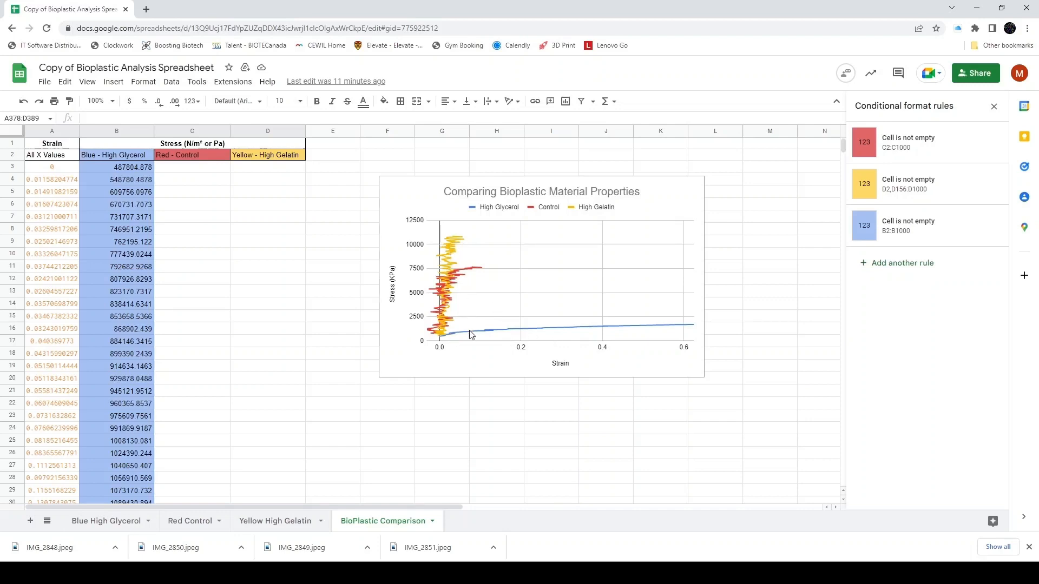
{"action": "mouse_move", "coordinate": [519, 337]}
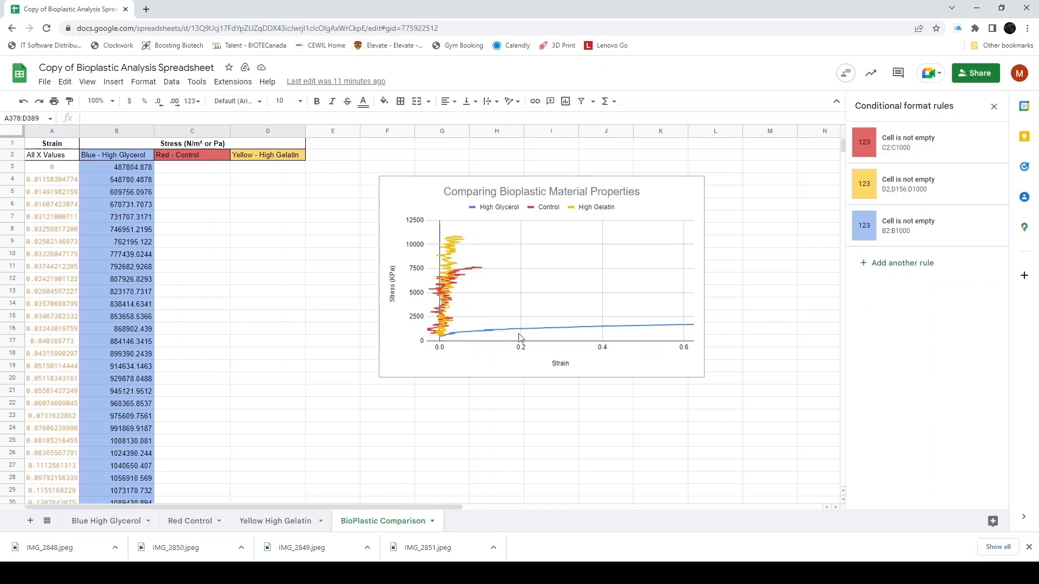
{"action": "mouse_move", "coordinate": [558, 335]}
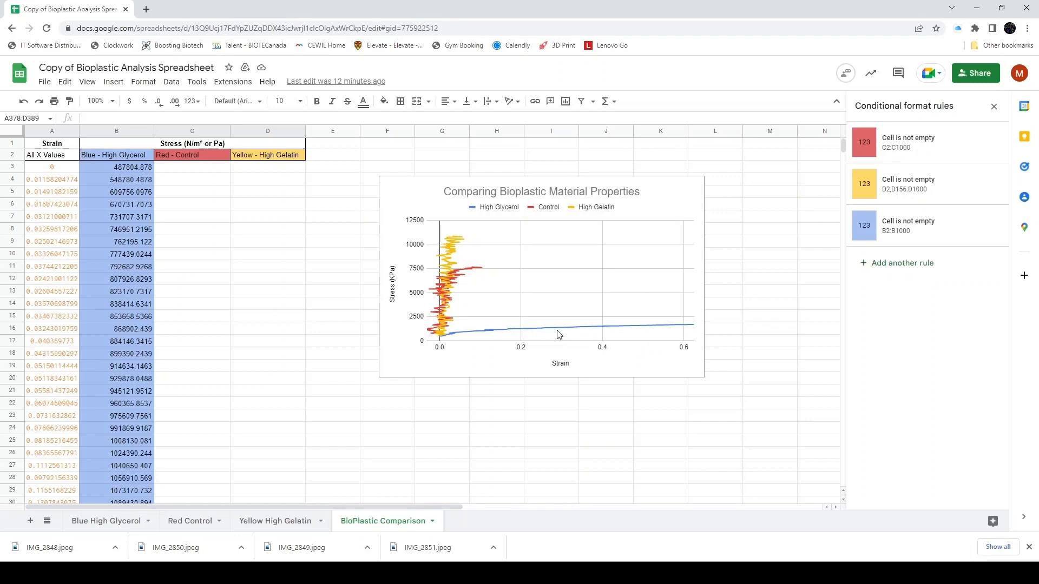
{"action": "mouse_move", "coordinate": [502, 306]}
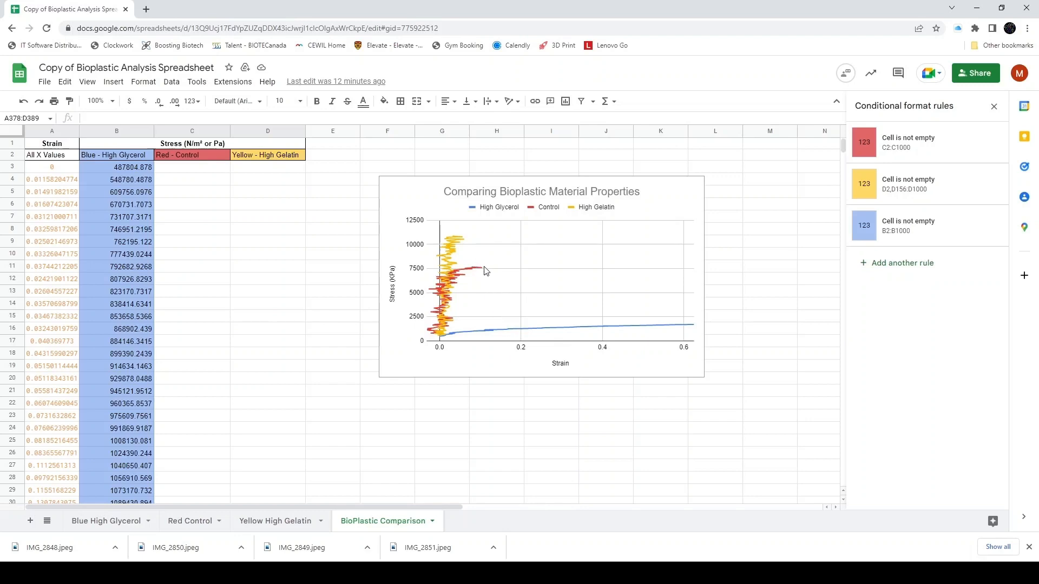
{"action": "mouse_move", "coordinate": [461, 259]}
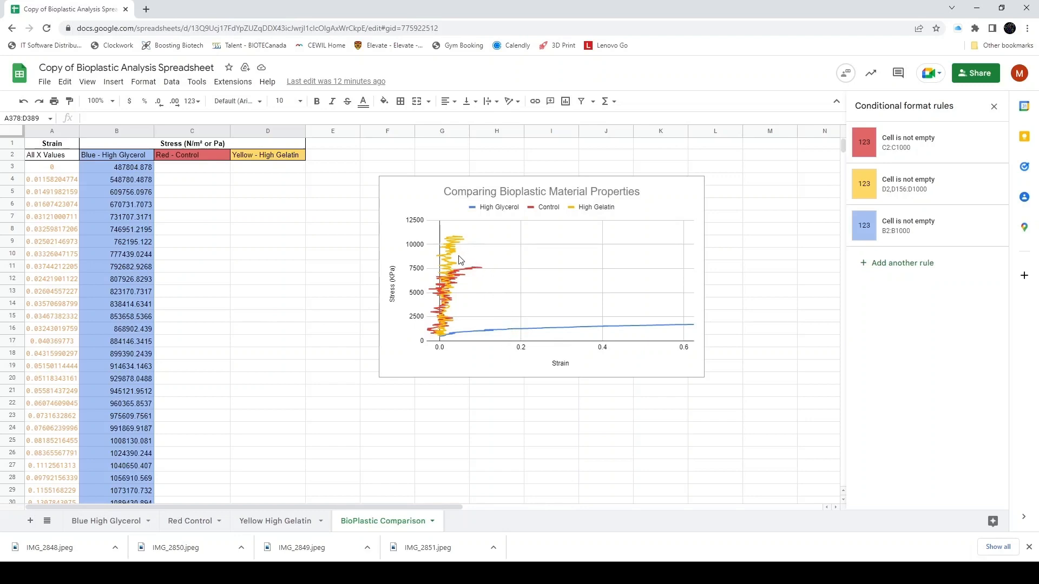
{"action": "mouse_move", "coordinate": [451, 261]}
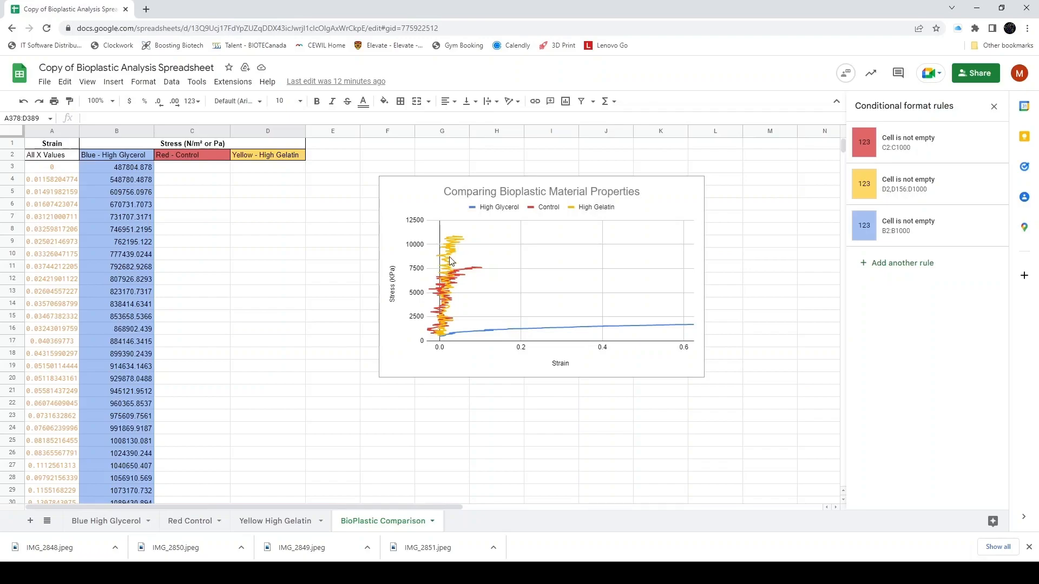
{"action": "mouse_move", "coordinate": [483, 317]}
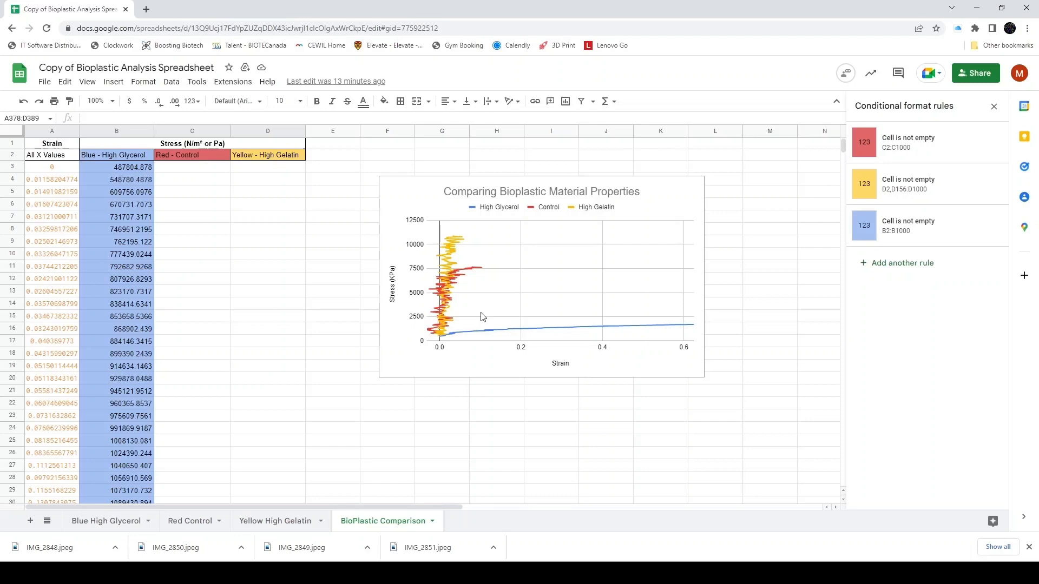
{"action": "mouse_move", "coordinate": [532, 331]}
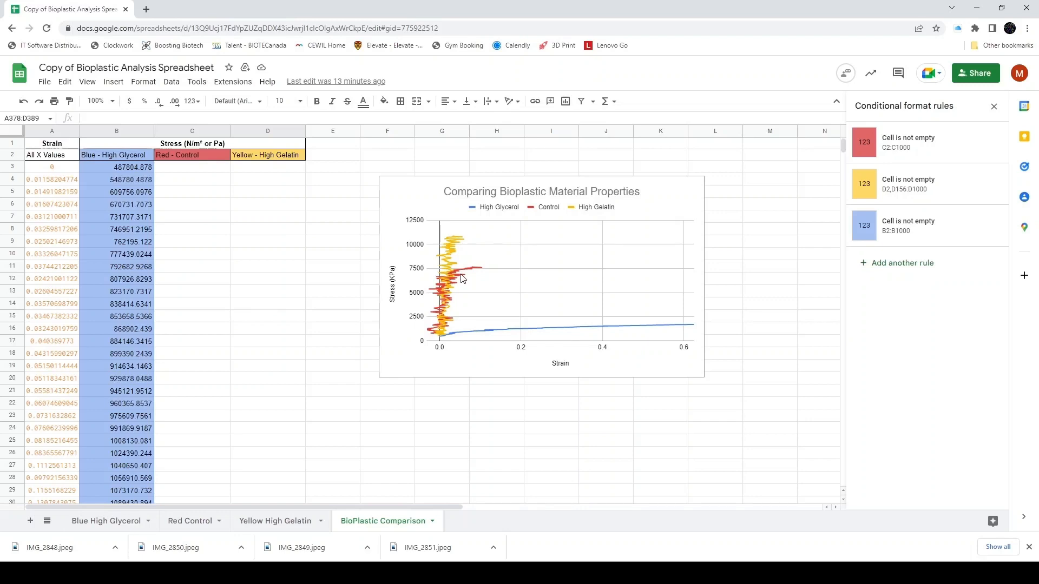
{"action": "mouse_move", "coordinate": [500, 299]}
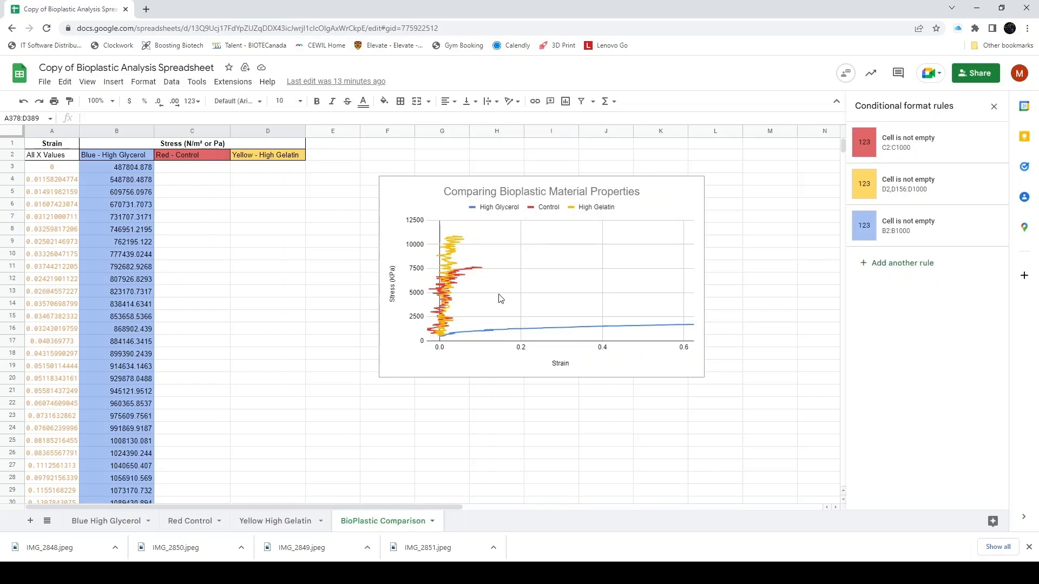
{"action": "mouse_move", "coordinate": [472, 340]}
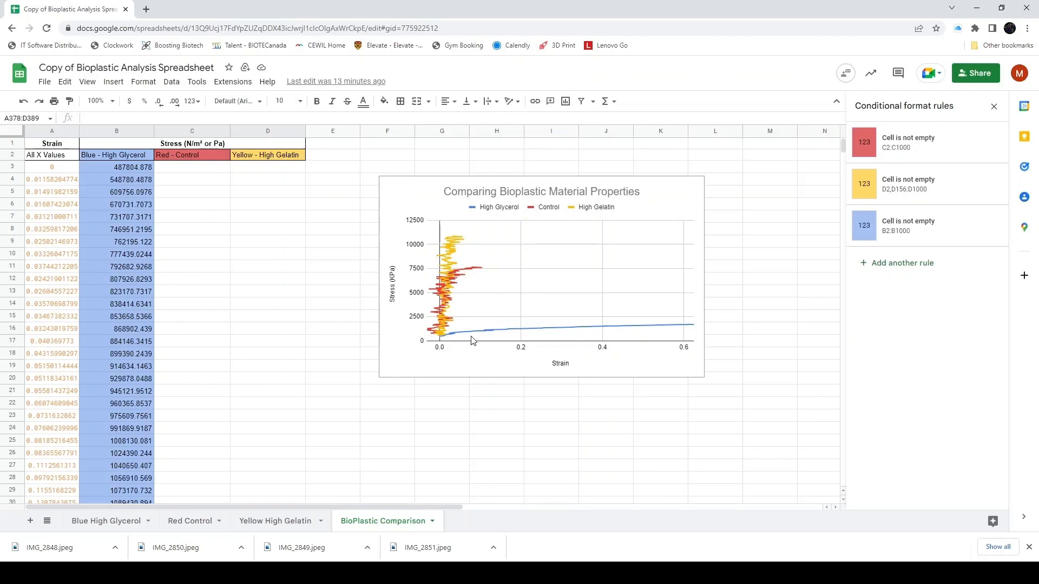
{"action": "mouse_move", "coordinate": [673, 329]}
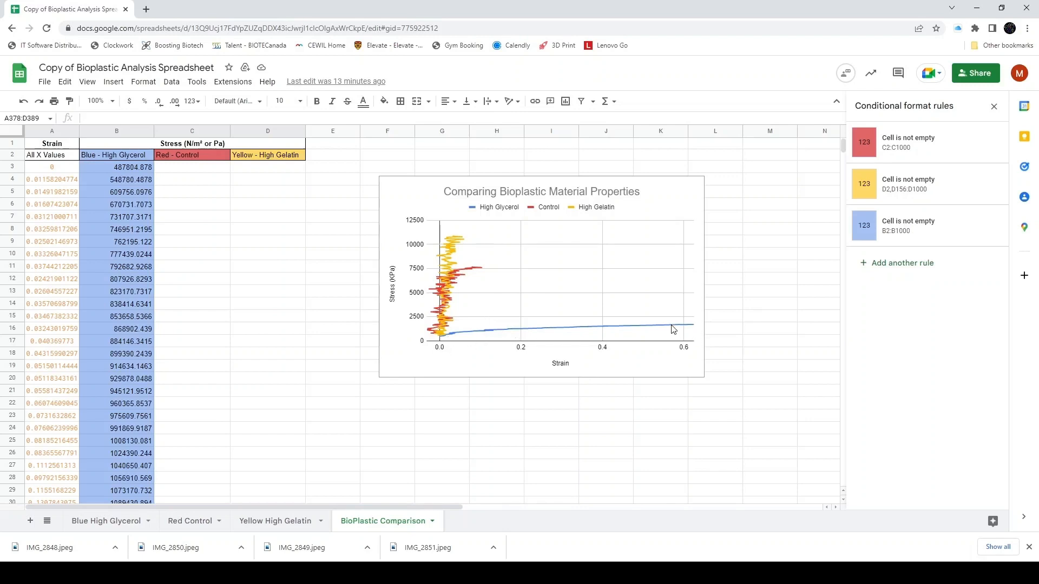
{"action": "mouse_move", "coordinate": [426, 333]}
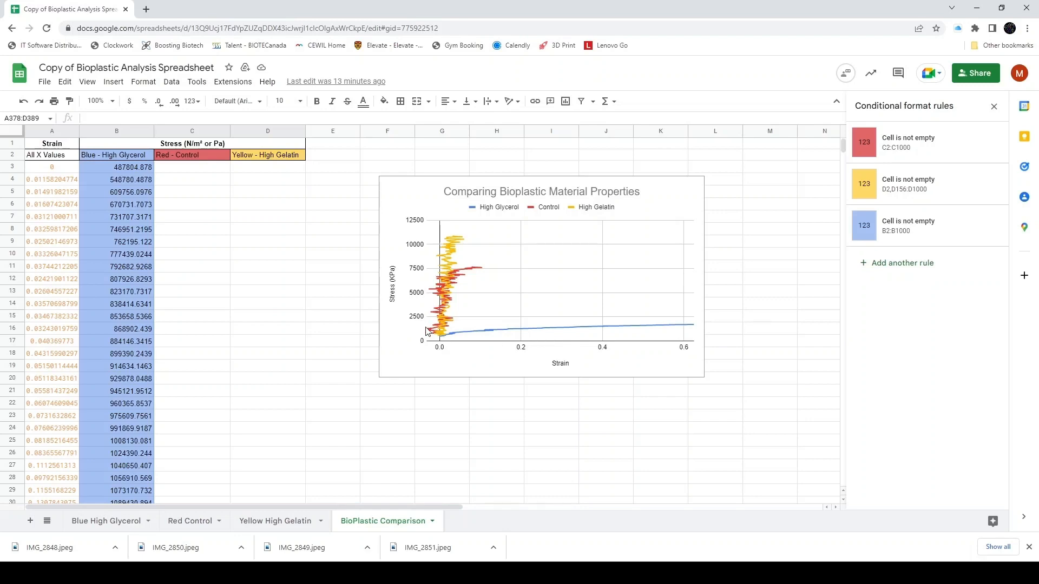
{"action": "mouse_move", "coordinate": [442, 329]}
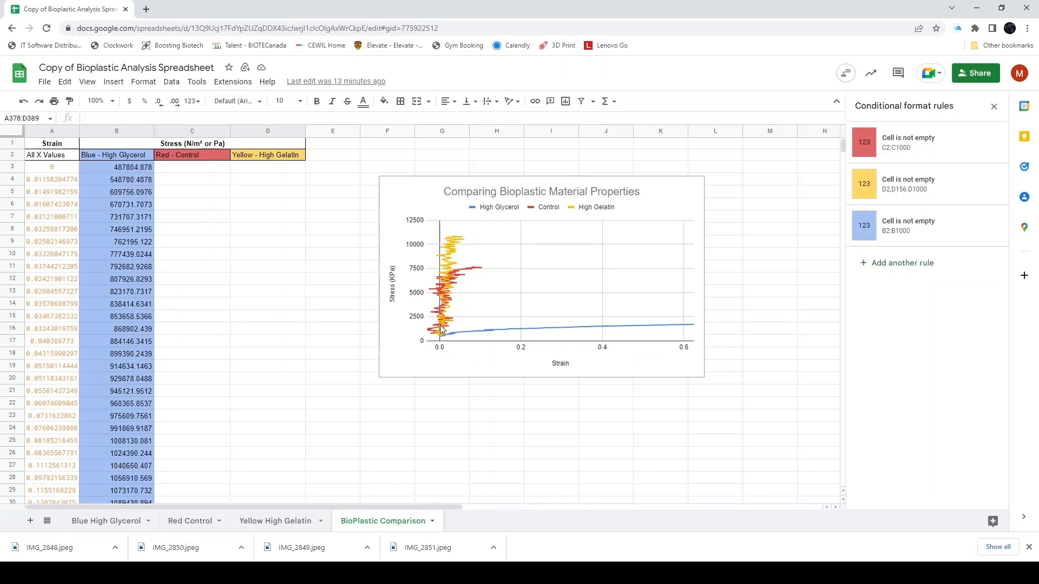
{"action": "mouse_move", "coordinate": [442, 334]}
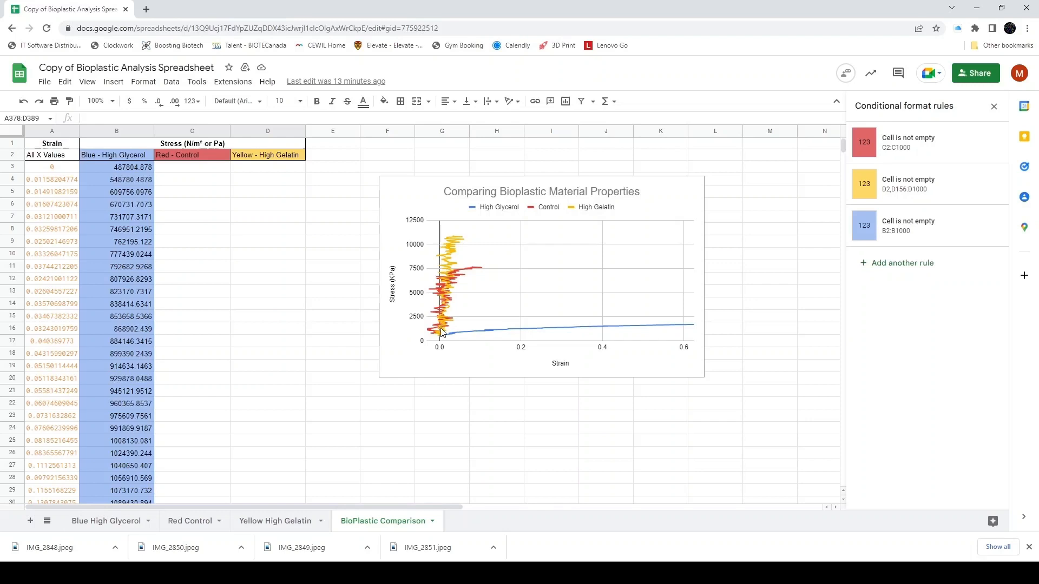
{"action": "mouse_move", "coordinate": [610, 325]}
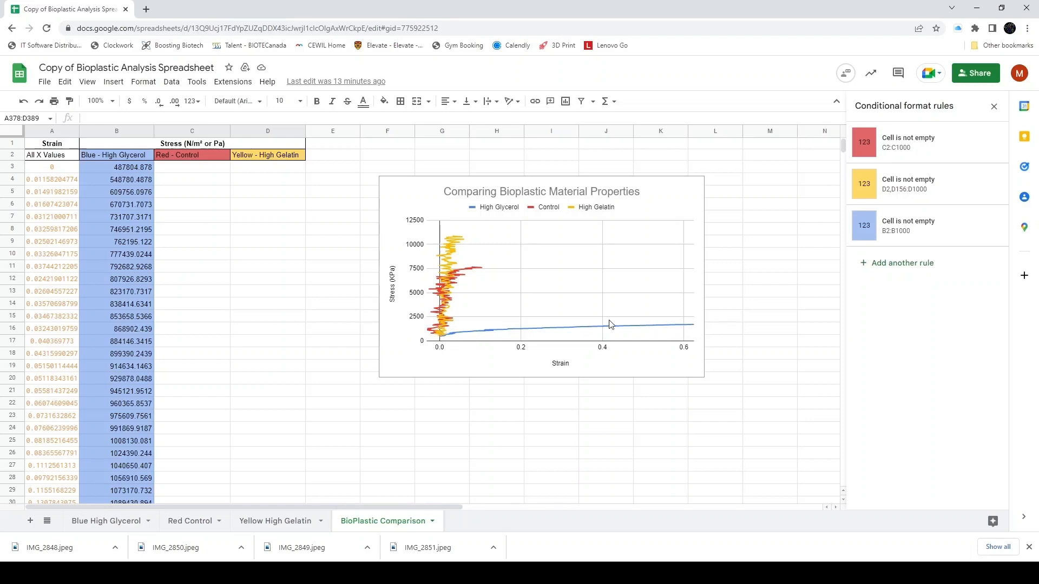
{"action": "mouse_move", "coordinate": [699, 336]}
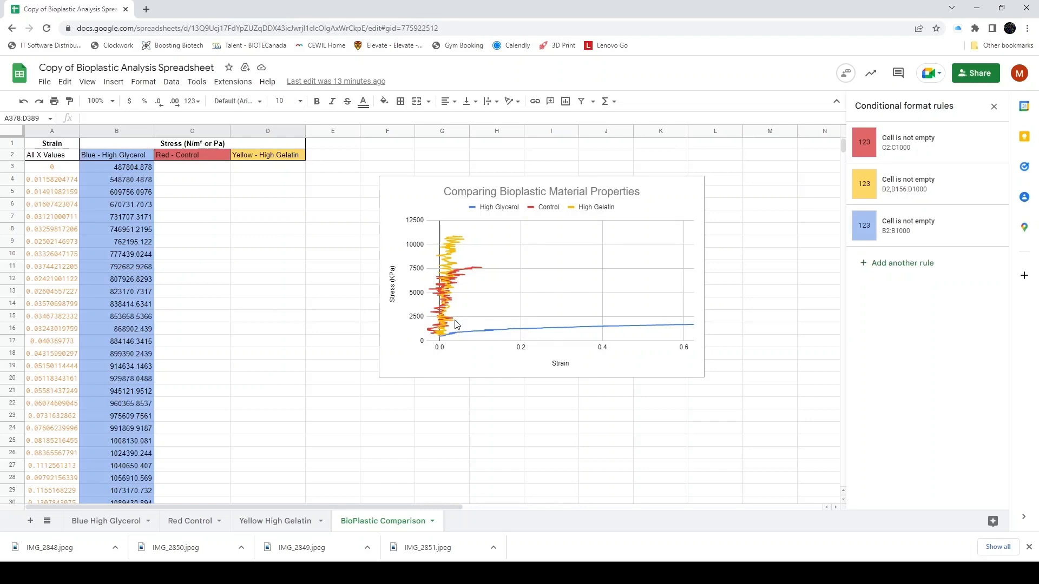
{"action": "mouse_move", "coordinate": [468, 237]}
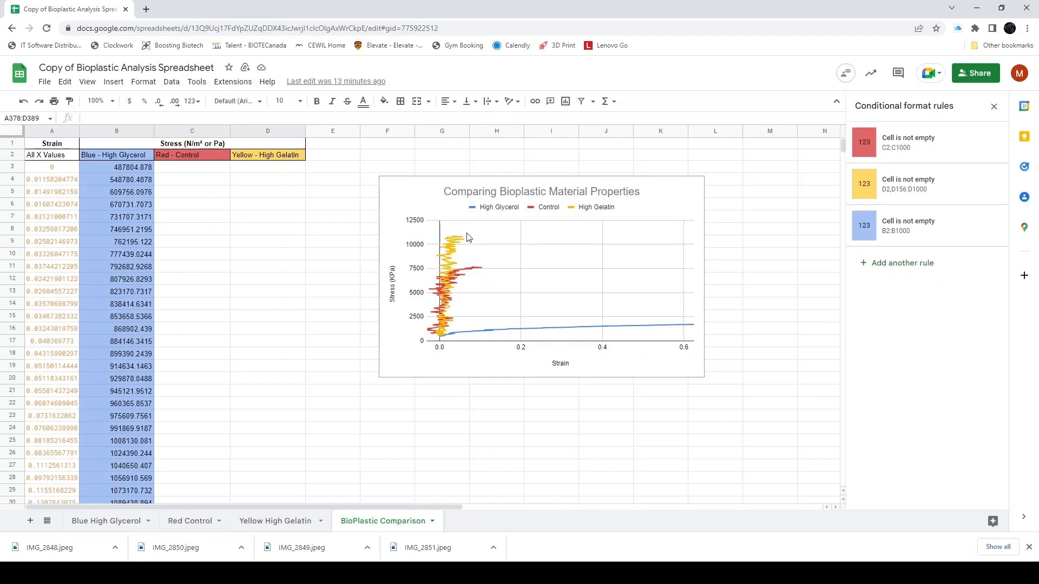
{"action": "mouse_move", "coordinate": [486, 273]}
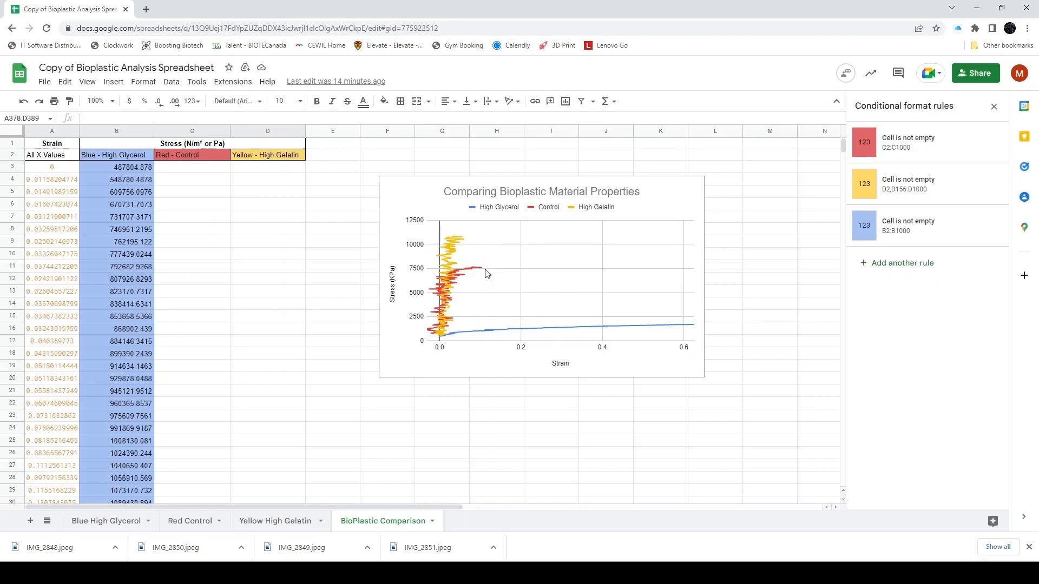
{"action": "mouse_move", "coordinate": [457, 246]}
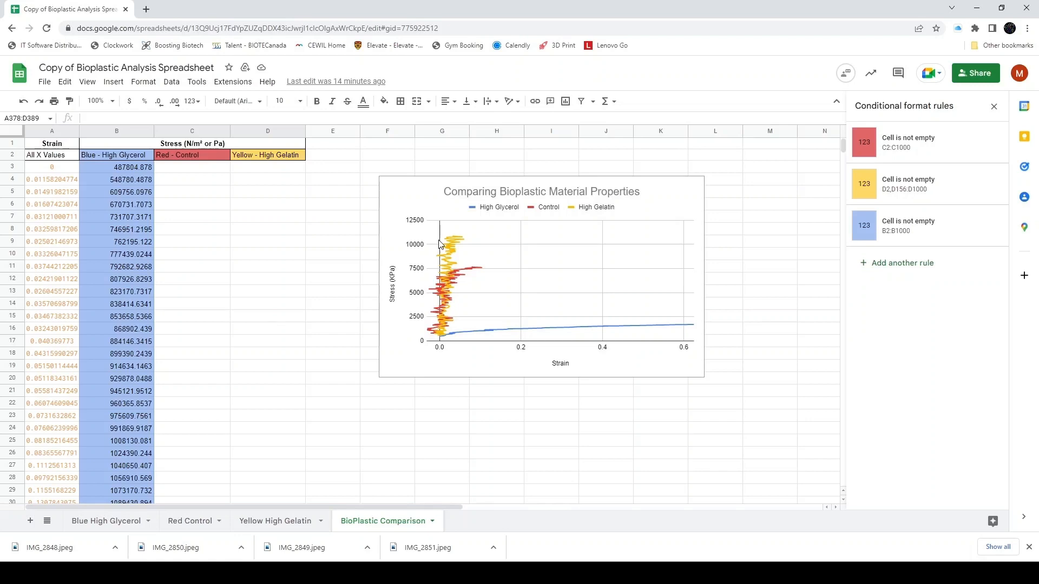
{"action": "mouse_move", "coordinate": [459, 244]}
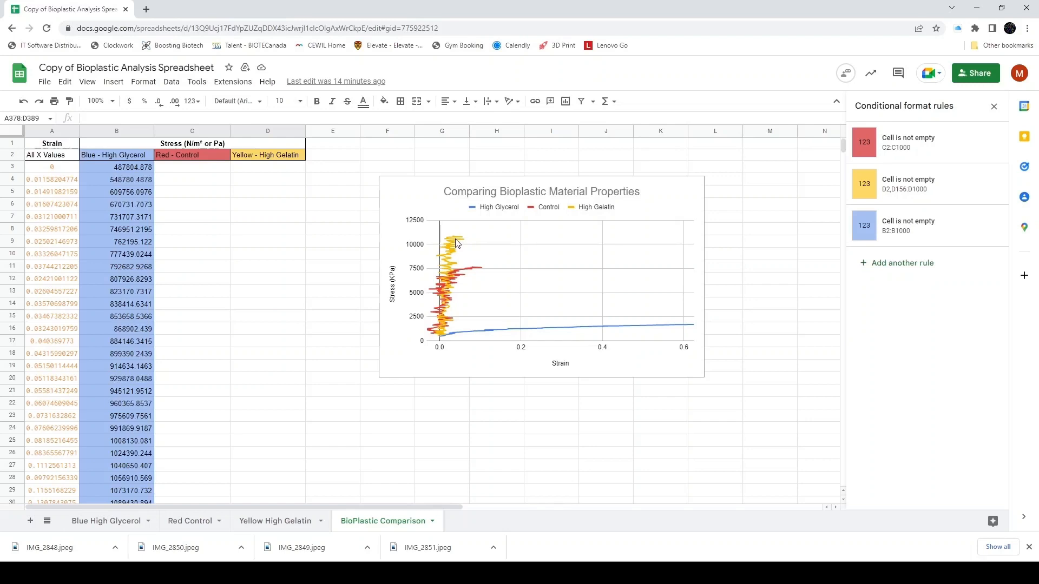
{"action": "mouse_move", "coordinate": [457, 247]}
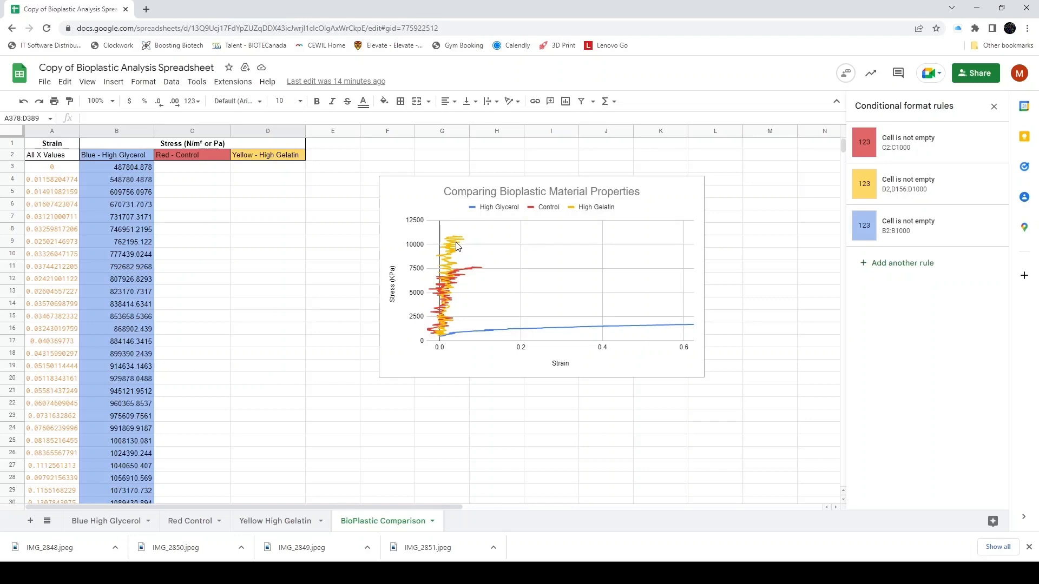
{"action": "mouse_move", "coordinate": [445, 329]}
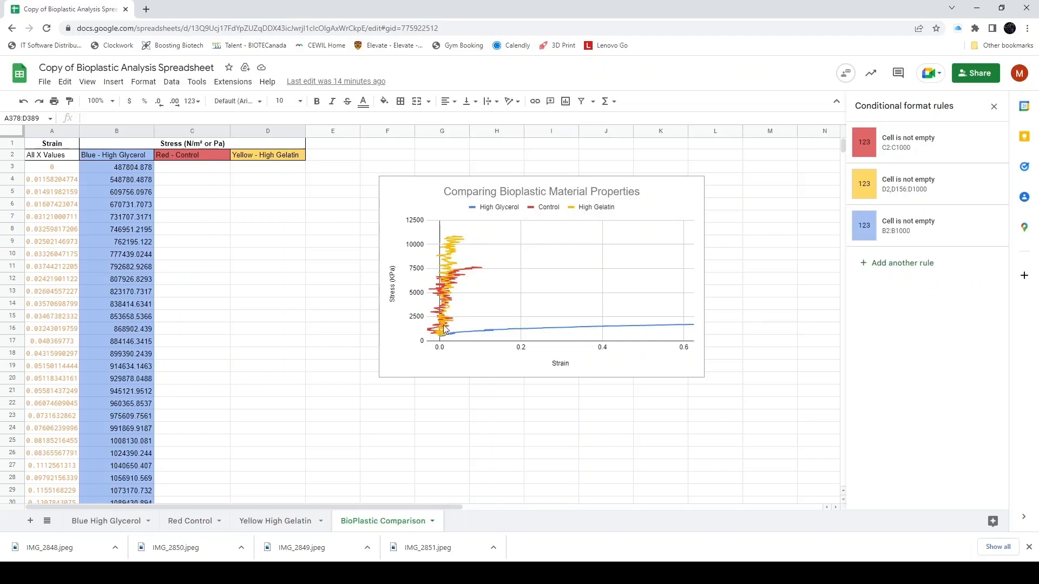
{"action": "mouse_move", "coordinate": [478, 271]}
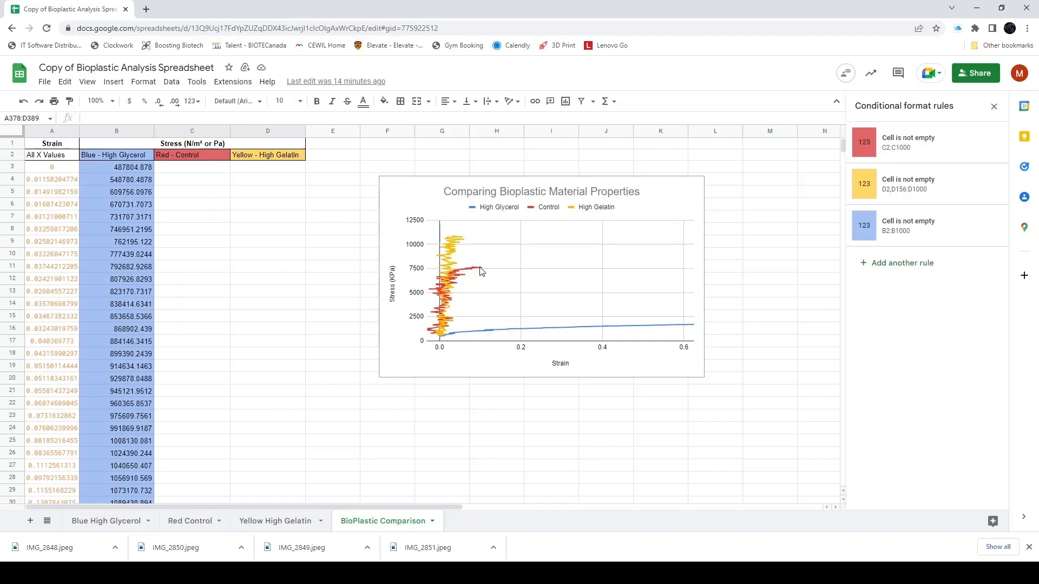
{"action": "mouse_move", "coordinate": [440, 297]}
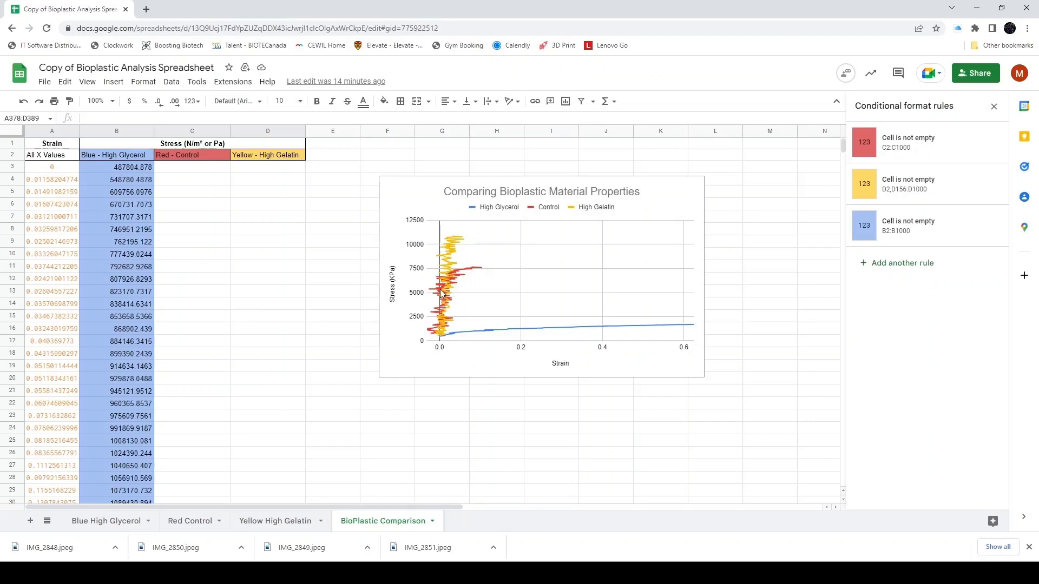
{"action": "mouse_move", "coordinate": [454, 276]}
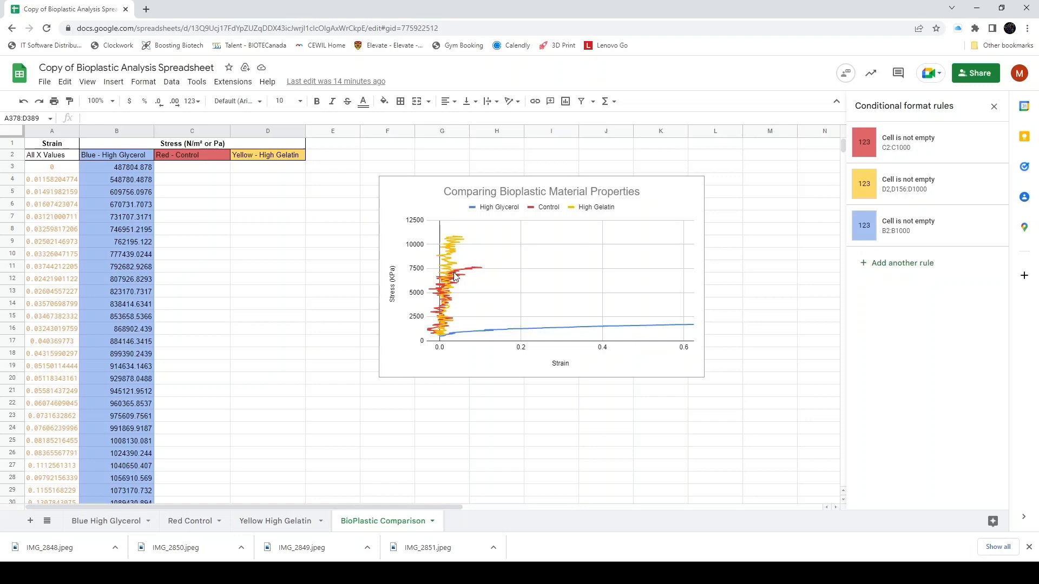
{"action": "mouse_move", "coordinate": [445, 334]}
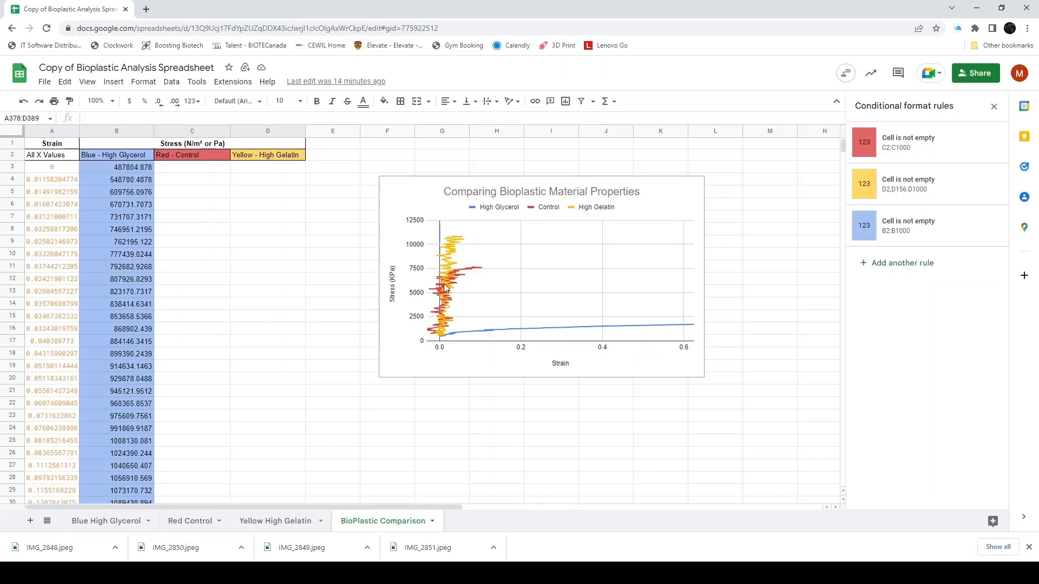
{"action": "mouse_move", "coordinate": [467, 271]}
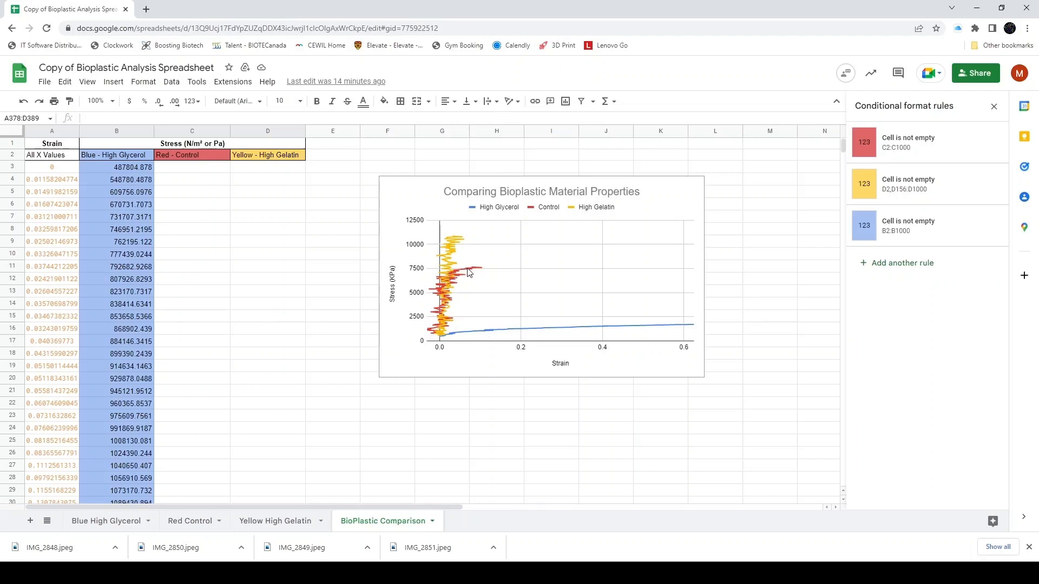
{"action": "mouse_move", "coordinate": [451, 305]}
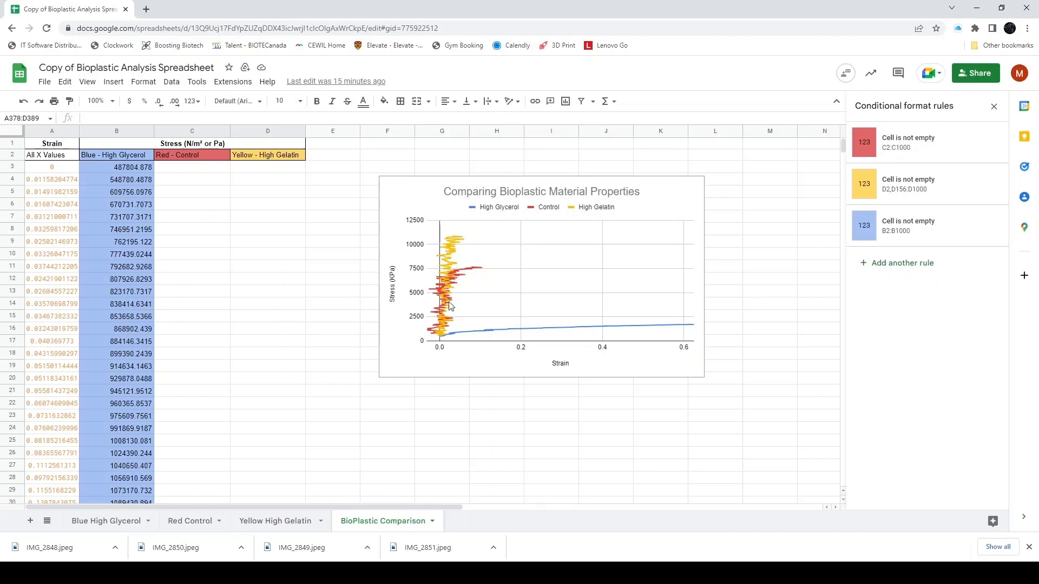
{"action": "mouse_move", "coordinate": [476, 276]}
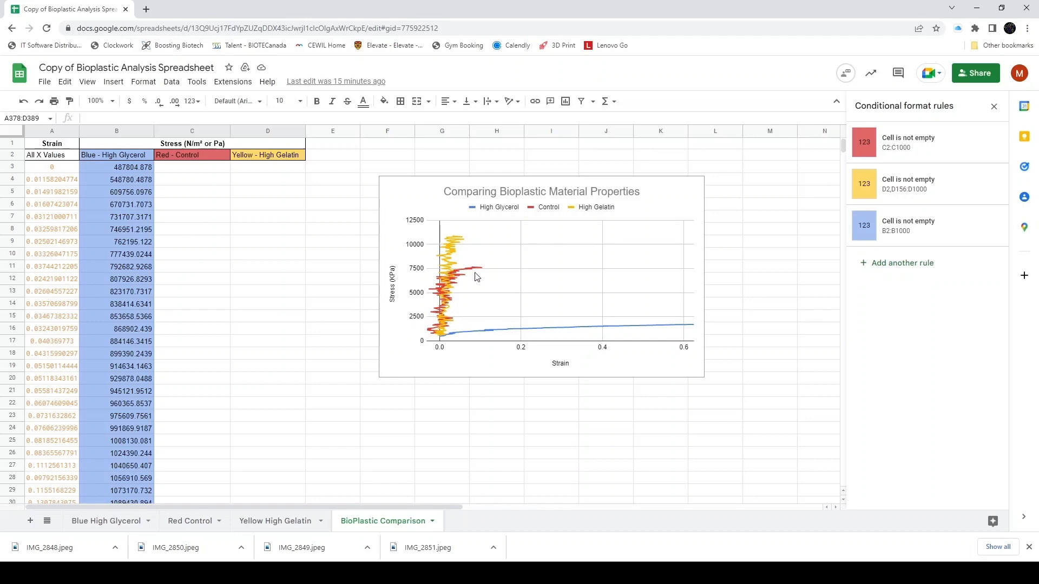
{"action": "mouse_move", "coordinate": [463, 288]}
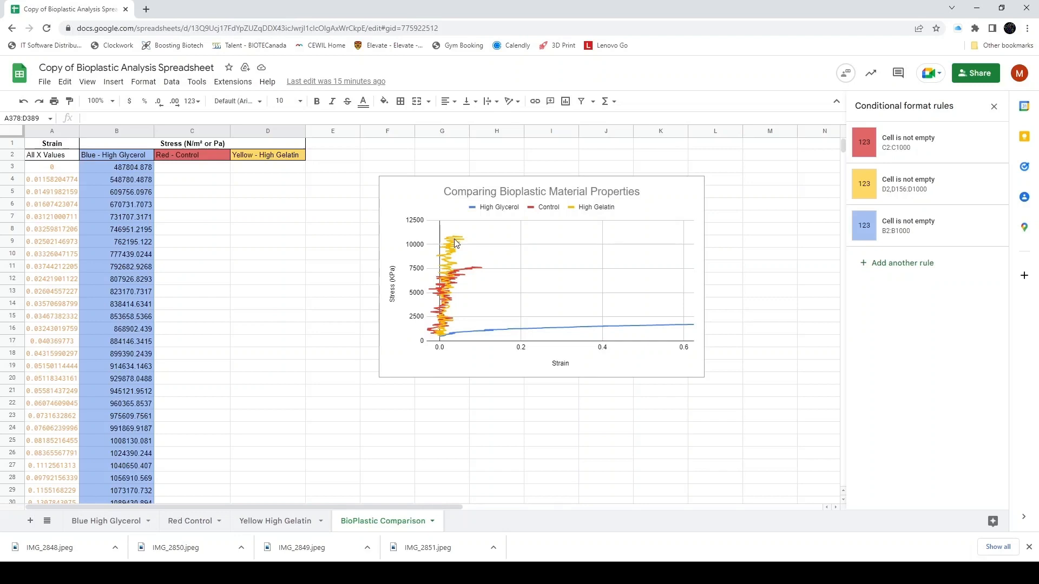
{"action": "mouse_move", "coordinate": [457, 282]}
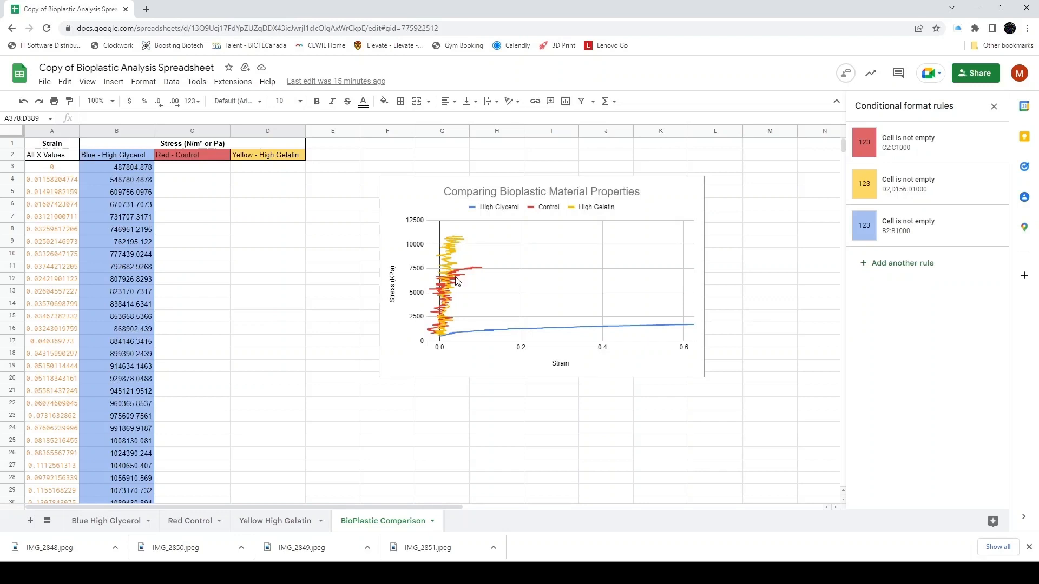
{"action": "mouse_move", "coordinate": [468, 283]}
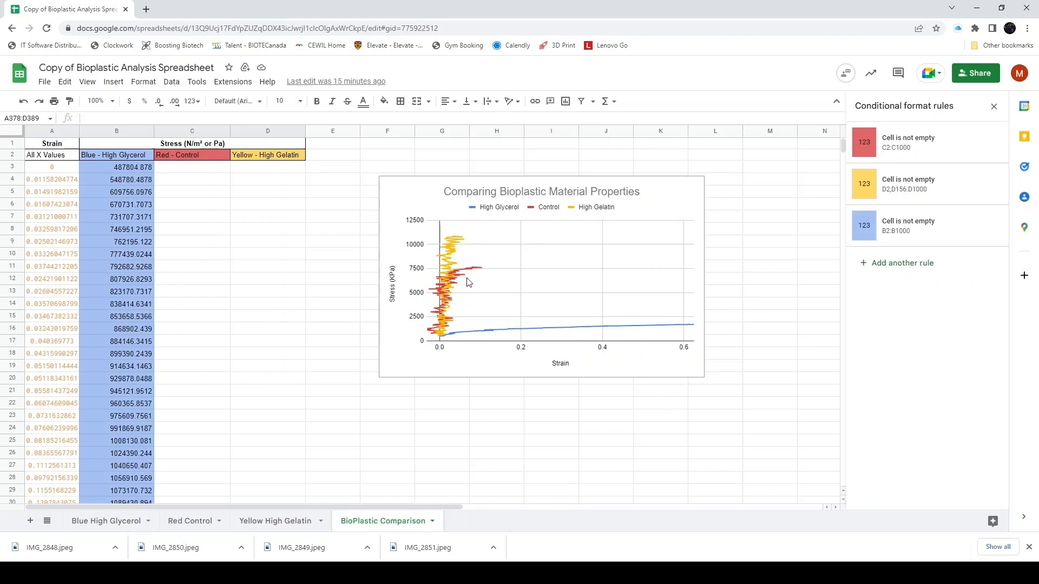
{"action": "mouse_move", "coordinate": [494, 268]}
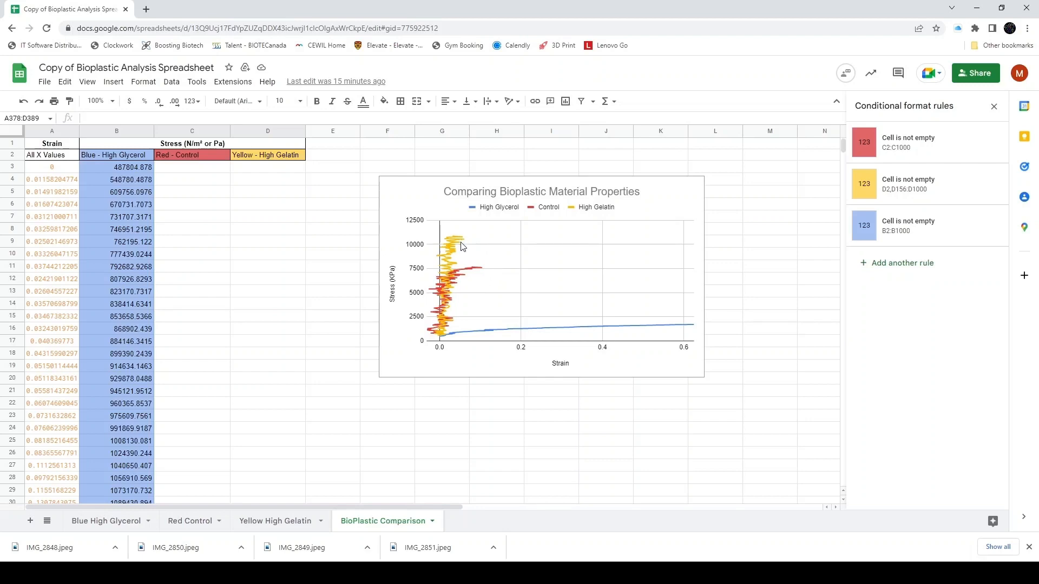
{"action": "mouse_move", "coordinate": [504, 336]}
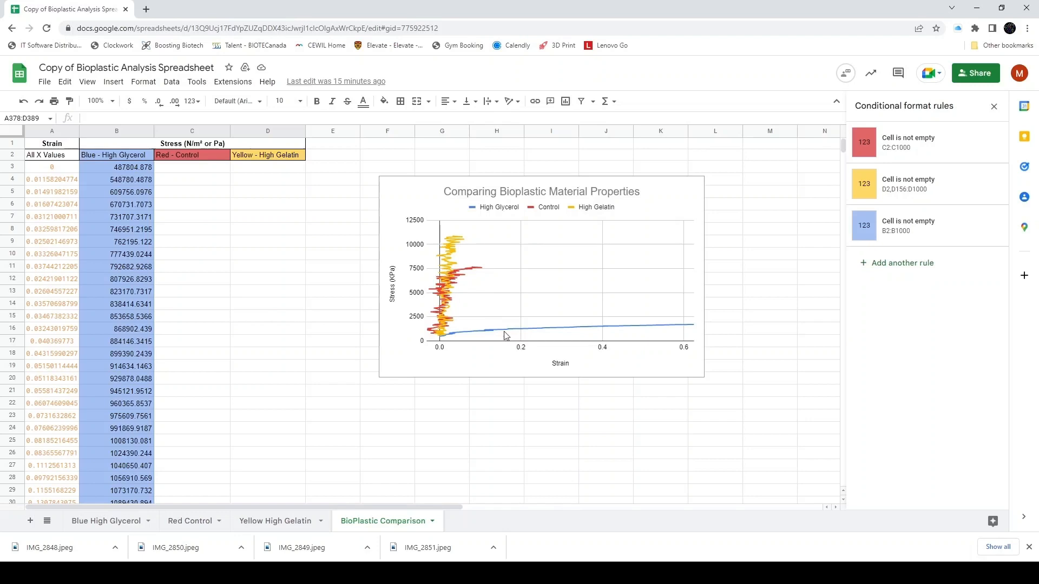
{"action": "mouse_move", "coordinate": [450, 316]}
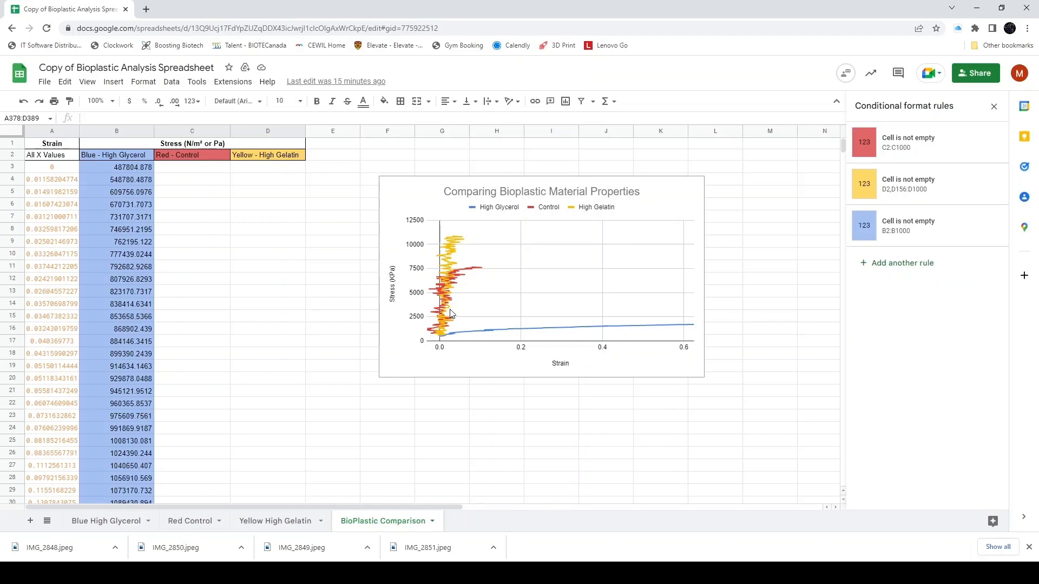
Show the Blue High Glycerol data sheet with the formatting rules panel closed.
{"action": "left_click", "coordinate": [106, 520]}
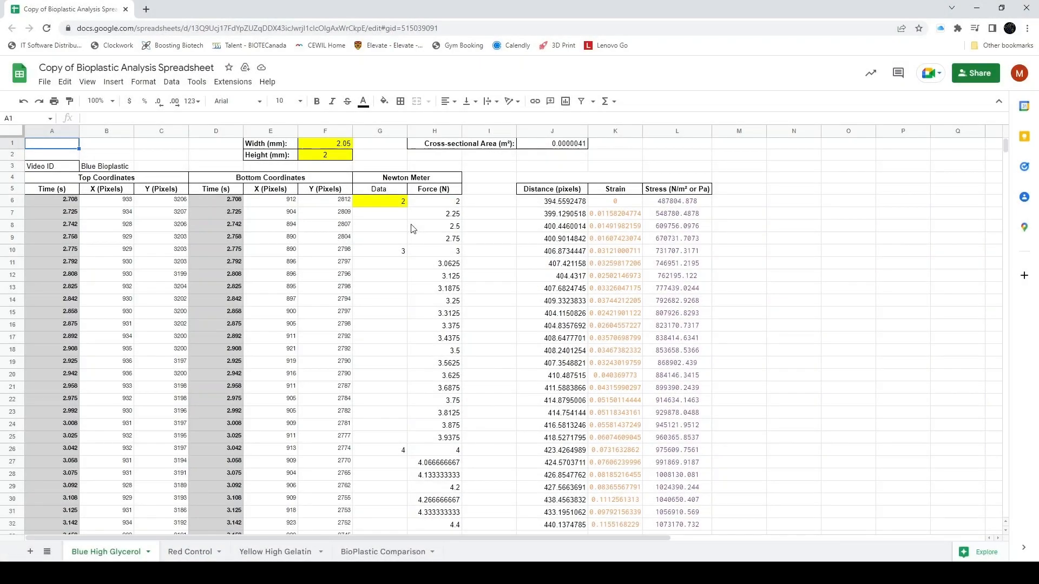